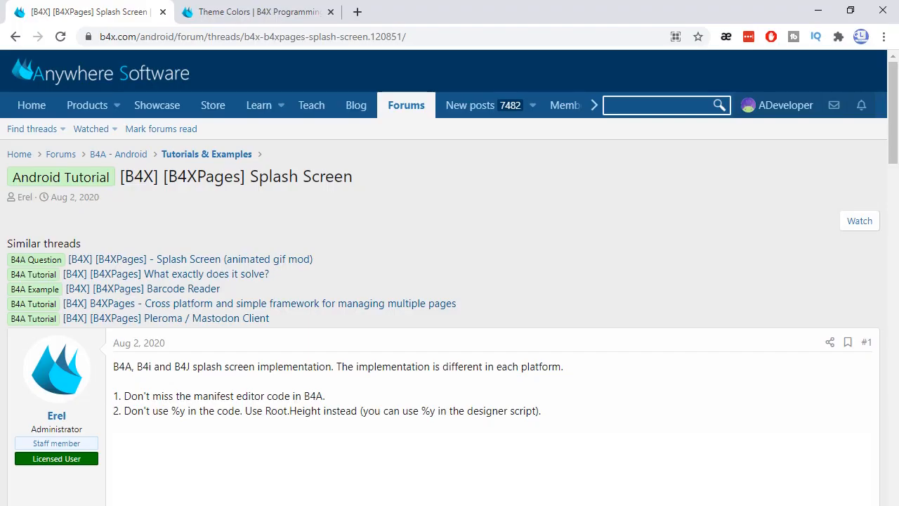
{"action": "mouse_move", "coordinate": [367, 190]}
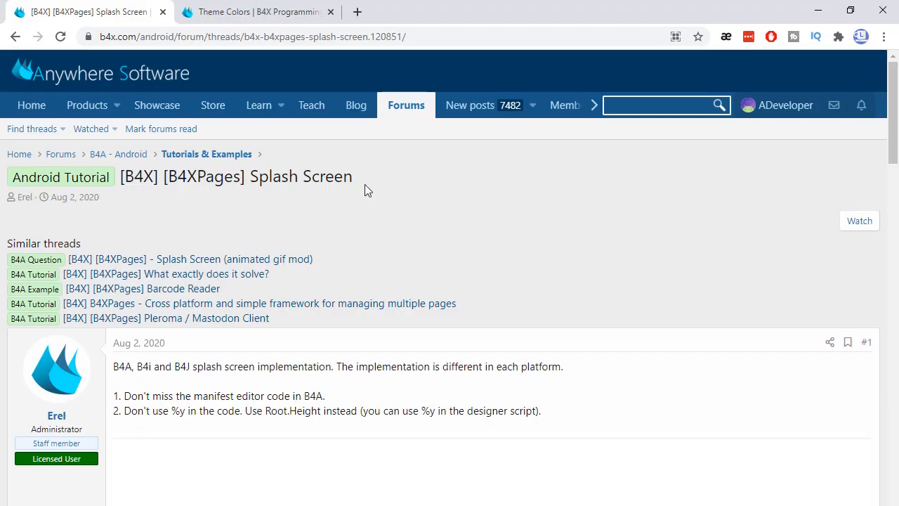
- Select the 'Splash Screen' title text and scroll through the page
{"action": "double_click", "coordinate": [274, 177]}
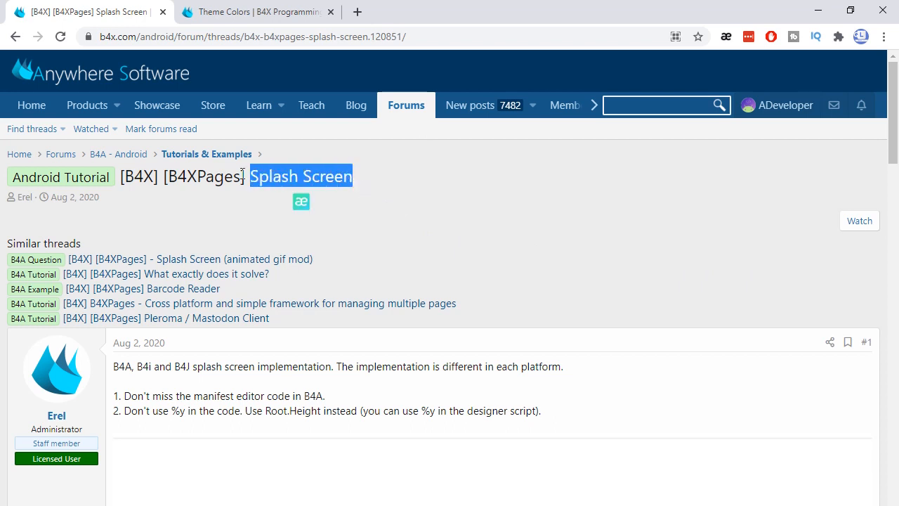
{"action": "left_click", "coordinate": [237, 213]}
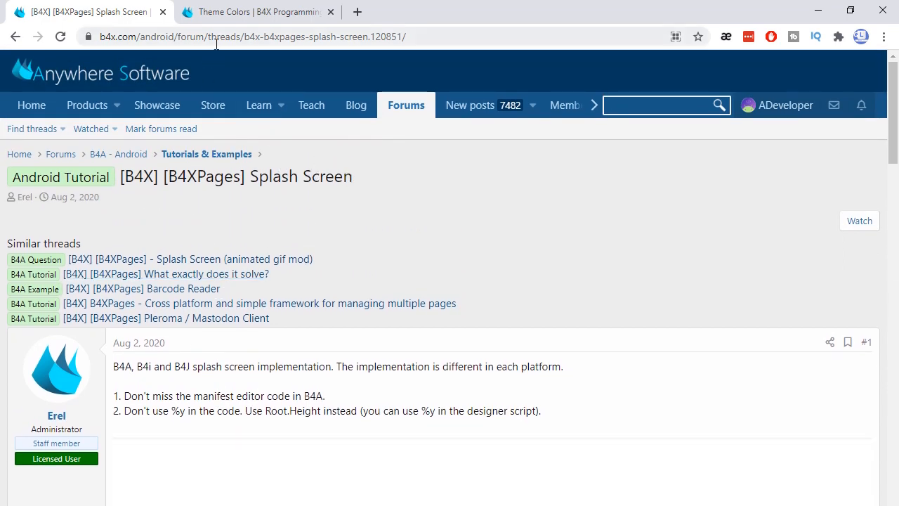
{"action": "scroll", "scroll_direction": "down", "scroll_amount": 3}
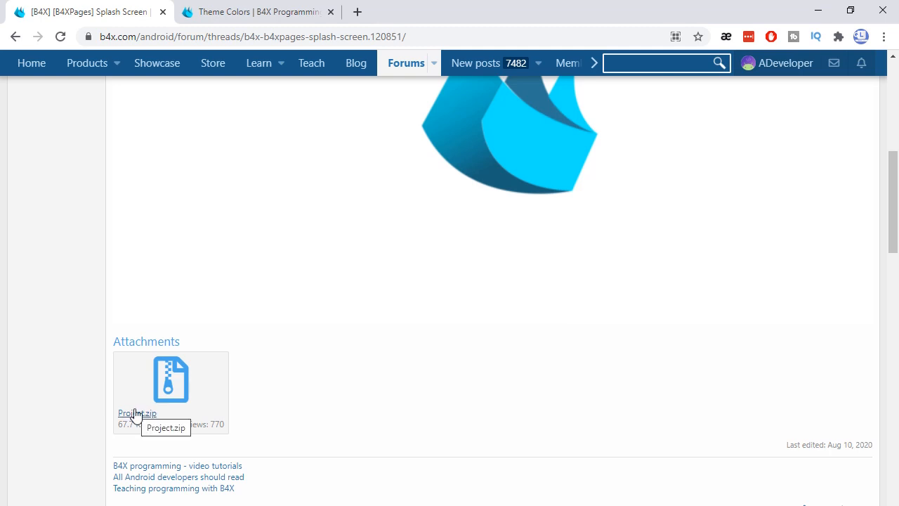
{"action": "scroll", "scroll_direction": "down", "scroll_amount": 3}
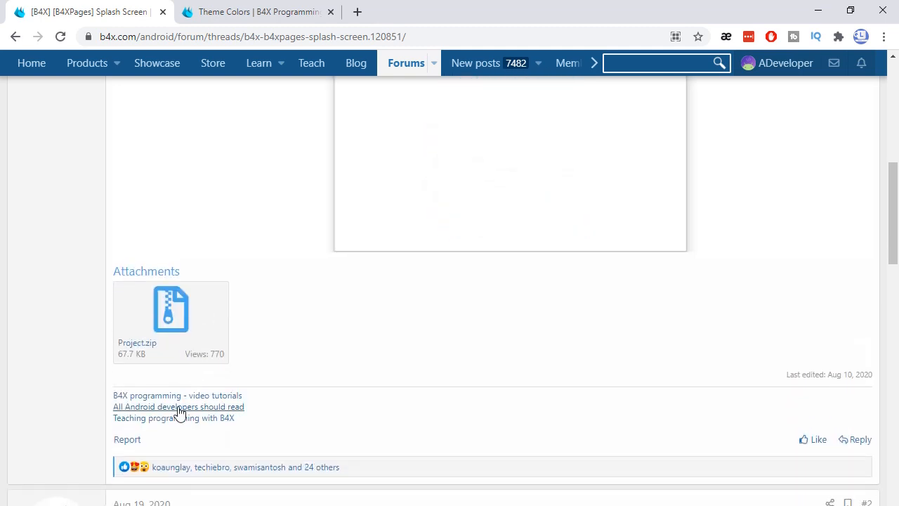
{"action": "mouse_move", "coordinate": [182, 329]}
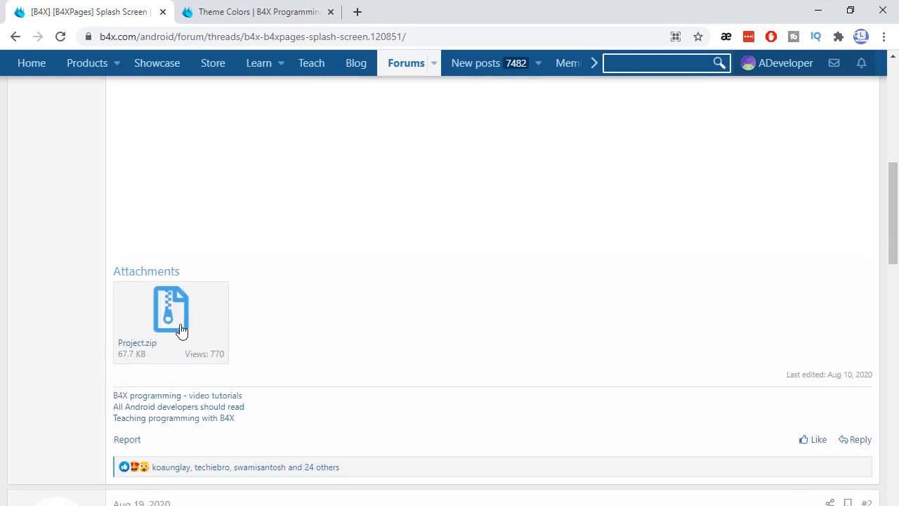
{"action": "scroll", "scroll_direction": "up", "scroll_amount": 3}
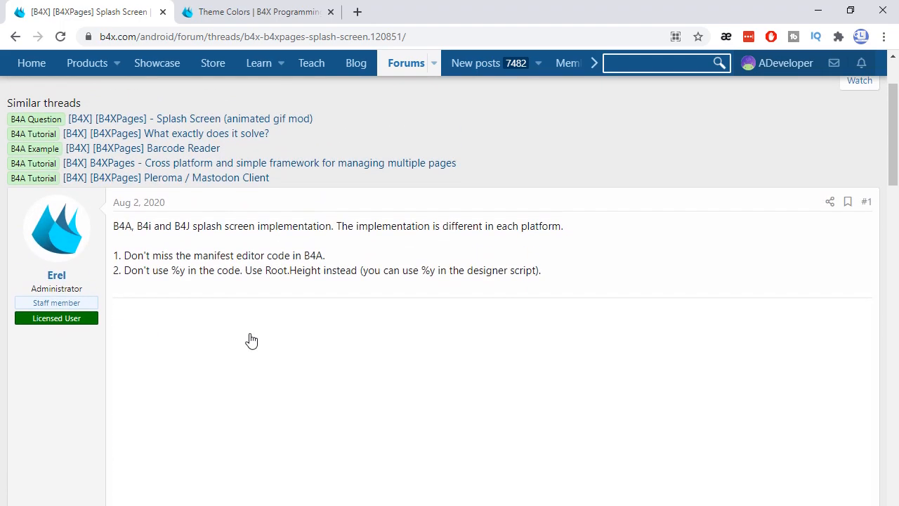
{"action": "scroll", "scroll_direction": "down", "scroll_amount": 3}
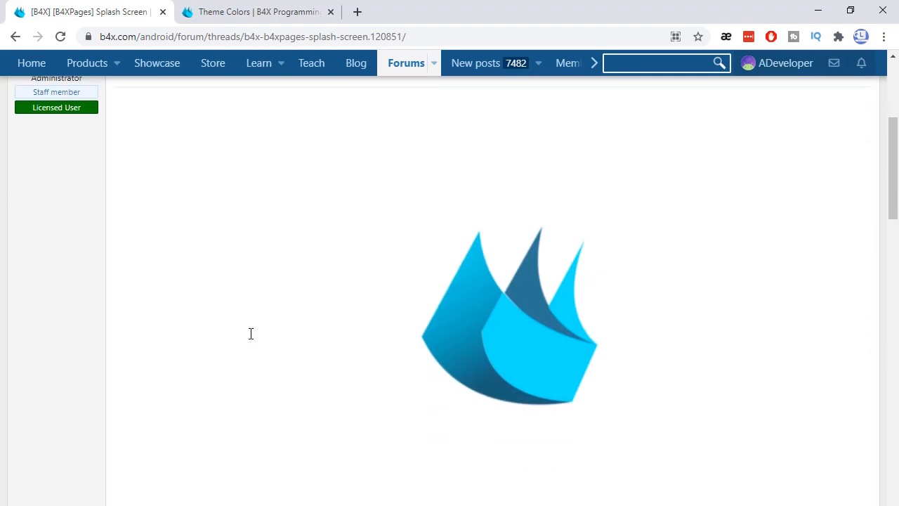
{"action": "scroll", "scroll_direction": "down", "scroll_amount": 3}
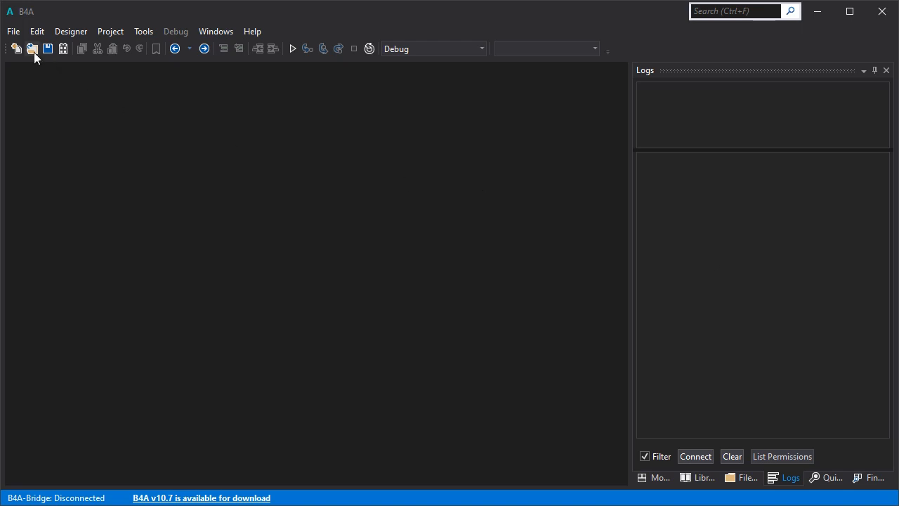
- Create project n5 from the B4XPages template
{"action": "left_click", "coordinate": [29, 49]}
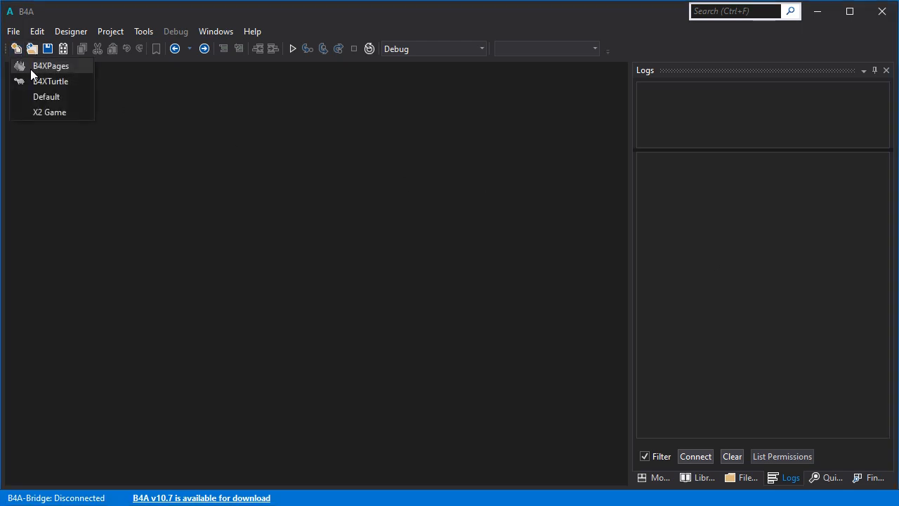
{"action": "left_click", "coordinate": [51, 65]}
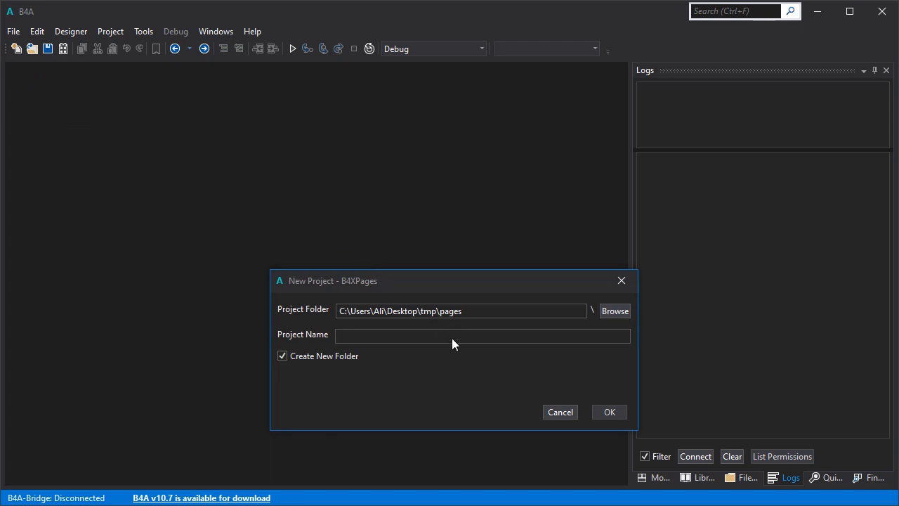
{"action": "type", "text": "n5"}
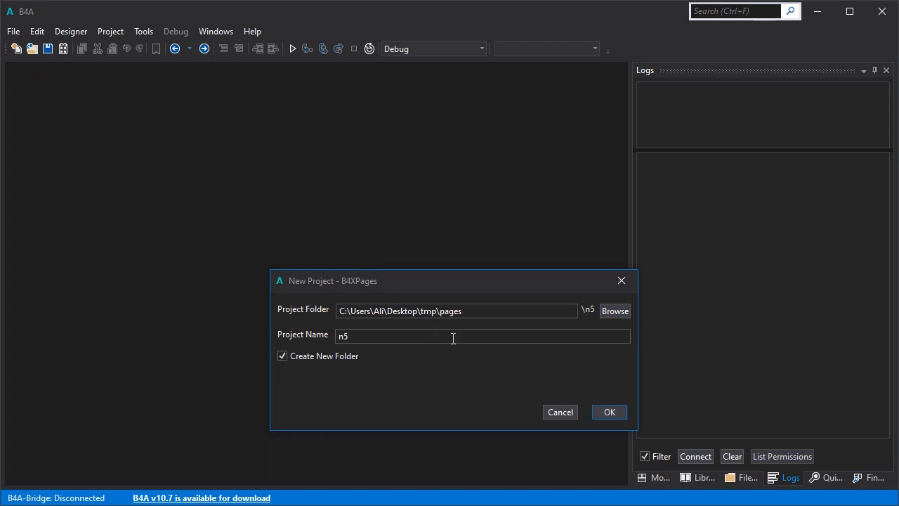
{"action": "left_click", "coordinate": [609, 411]}
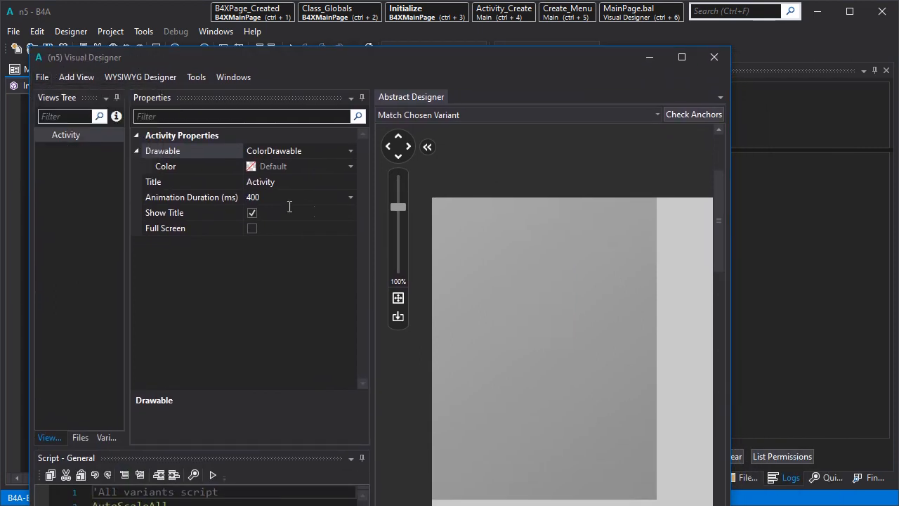
- Add a label sized 220 by 270, anchored to stretch both ways
{"action": "left_click", "coordinate": [76, 77]}
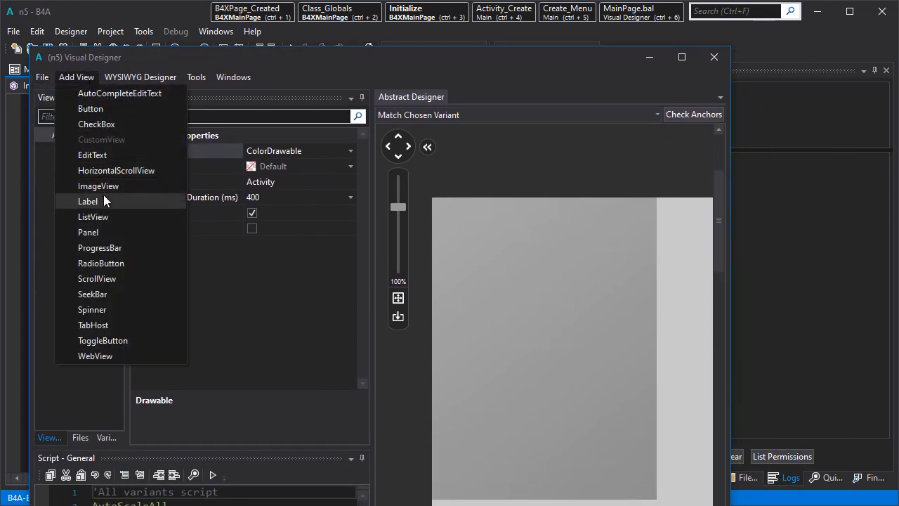
{"action": "left_click", "coordinate": [88, 201]}
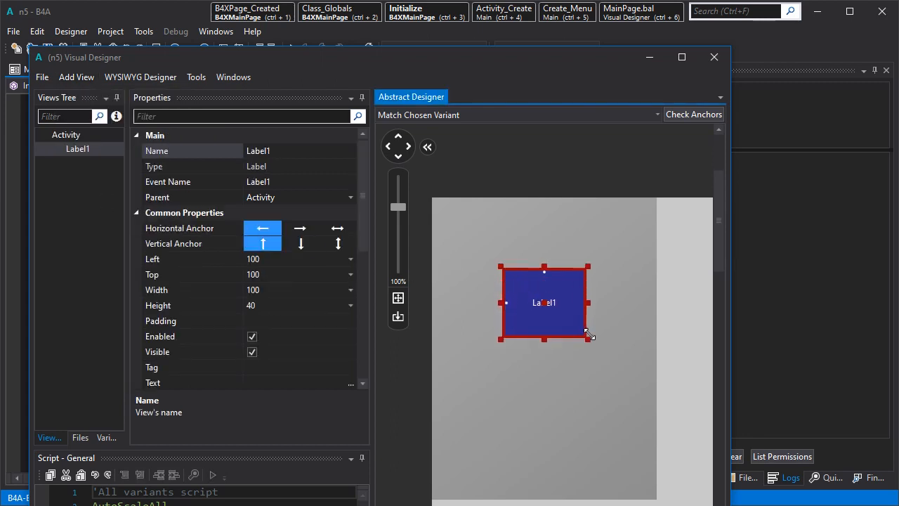
{"action": "left_click_drag", "start_coordinate": [590, 337], "coordinate": [596, 431]}
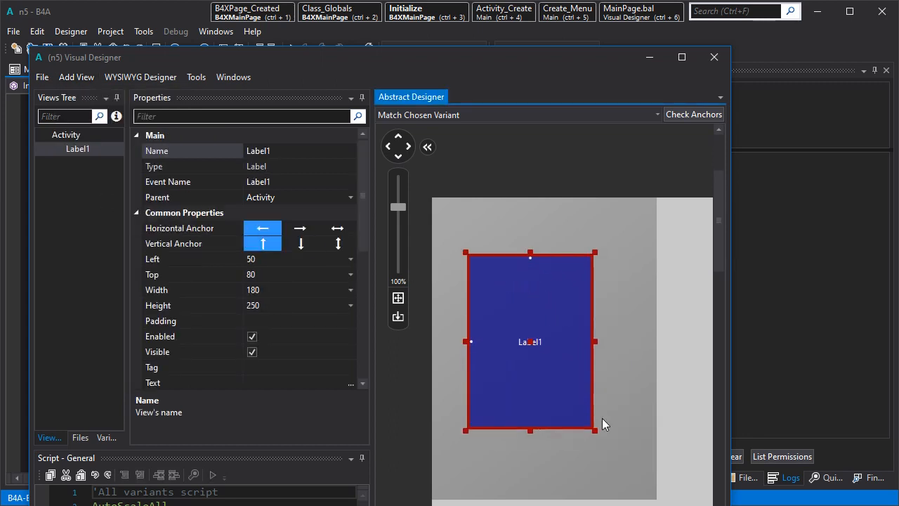
{"action": "left_click_drag", "start_coordinate": [595, 431], "coordinate": [624, 446]}
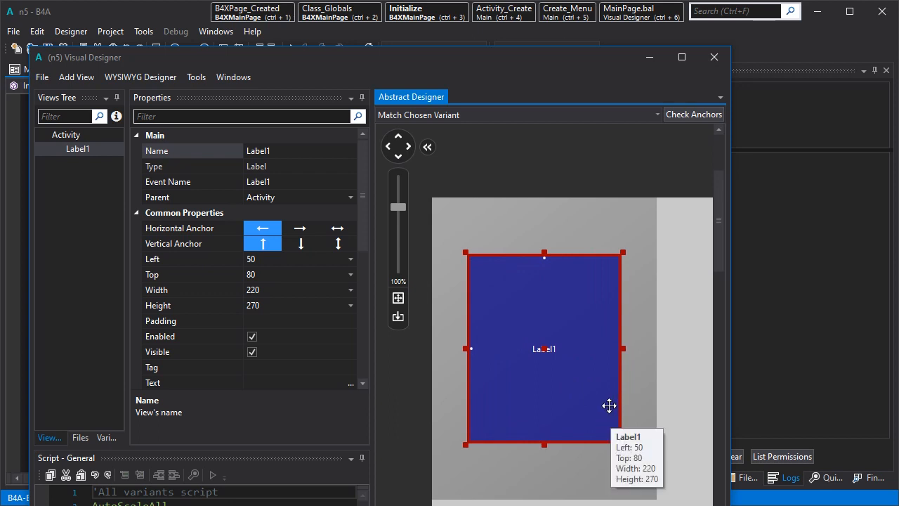
{"action": "mouse_move", "coordinate": [416, 262]}
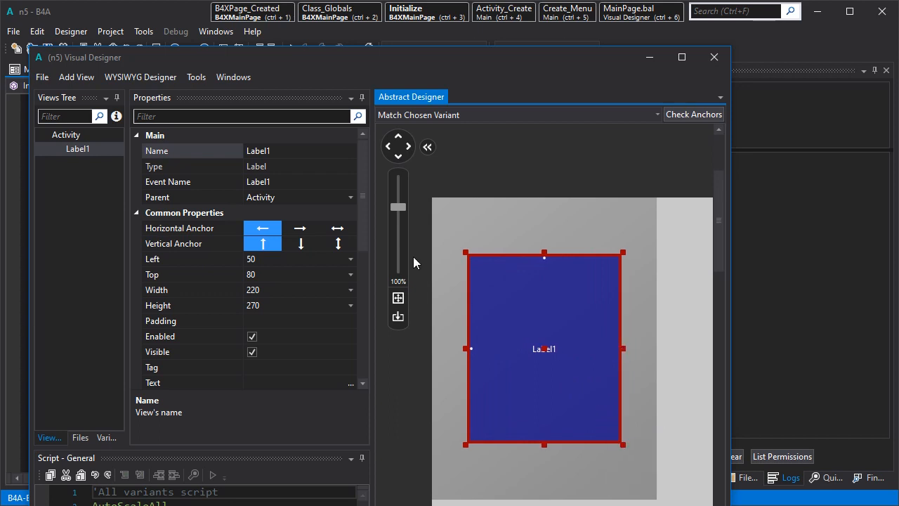
{"action": "left_click", "coordinate": [337, 228]}
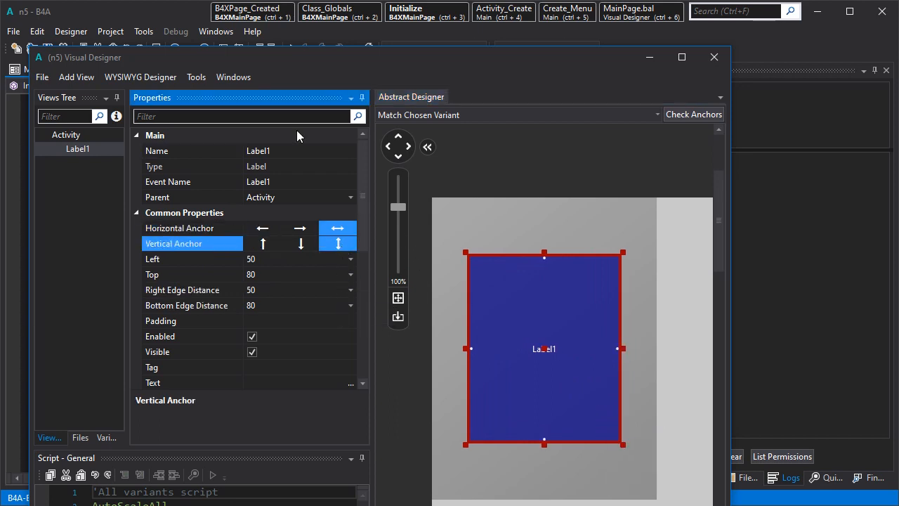
- Set the label text to SPLASH, centred, with text size 40
{"action": "type", "text": "tex"}
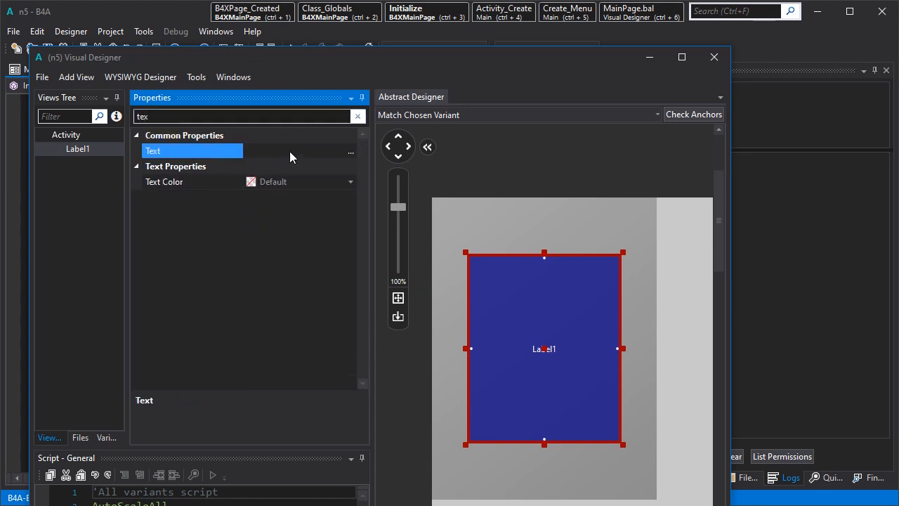
{"action": "type", "text": "SPLASH"}
{"action": "left_click", "coordinate": [243, 116]}
{"action": "type", "text": "ali"}
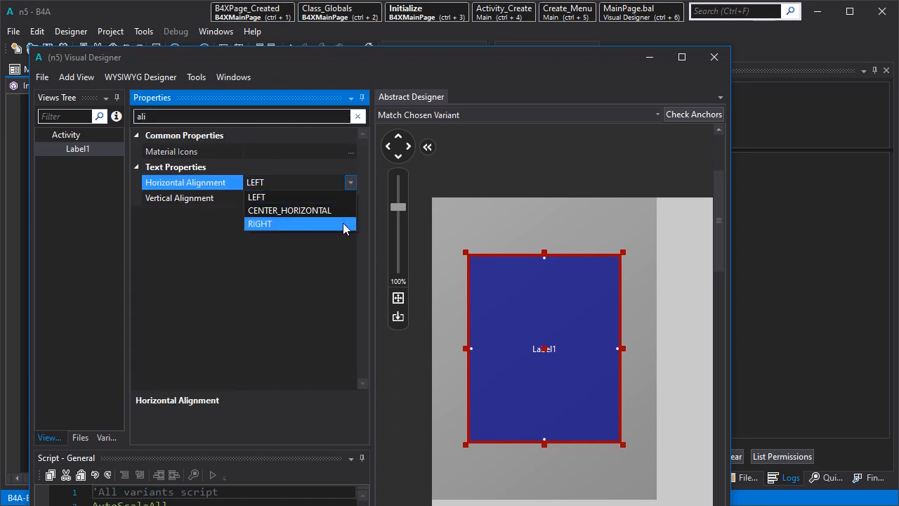
{"action": "left_click", "coordinate": [290, 210]}
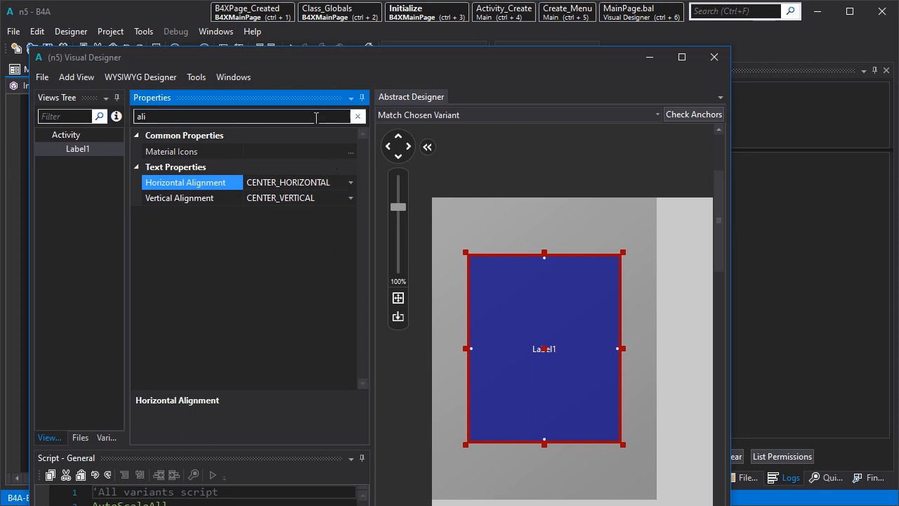
{"action": "type", "text": "si"}
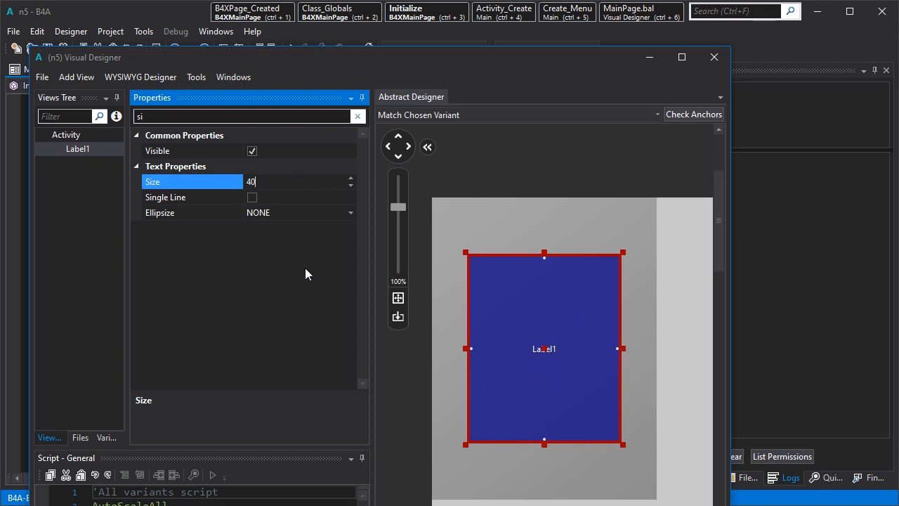
- Save the label layout as a new layout file named splashlayout
{"action": "left_click", "coordinate": [45, 76]}
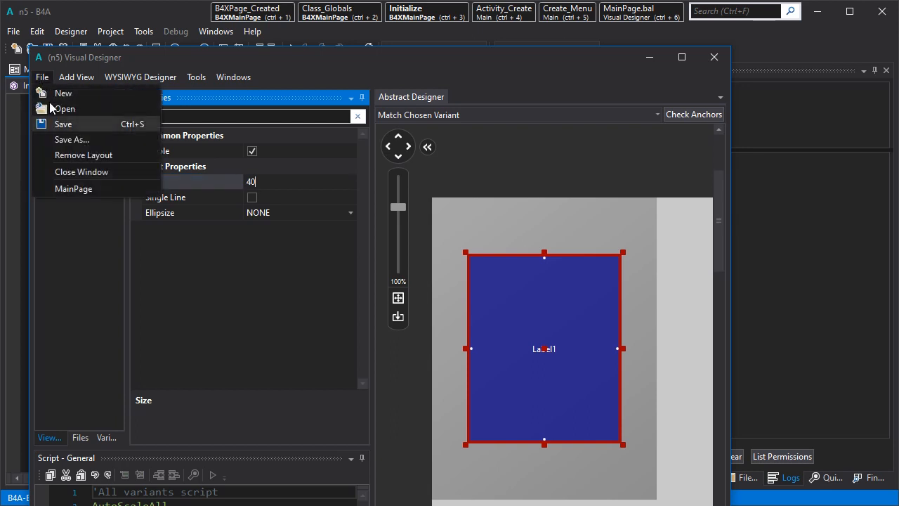
{"action": "left_click", "coordinate": [63, 92]}
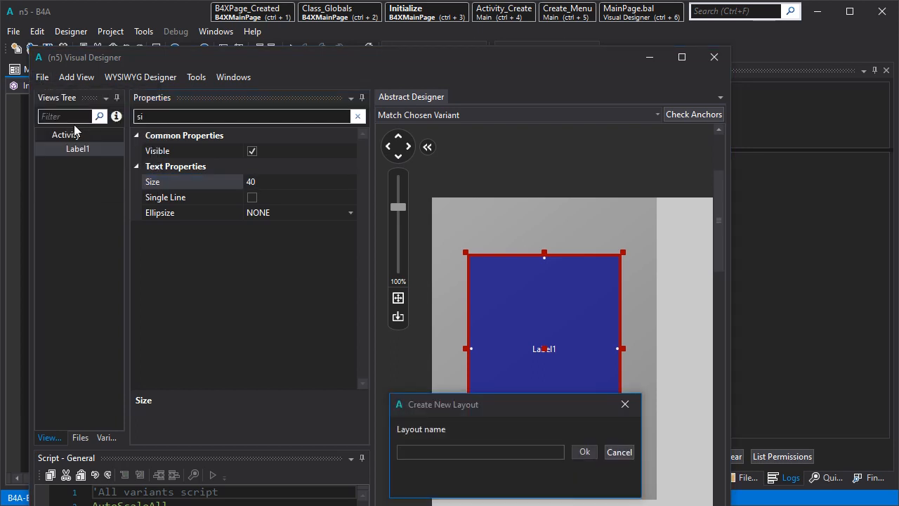
{"action": "type", "text": "splashlayou"}
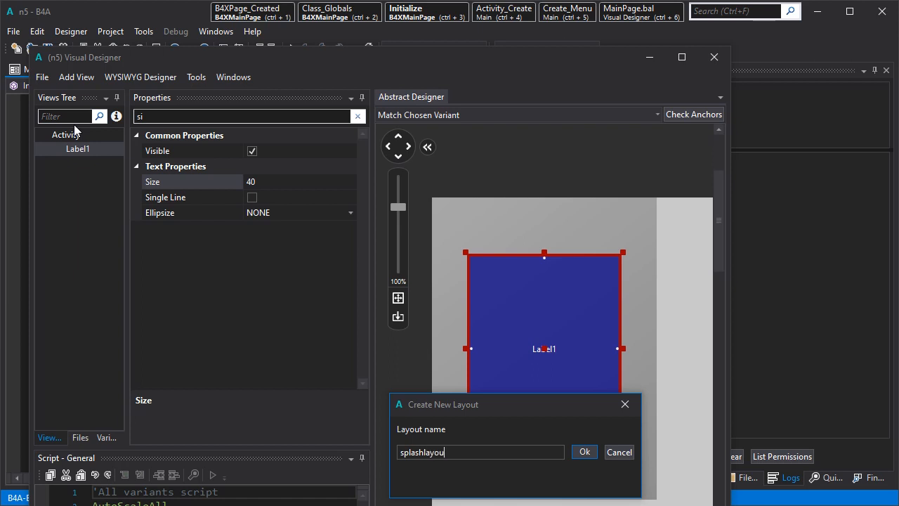
{"action": "left_click", "coordinate": [585, 451]}
{"action": "type", "text": "Root.LoadLayout("}
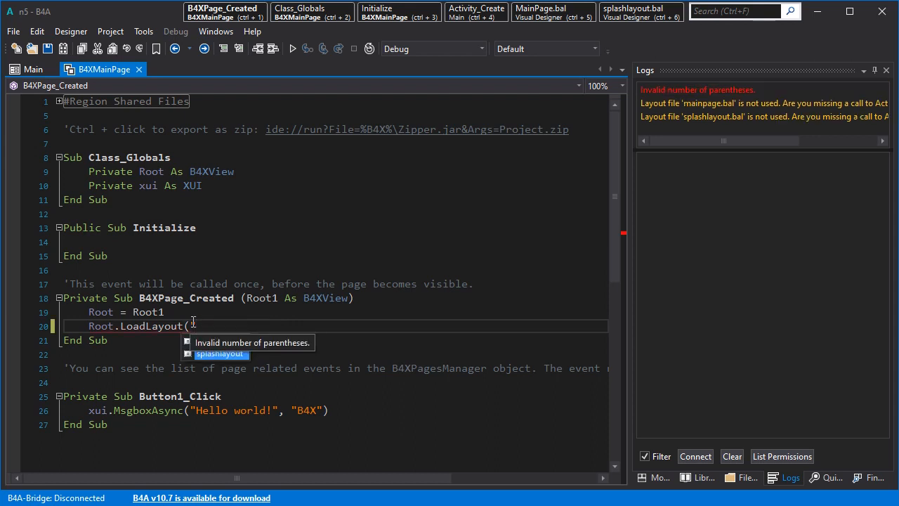
- Complete Root.LoadLayout("splashlayout") in B4XPage_Created using autocomplete
{"action": "left_click", "coordinate": [220, 355]}
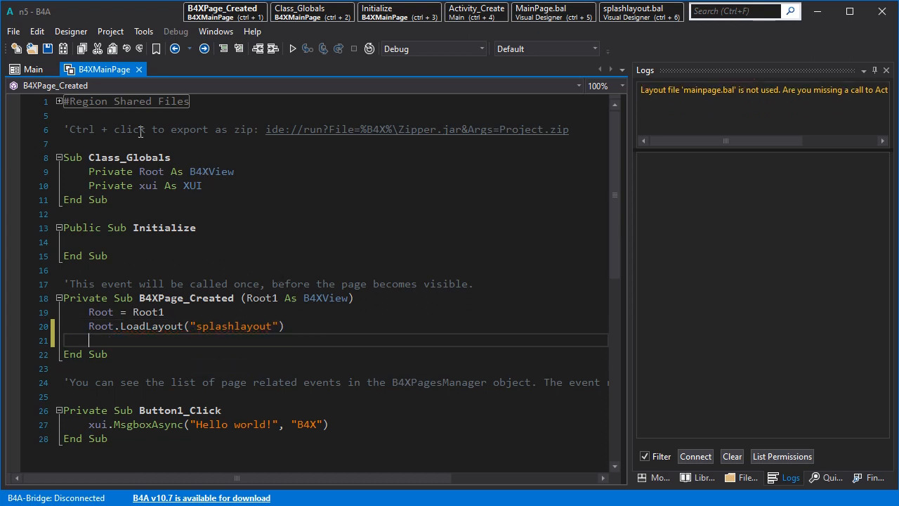
{"action": "mouse_move", "coordinate": [86, 31]}
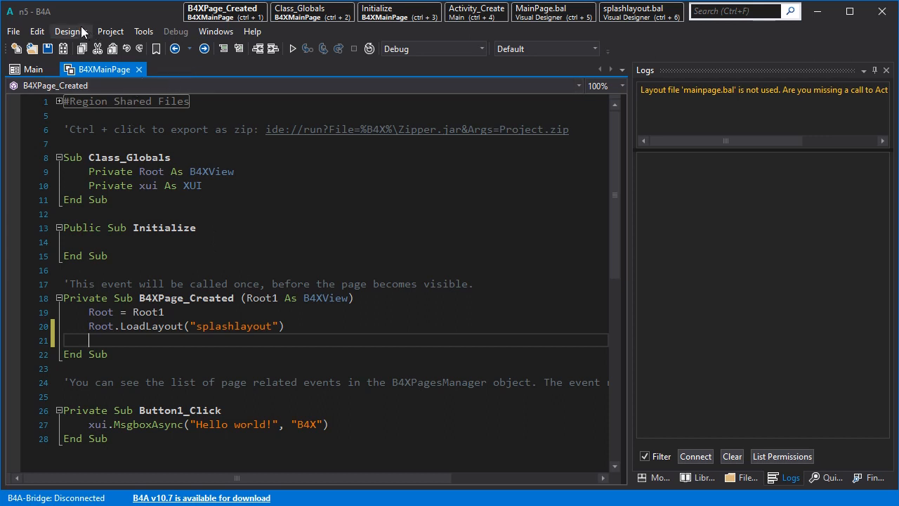
- Create a new page module named page2
{"action": "left_click", "coordinate": [111, 31]}
{"action": "type", "text": "page"}
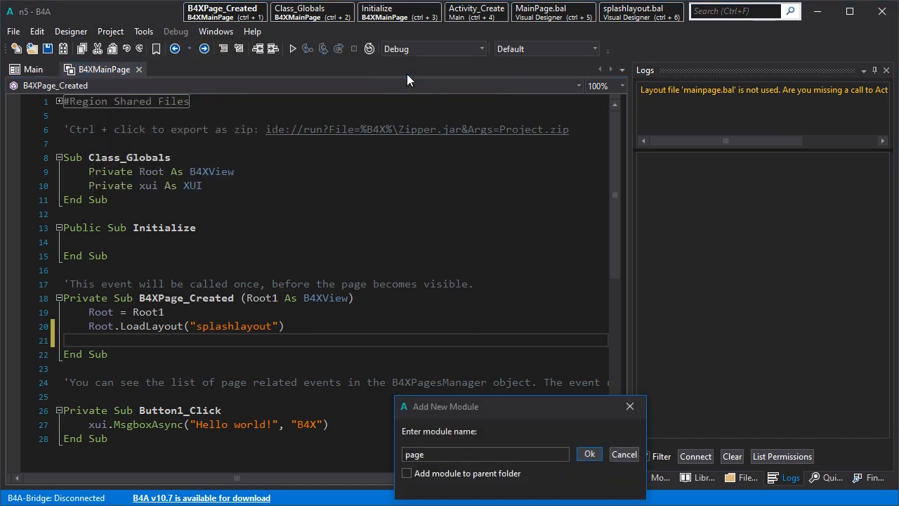
{"action": "type", "text": "2"}
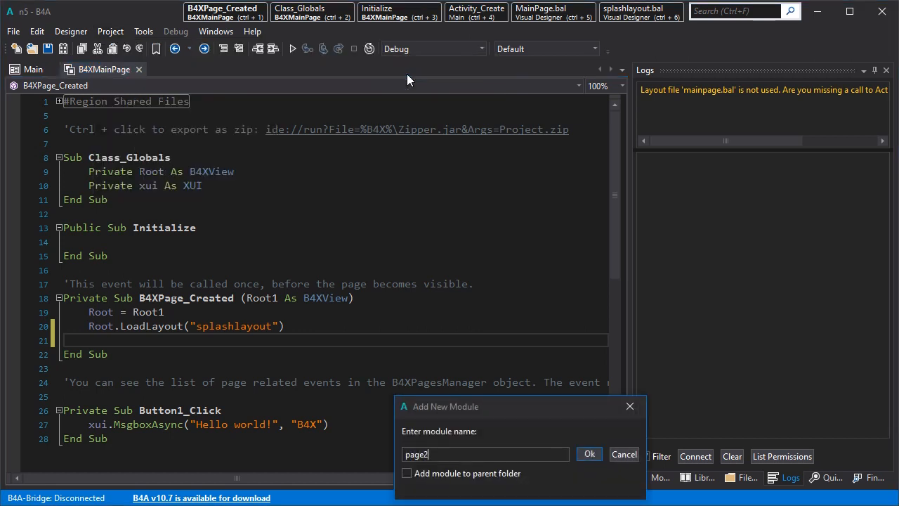
{"action": "left_click", "coordinate": [589, 454]}
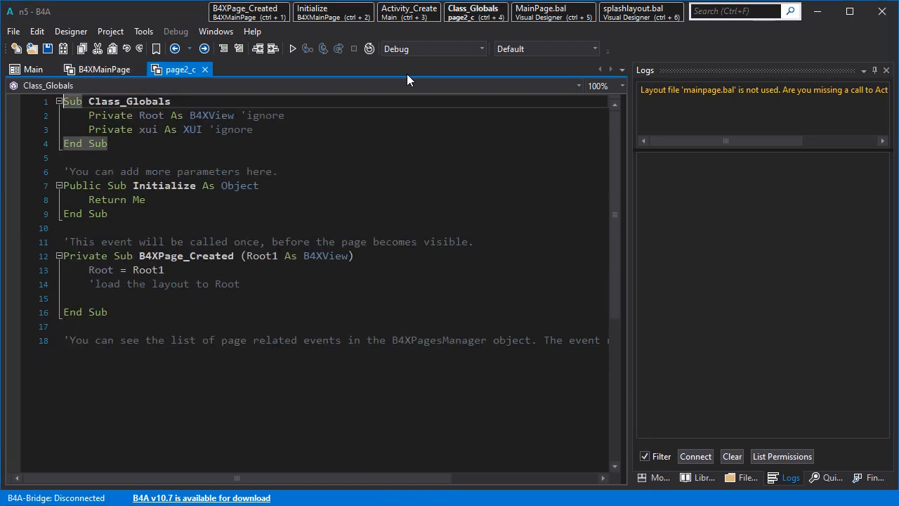
- Load the MainPage layout into Root in page2's B4XPage_Created, then return to B4XMainPage
{"action": "left_click", "coordinate": [188, 298]}
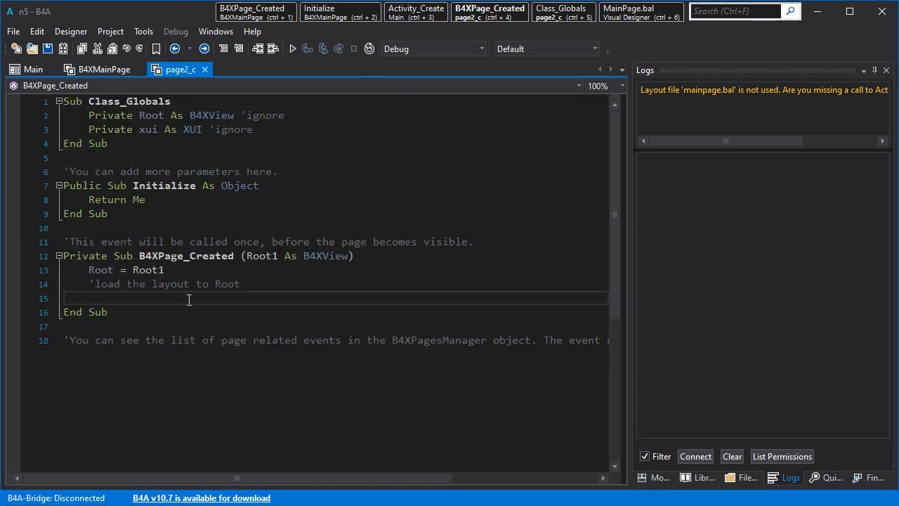
{"action": "type", "text": "Root.lo"}
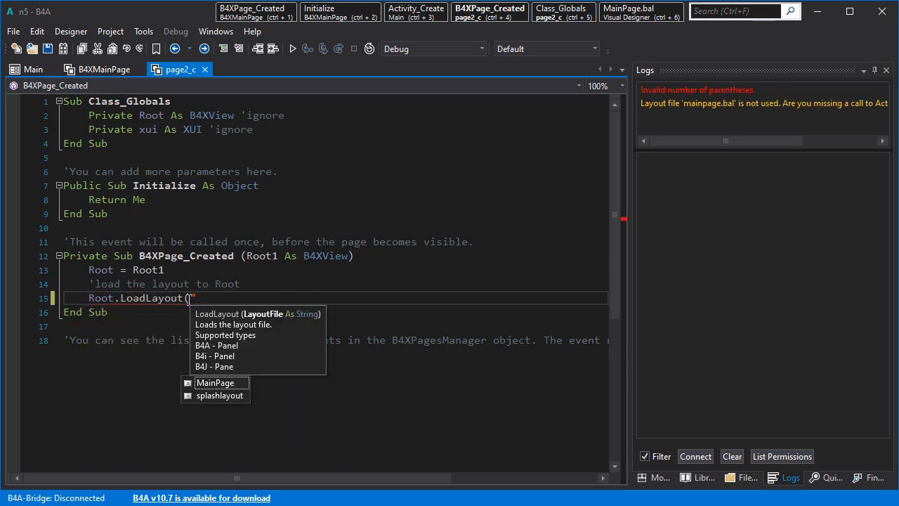
{"action": "left_click", "coordinate": [215, 383]}
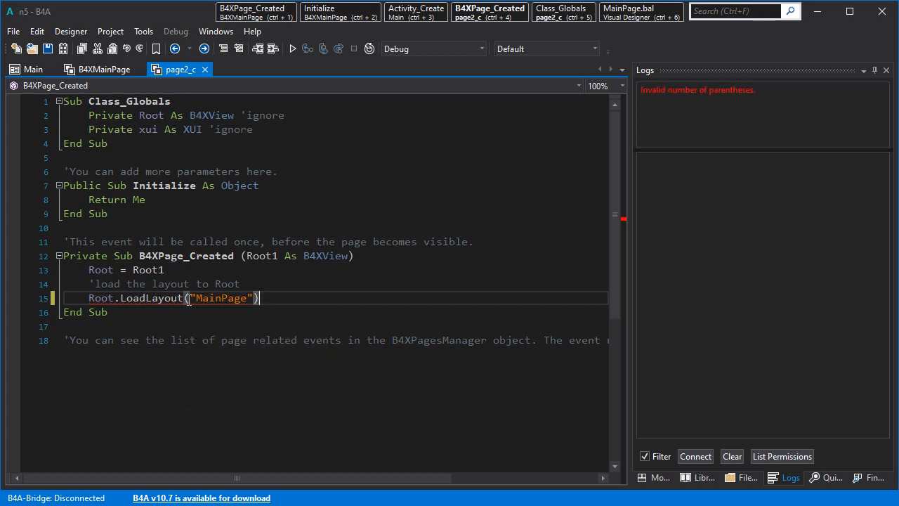
{"action": "left_click", "coordinate": [103, 69]}
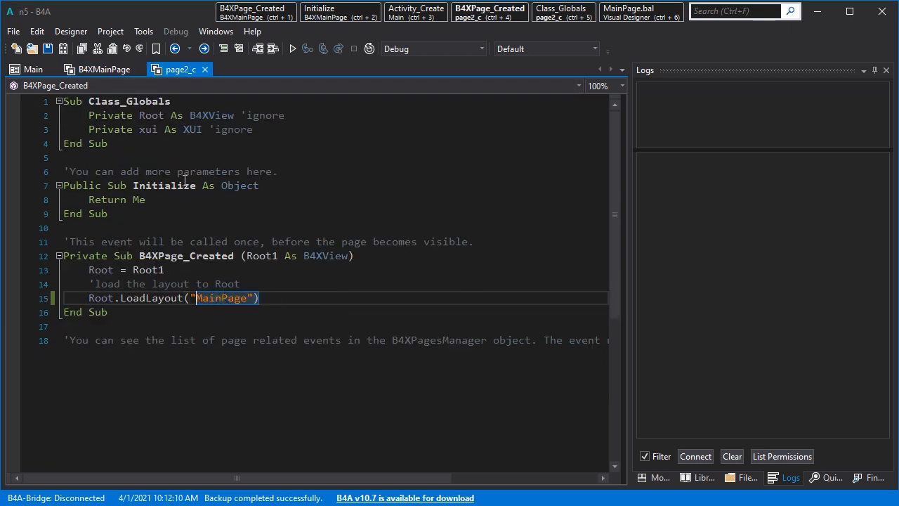
{"action": "left_click", "coordinate": [103, 69]}
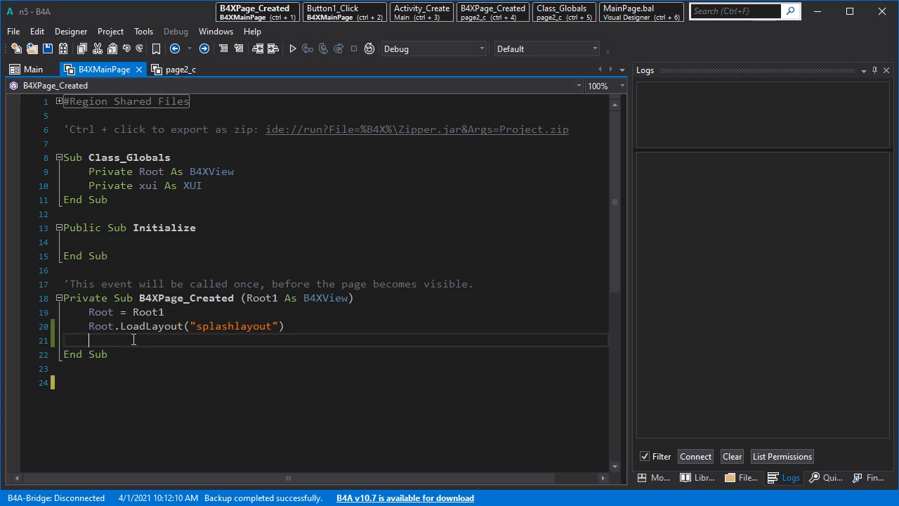
- Add Sleep(1000), declare p2 As page2_c and initialize it
{"action": "type", "text": "sle"}
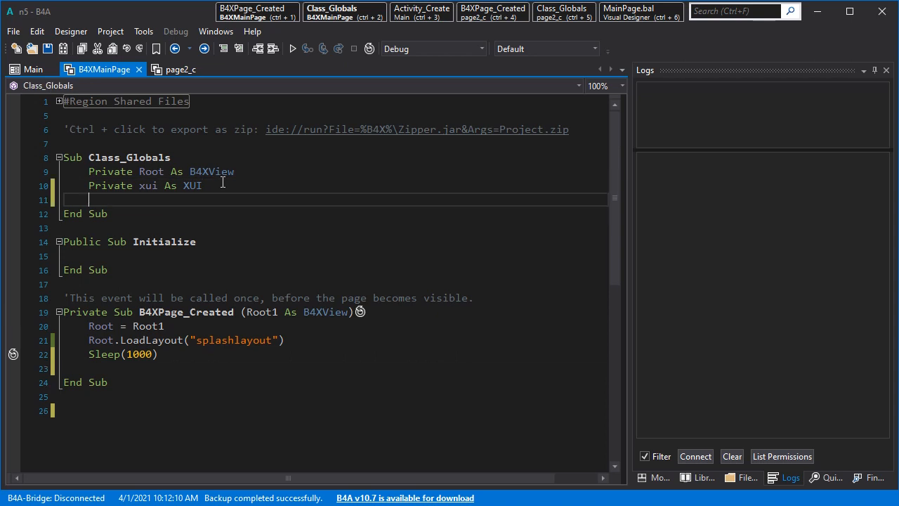
{"action": "type", "text": "dim p2 as"}
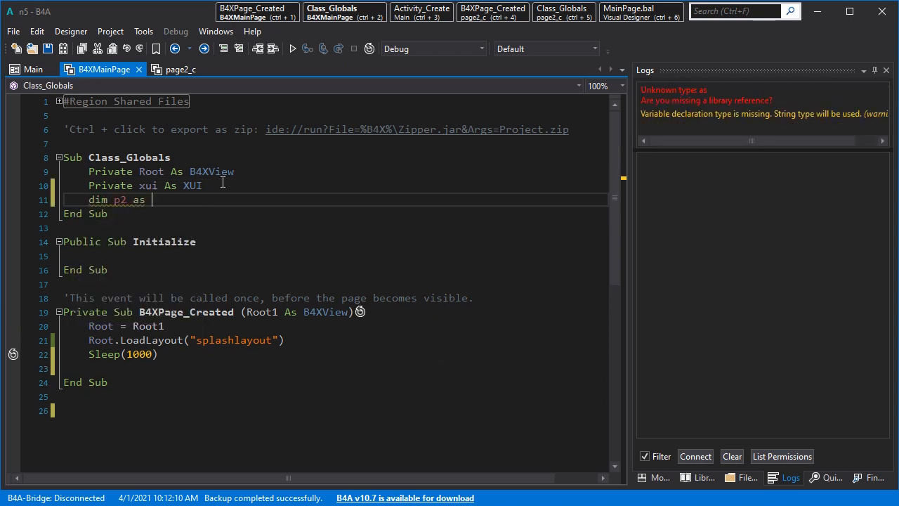
{"action": "type", "text": "page2_c"}
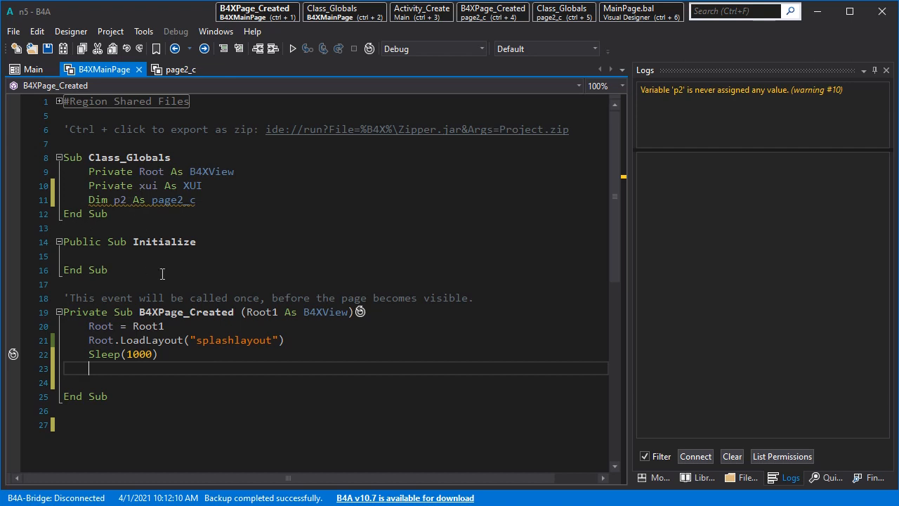
{"action": "type", "text": "p2.Initialize"}
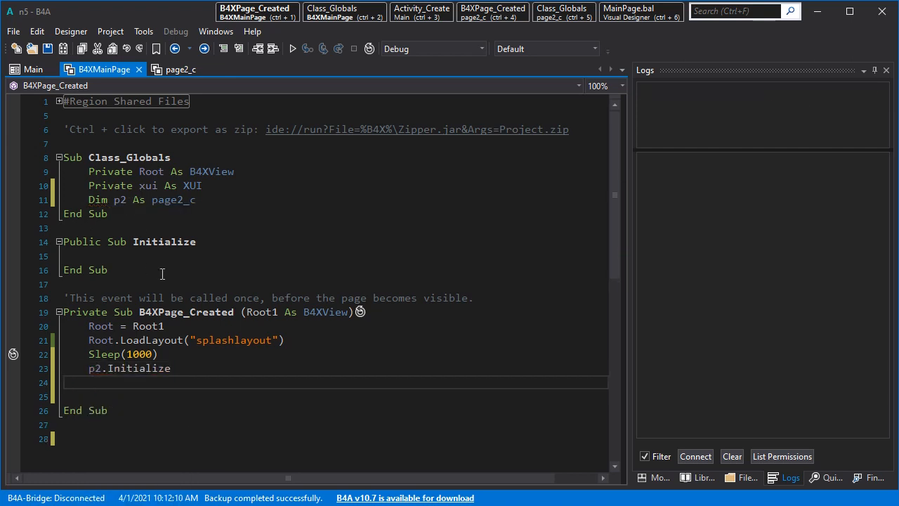
- Register p2 with B4XPages.AddPage("page2", p2)
{"action": "type", "text": "b"}
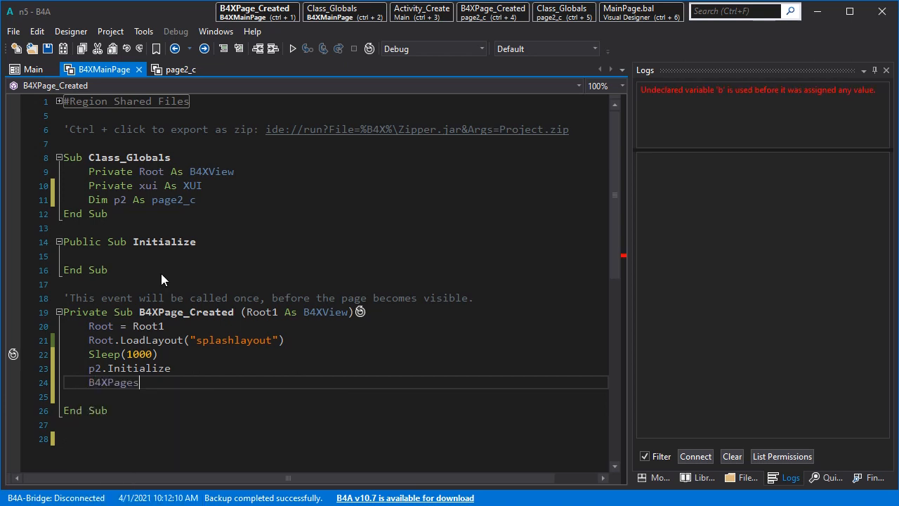
{"action": "type", "text": ".AddPage"}
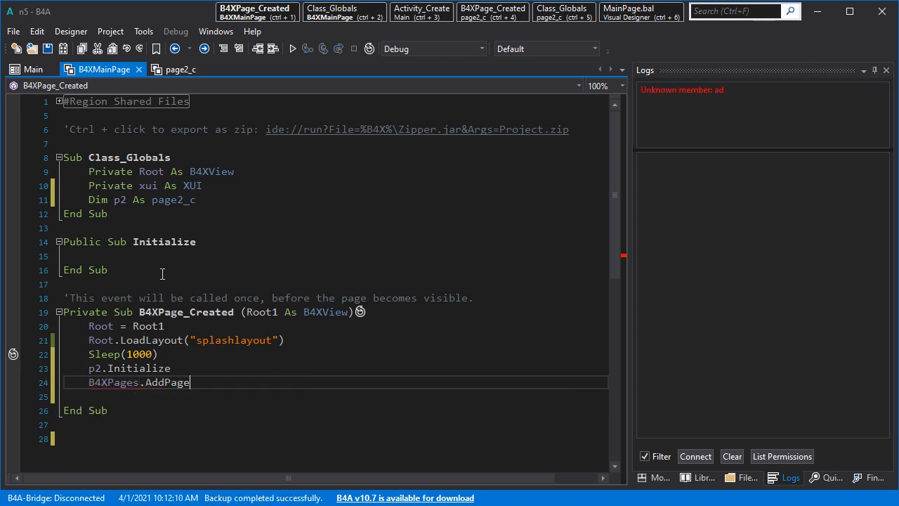
{"action": "type", "text": "(\"pa"}
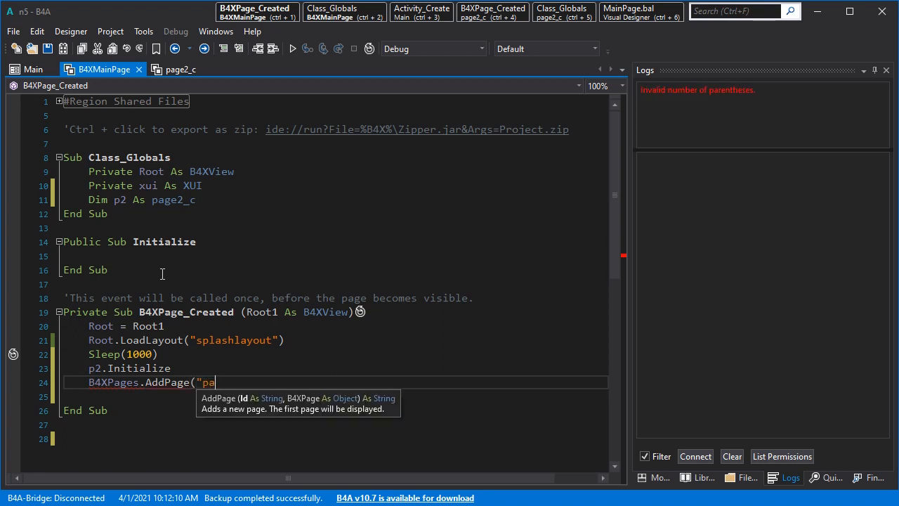
{"action": "type", "text": "ge2\""}
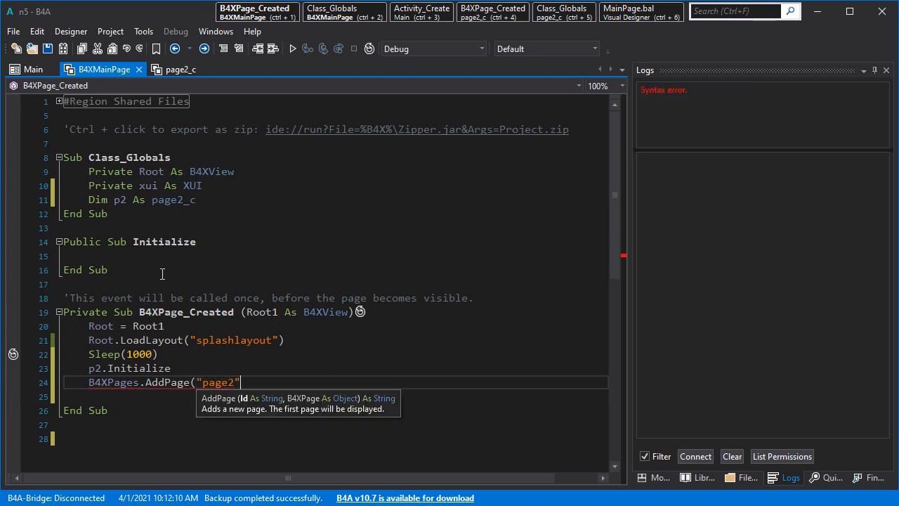
{"action": "type", "text": ","}
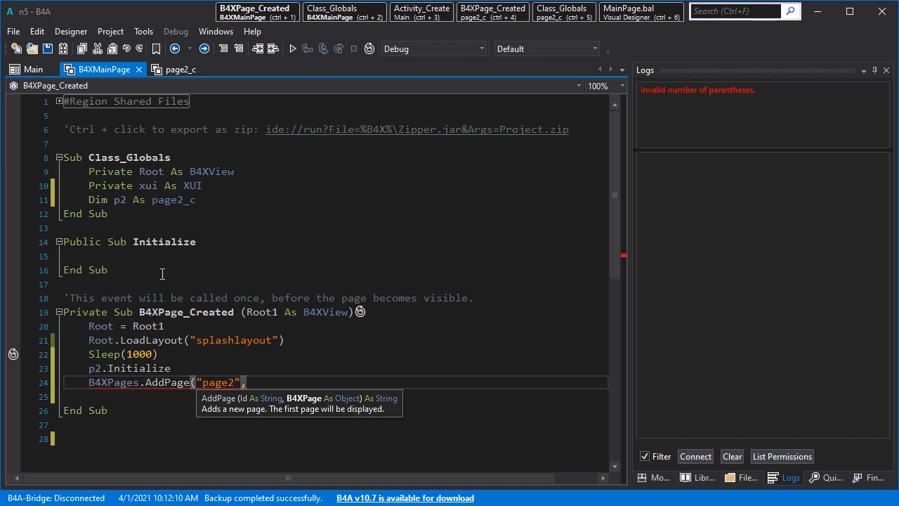
{"action": "type", "text": "p2"}
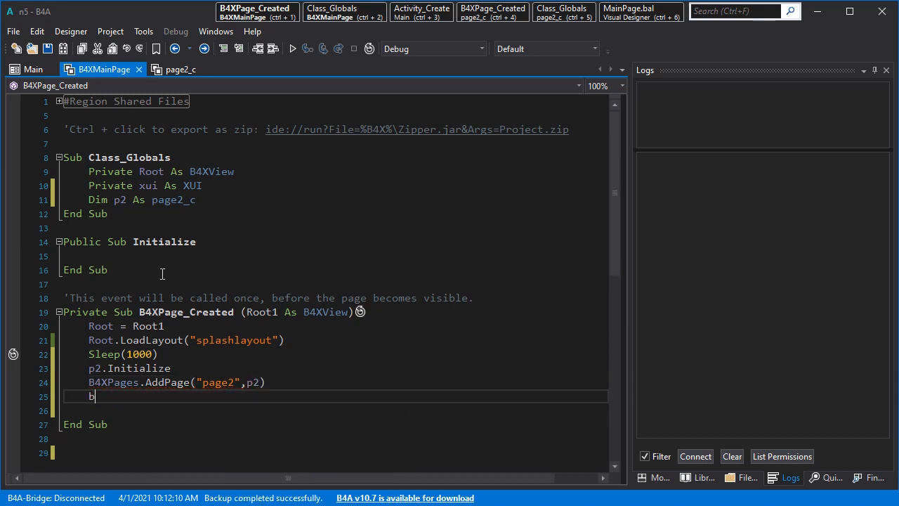
- Show the new page with B4XPages.ShowPage("page2")
{"action": "type", "text": "b"}
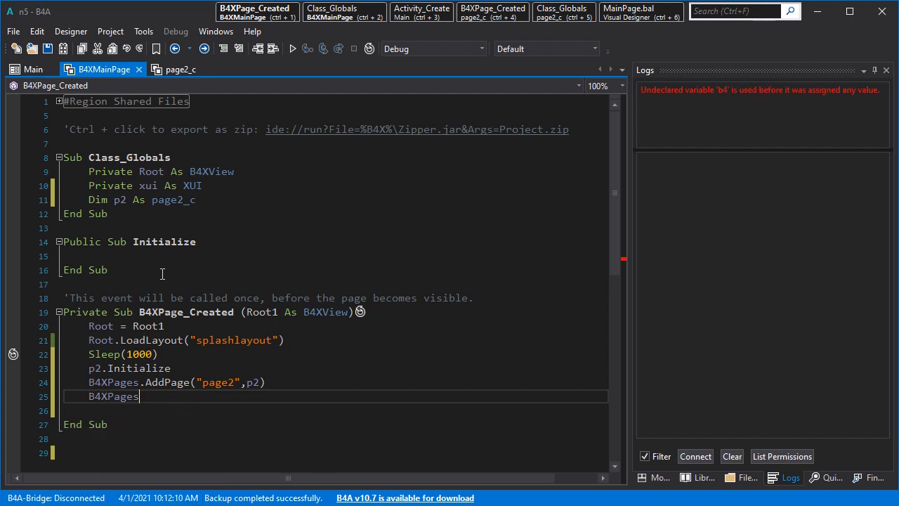
{"action": "type", "text": ".ShowPage("}
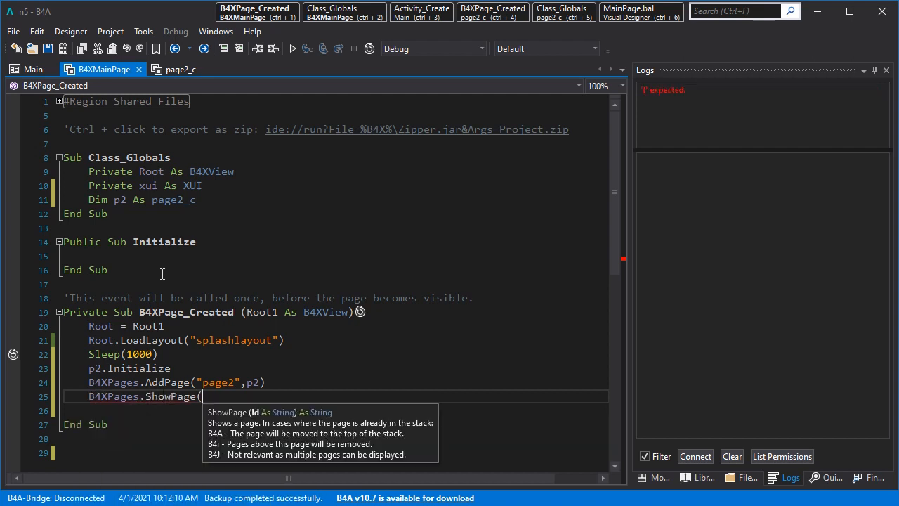
{"action": "type", "text": "\"page"}
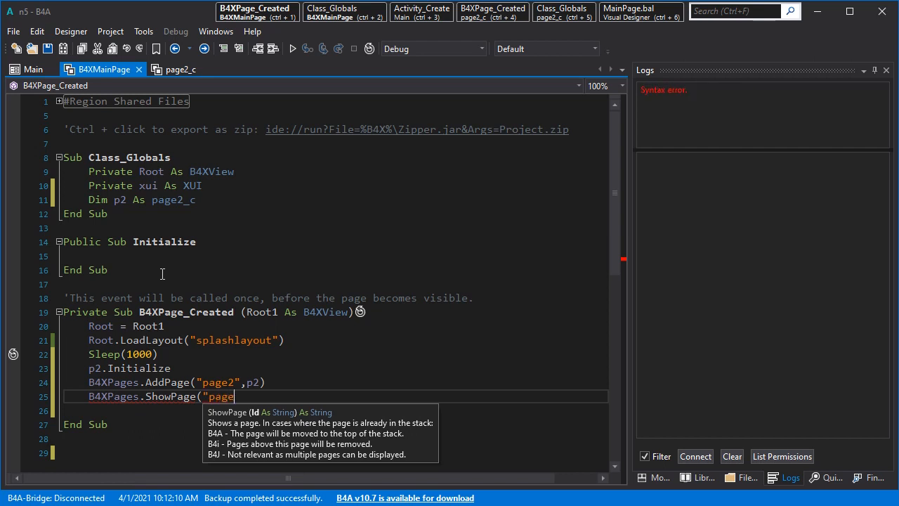
{"action": "type", "text": "2:"}
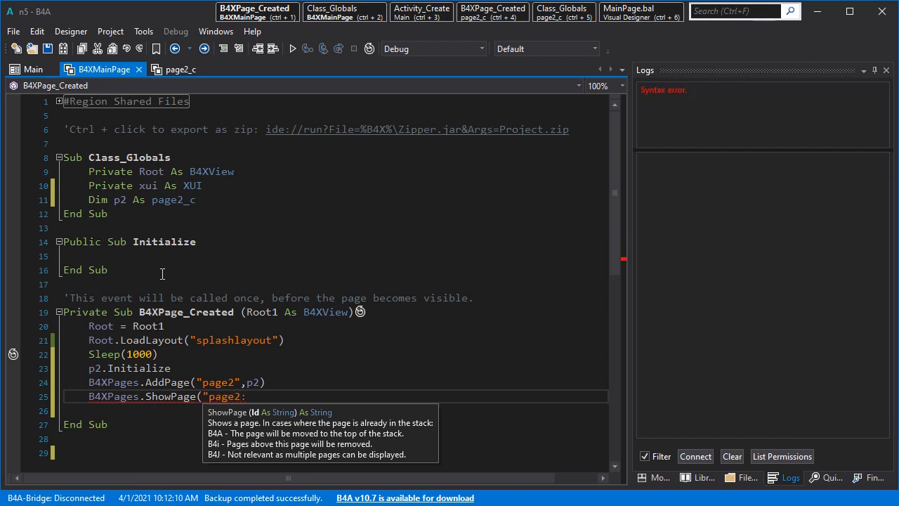
{"action": "type", "text": "\")"}
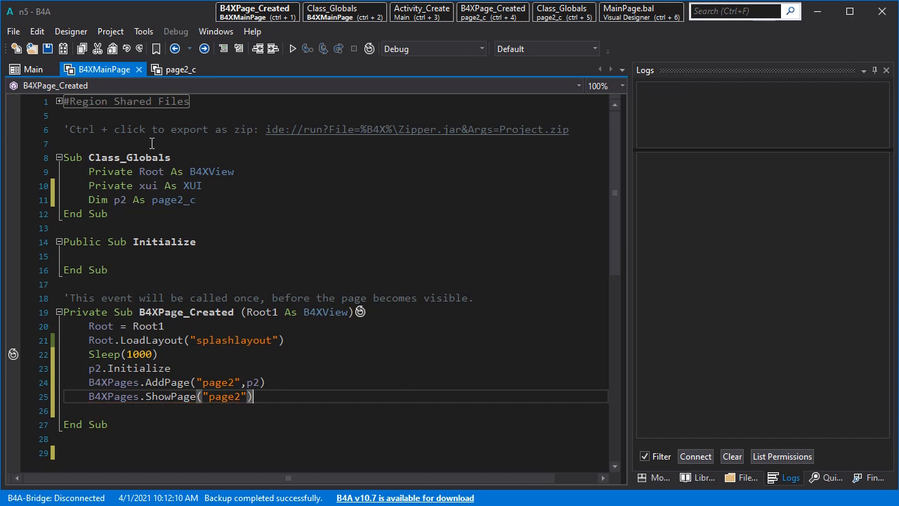
- Compile and launch the app in the LDPlayer emulator
{"action": "left_click", "coordinate": [290, 48]}
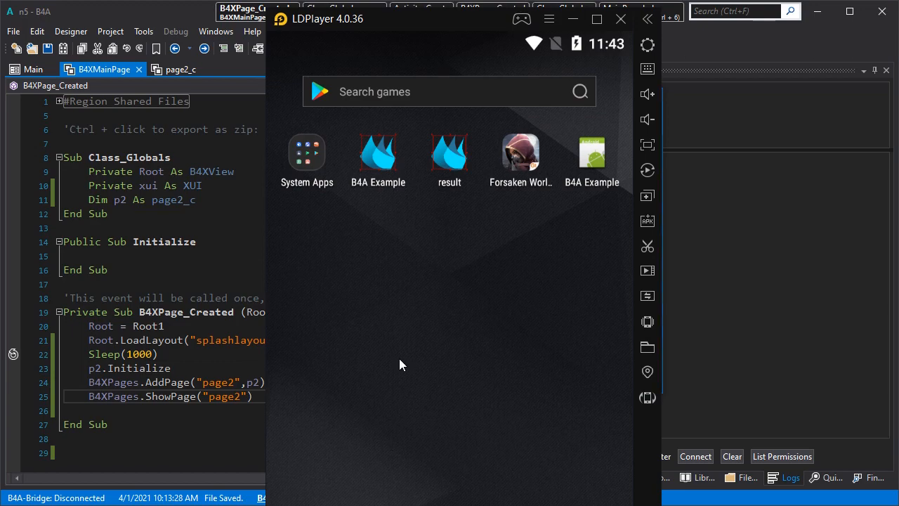
{"action": "mouse_move", "coordinate": [165, 185]}
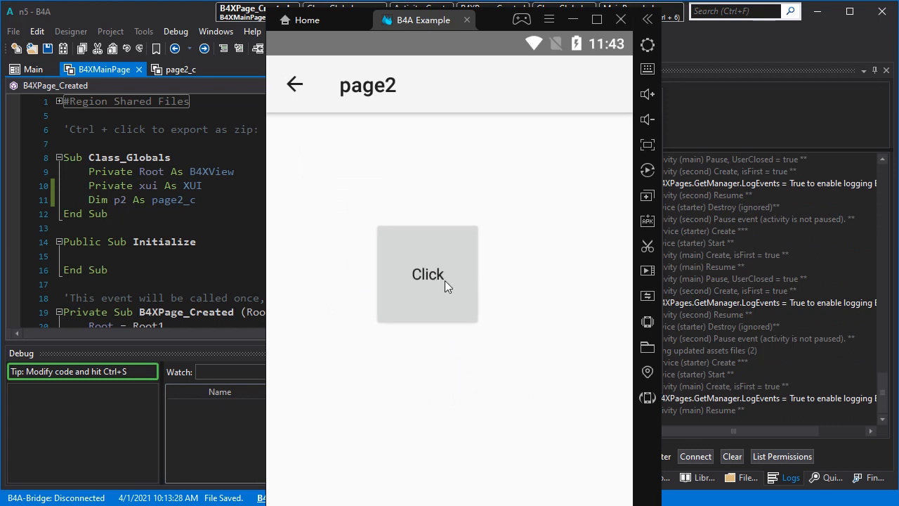
{"action": "mouse_move", "coordinate": [334, 167]}
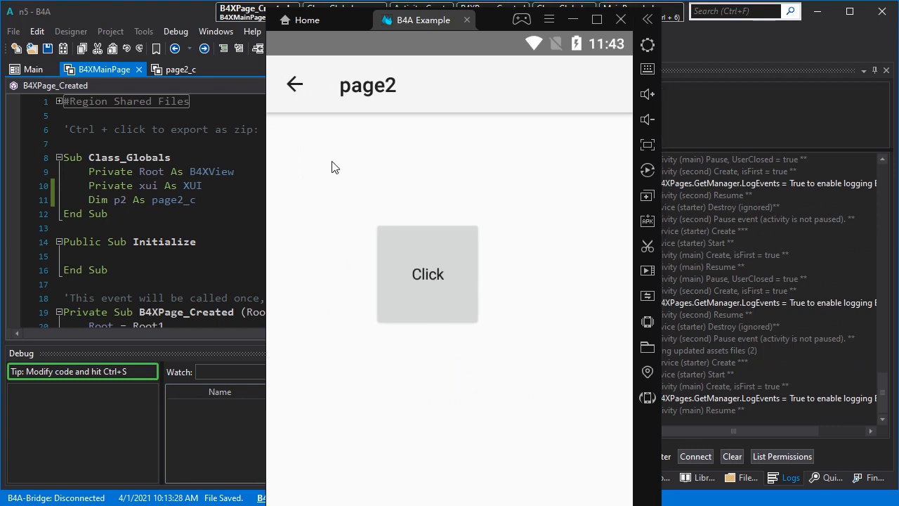
{"action": "mouse_move", "coordinate": [345, 206]}
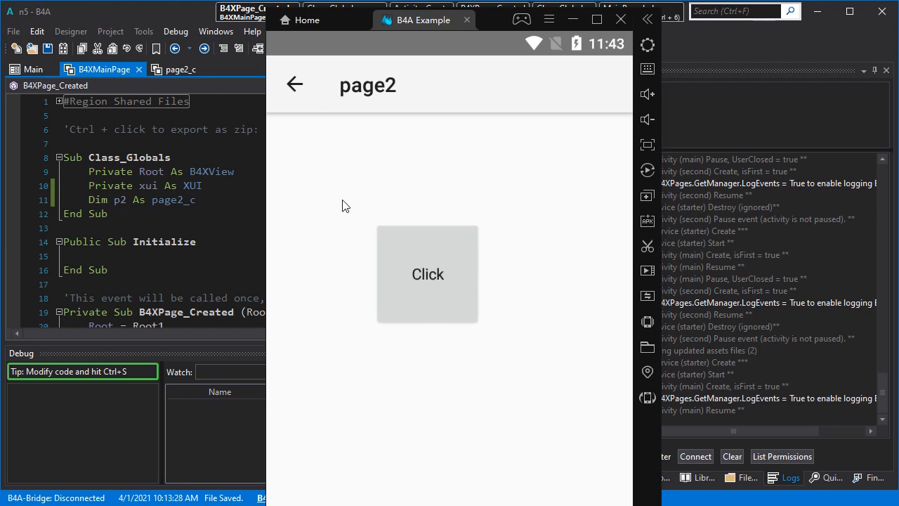
{"action": "mouse_move", "coordinate": [378, 248]}
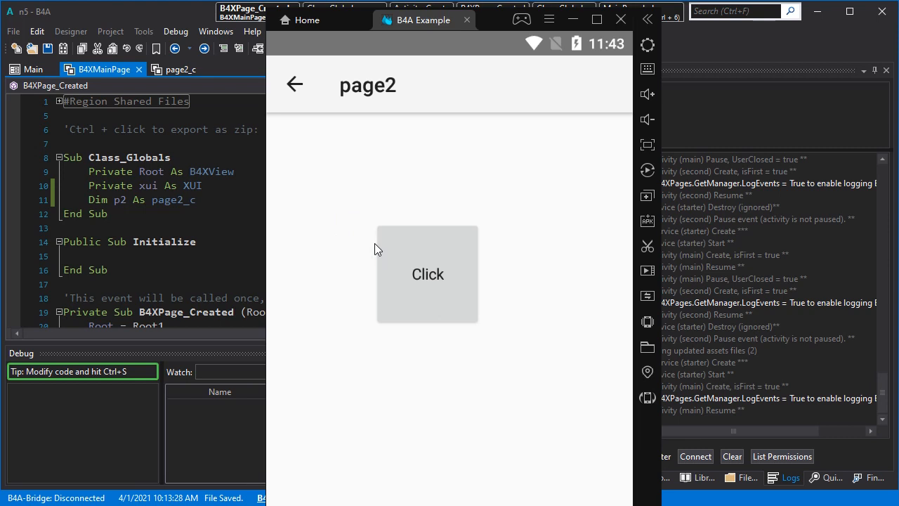
{"action": "mouse_move", "coordinate": [374, 138]}
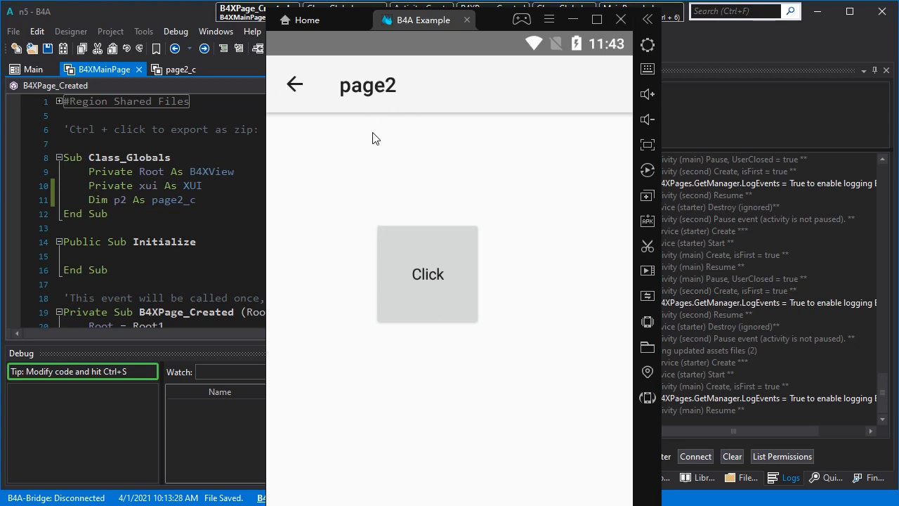
{"action": "mouse_move", "coordinate": [339, 137]}
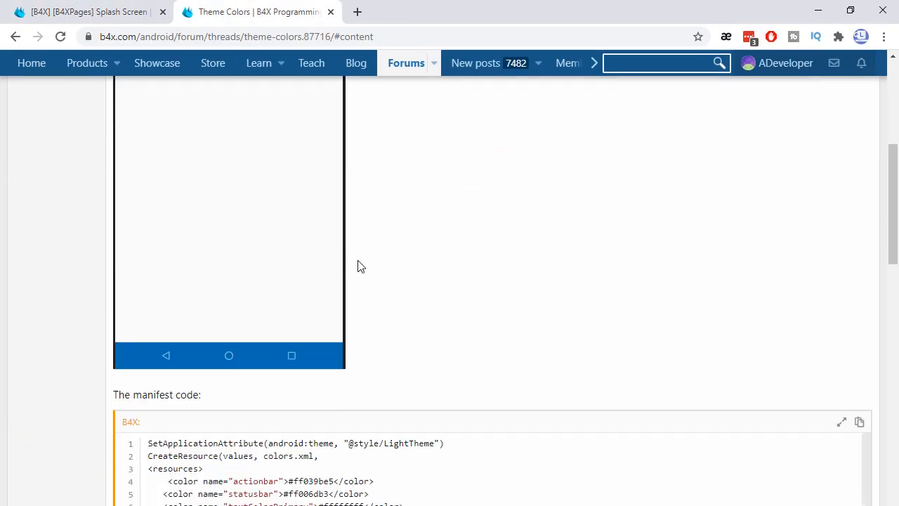
{"action": "scroll", "scroll_direction": "down", "scroll_amount": 3}
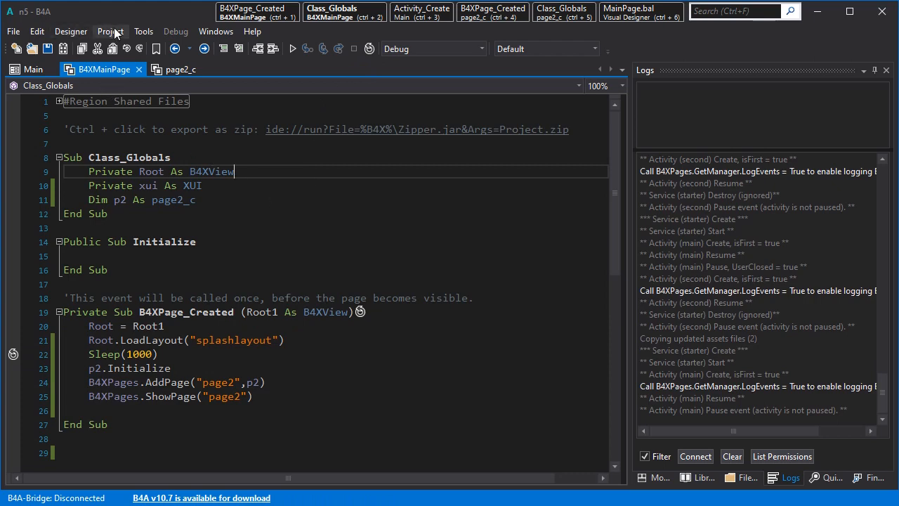
{"action": "left_click", "coordinate": [110, 31]}
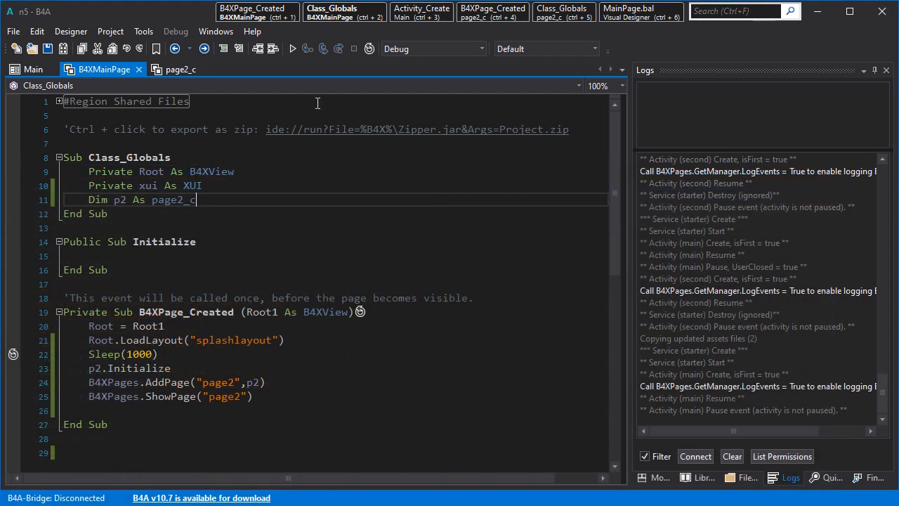
{"action": "left_click", "coordinate": [290, 48]}
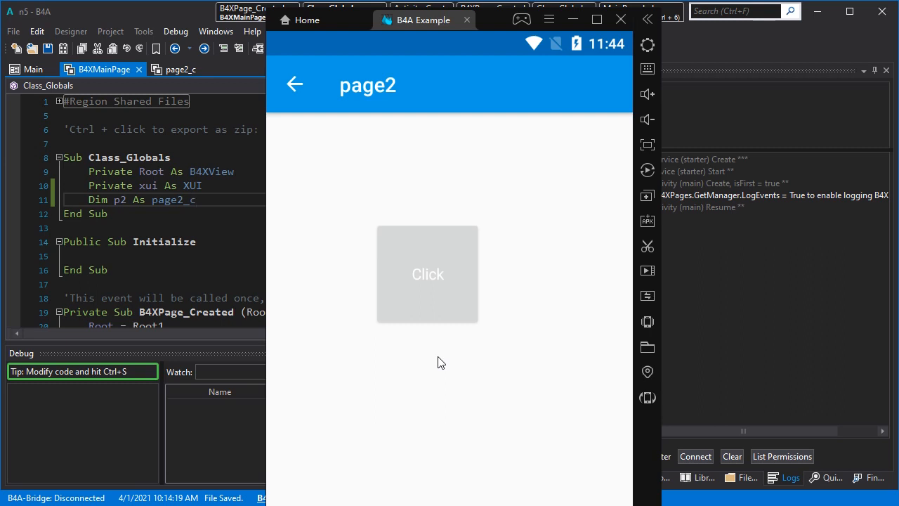
{"action": "mouse_move", "coordinate": [314, 94]}
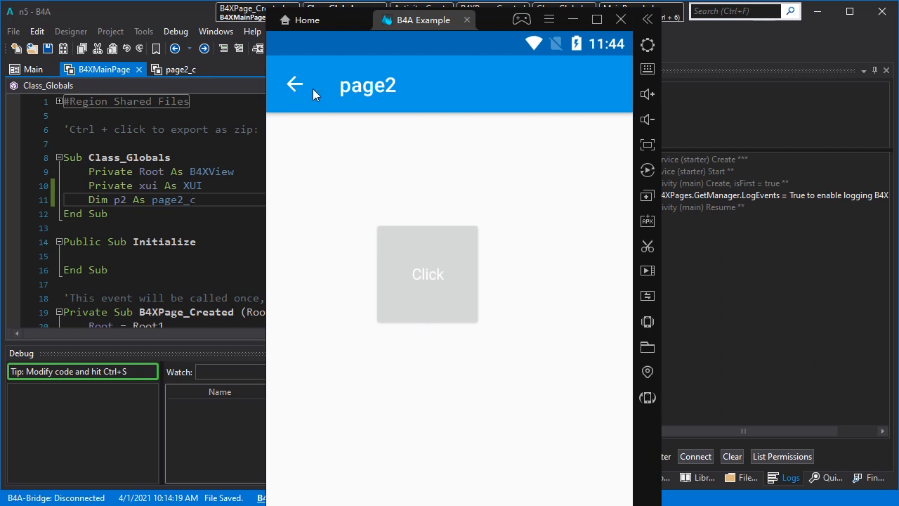
{"action": "mouse_move", "coordinate": [457, 285]}
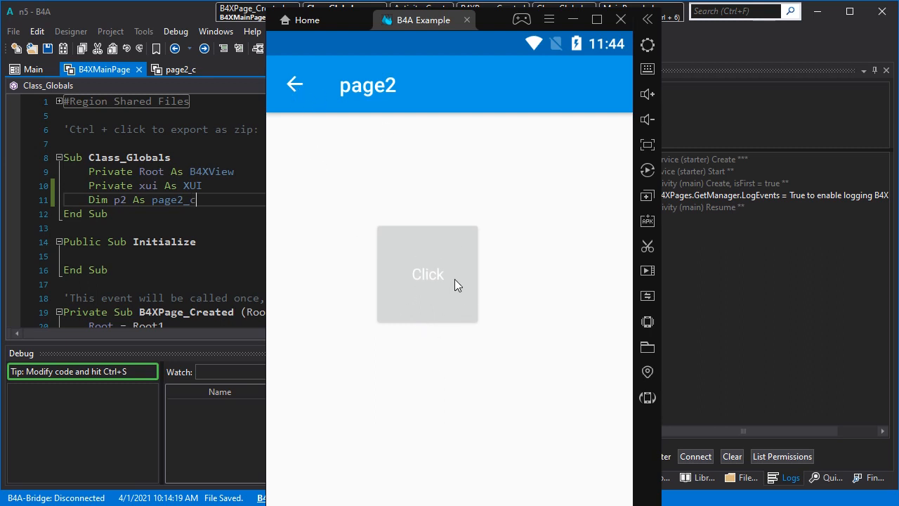
{"action": "mouse_move", "coordinate": [297, 111]}
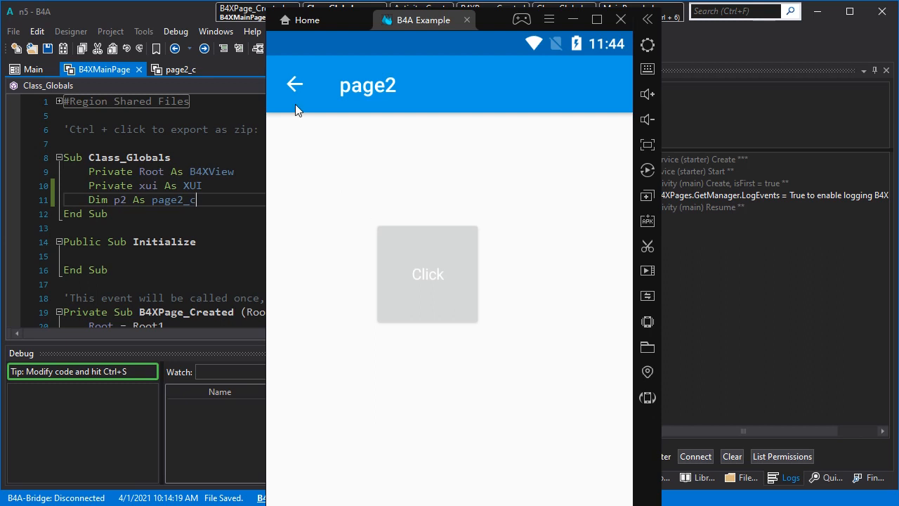
{"action": "mouse_move", "coordinate": [295, 90]}
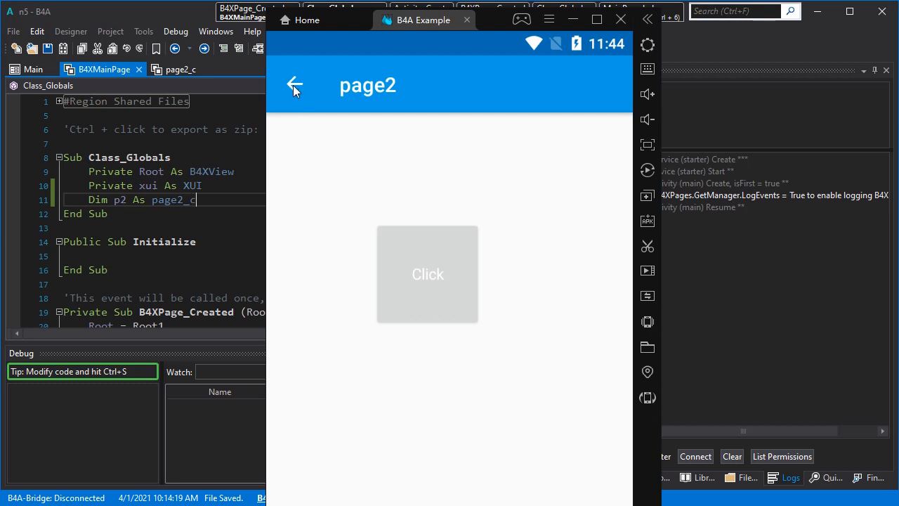
- Go back from page2 to MainPage showing the large SPLASH label
{"action": "left_click", "coordinate": [296, 86]}
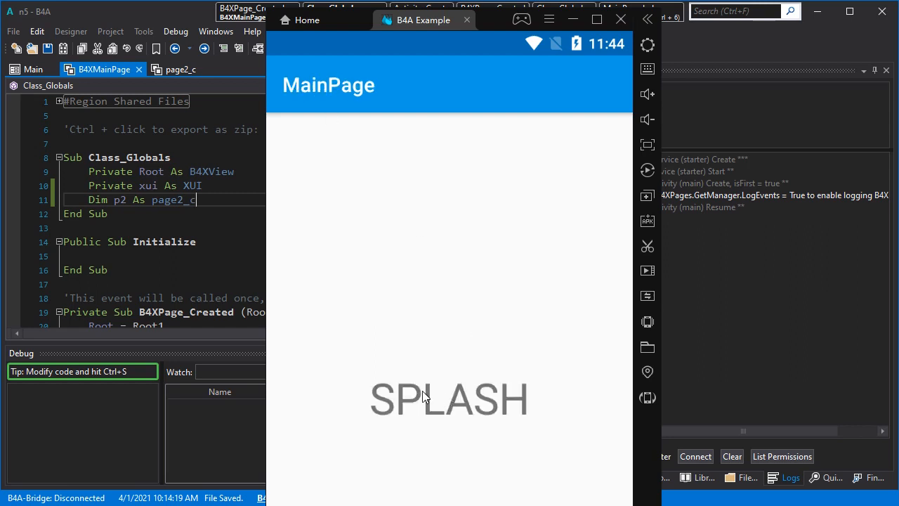
{"action": "mouse_move", "coordinate": [451, 387]}
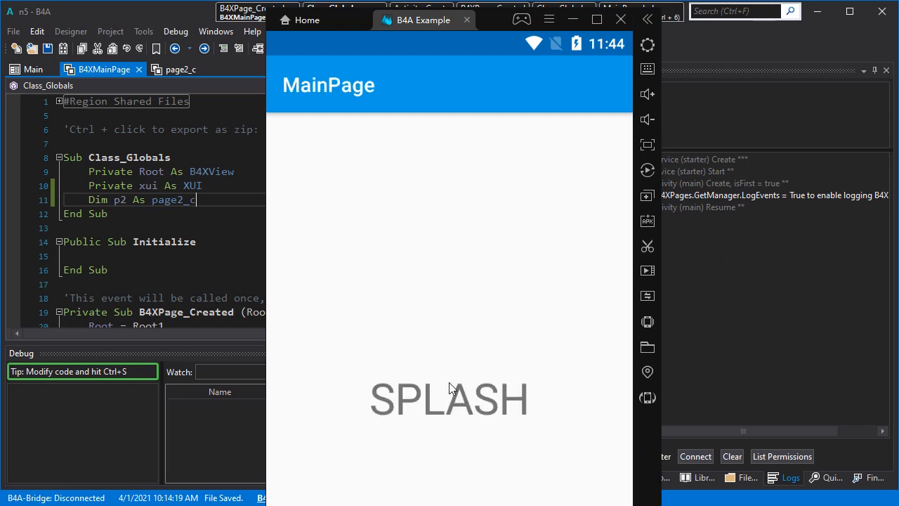
{"action": "mouse_move", "coordinate": [307, 118]}
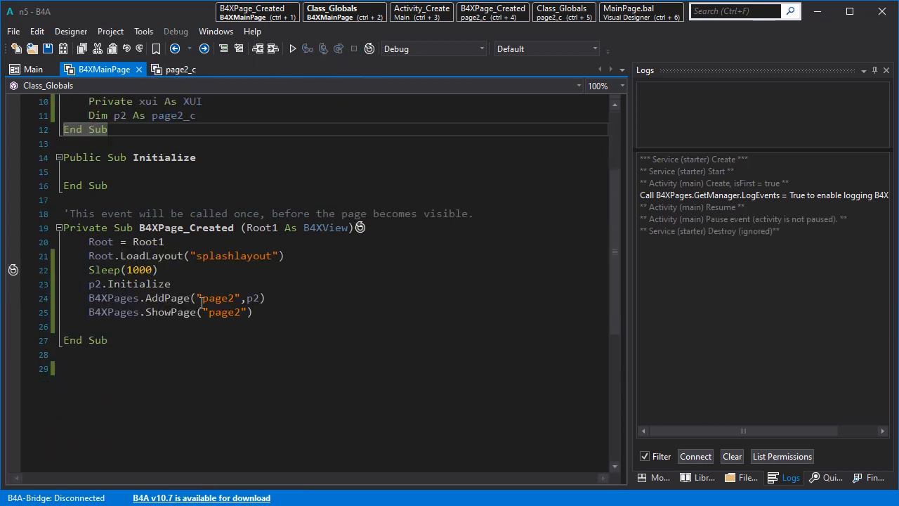
- Switch to ShowPageAndRemovePreviousPages("page2") and stop the running app
{"action": "left_click", "coordinate": [270, 312]}
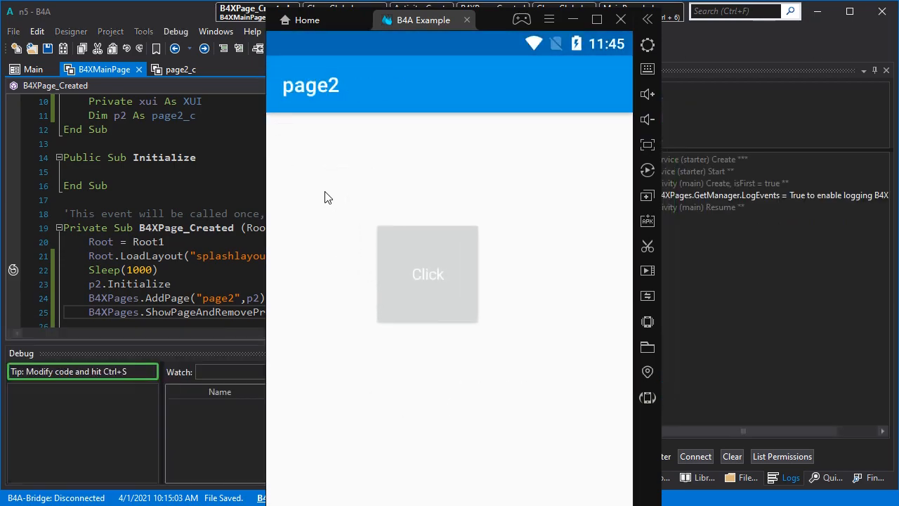
{"action": "mouse_move", "coordinate": [292, 95]}
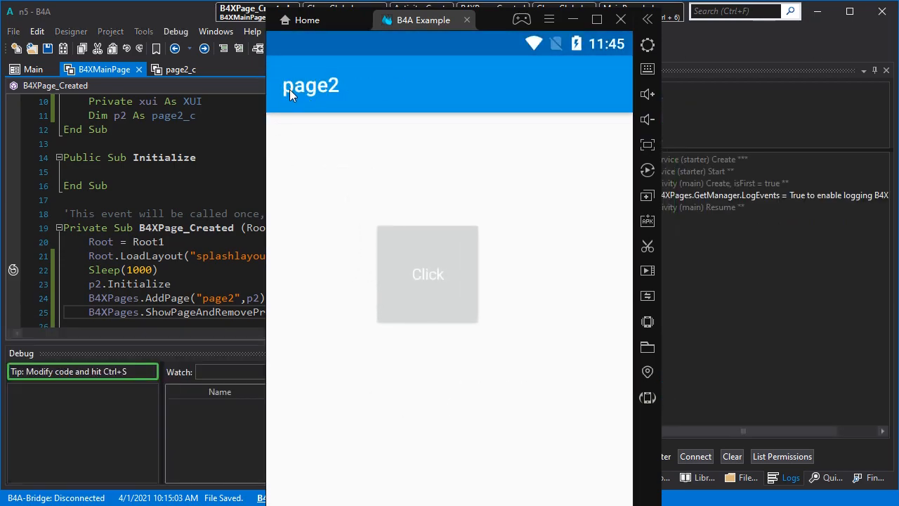
{"action": "mouse_move", "coordinate": [339, 226]}
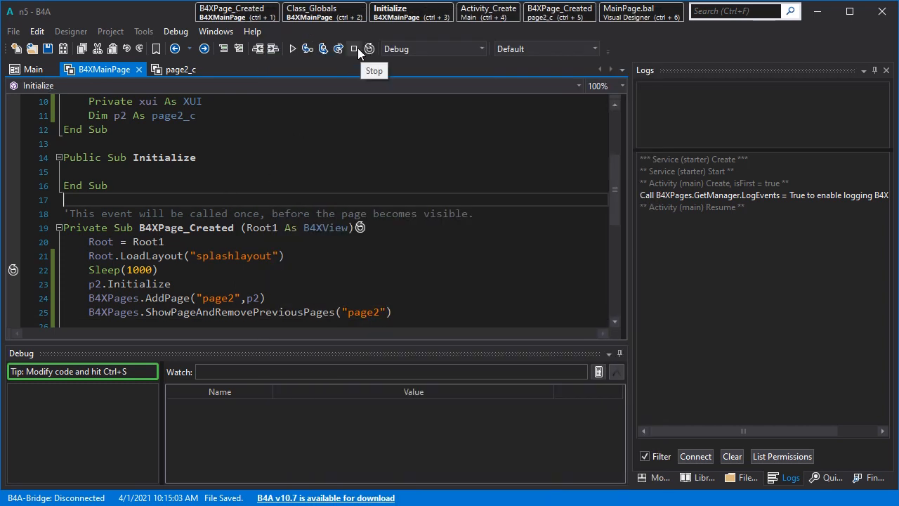
{"action": "left_click", "coordinate": [353, 49]}
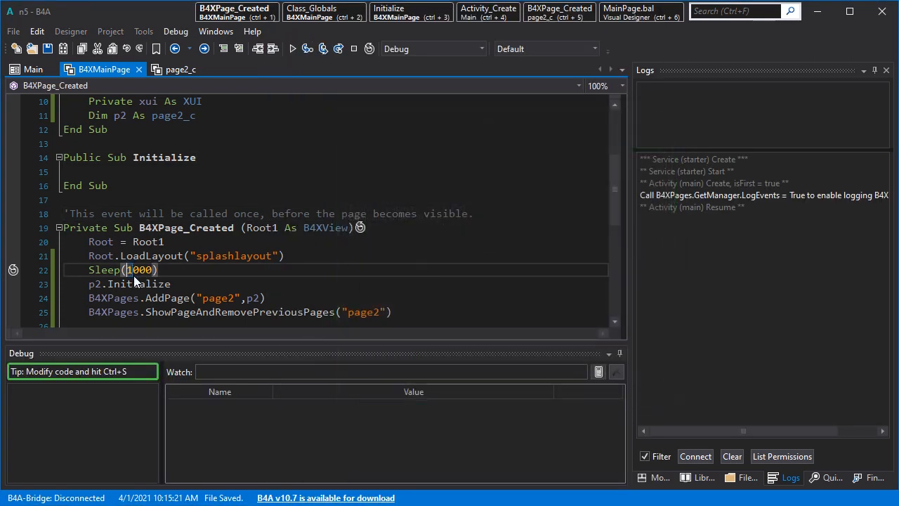
- Change the delay to Sleep(3000) and briefly review the Manifest Editor theme
{"action": "type", "text": "3000"}
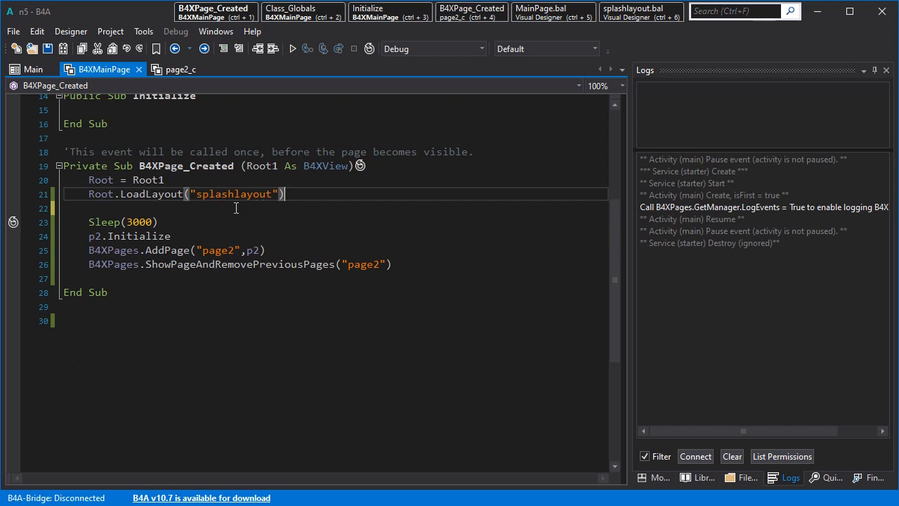
{"action": "mouse_move", "coordinate": [246, 218]}
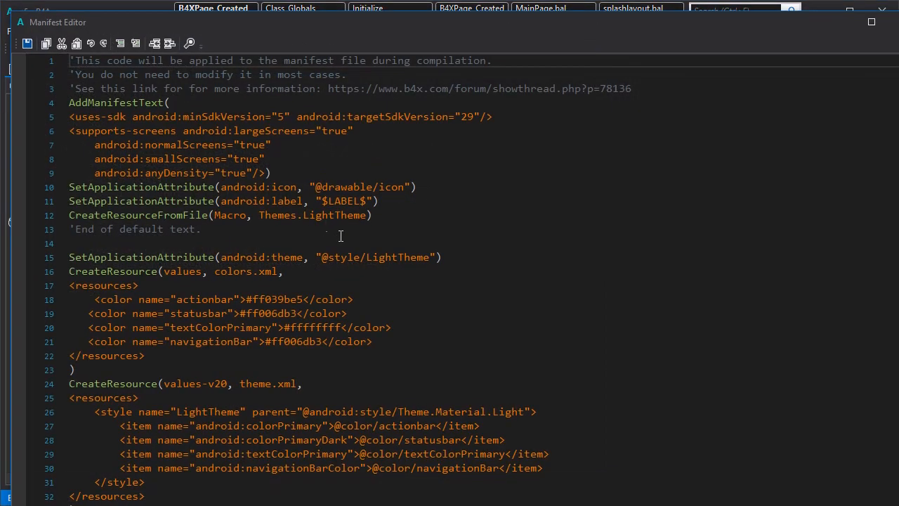
{"action": "double_click", "coordinate": [205, 299]}
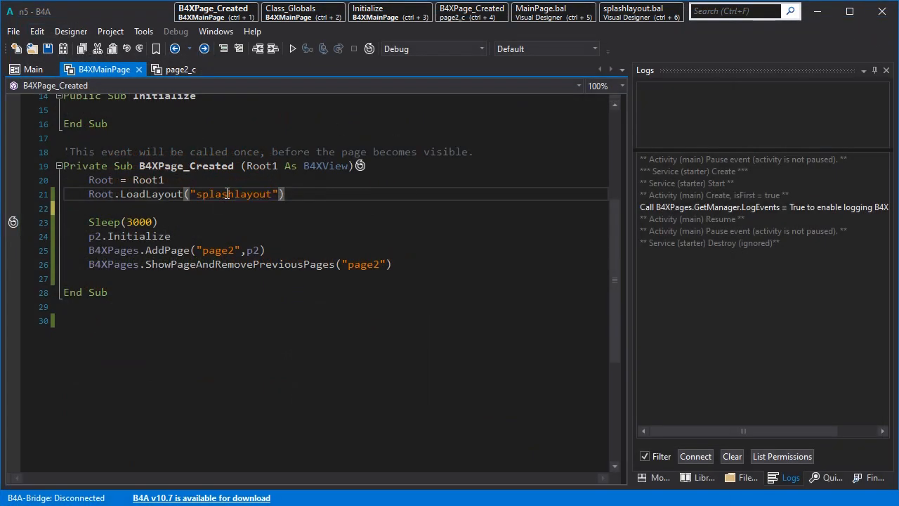
{"action": "left_click", "coordinate": [634, 12]}
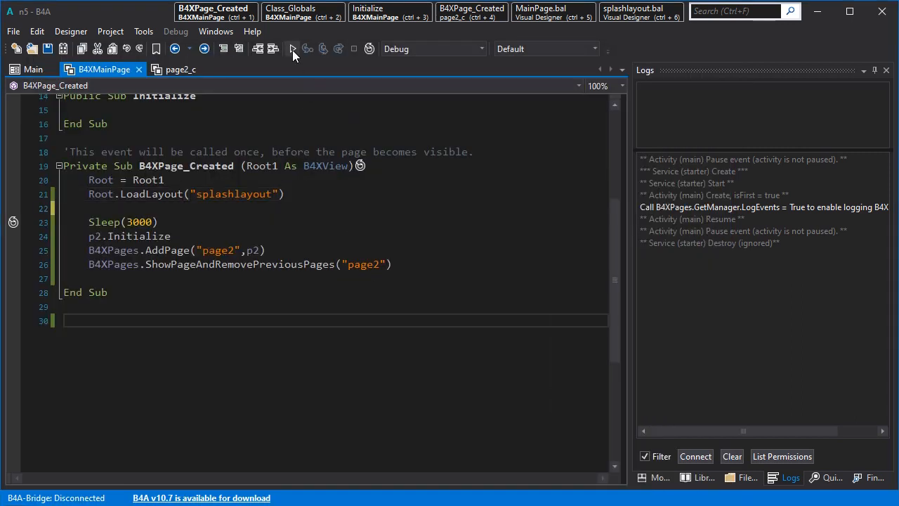
- Rerun the app and add B4XPages.SetTitle(Me,"") after LoadLayout in B4XPage_Created
{"action": "left_click", "coordinate": [289, 49]}
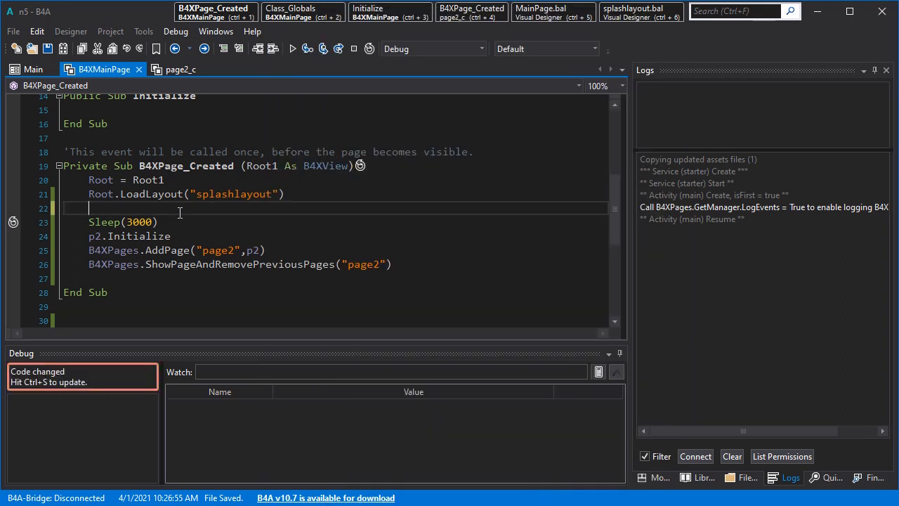
{"action": "type", "text": "b4"}
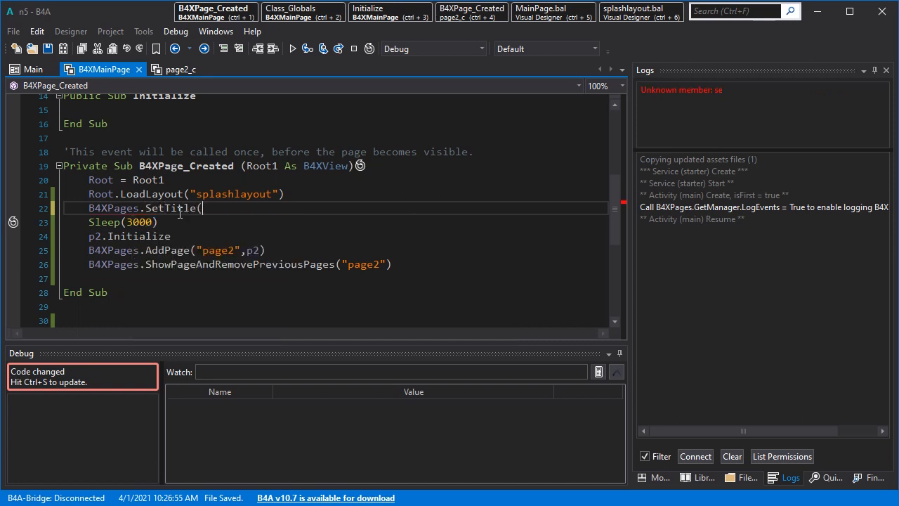
{"action": "type", "text": "m"}
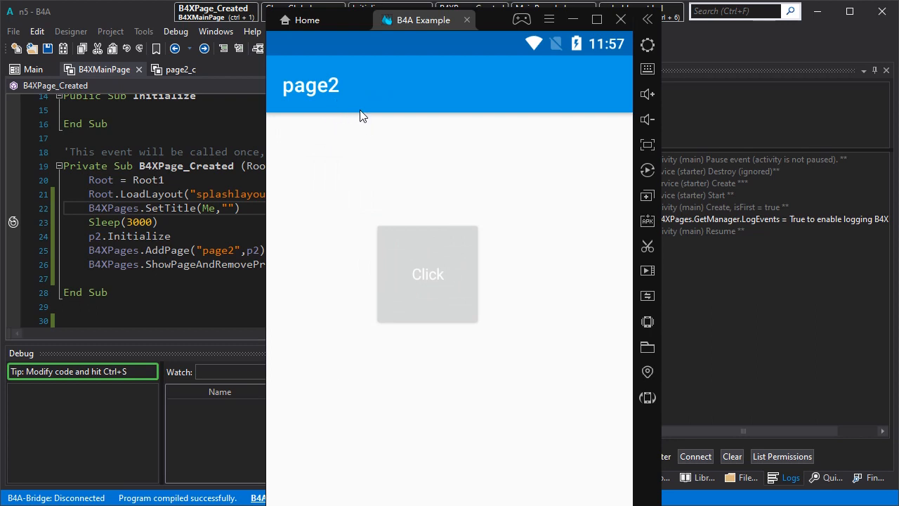
{"action": "mouse_move", "coordinate": [404, 93]}
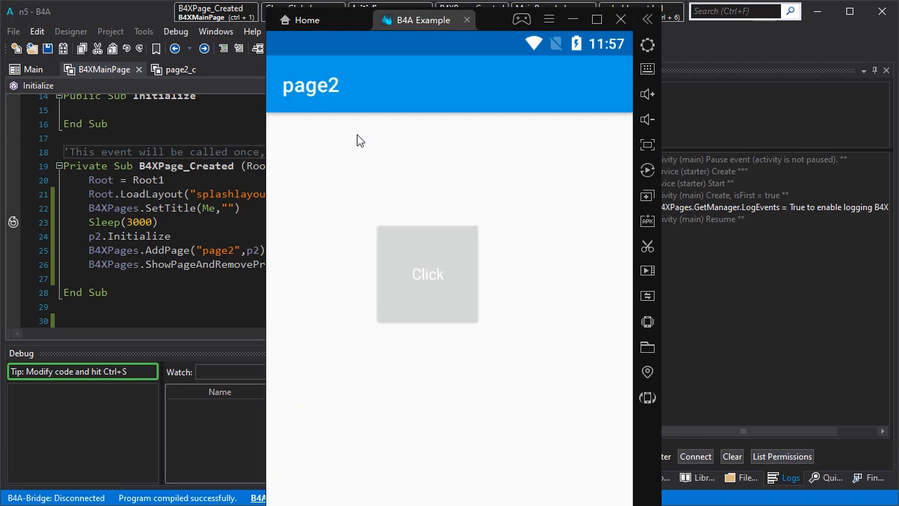
{"action": "mouse_move", "coordinate": [343, 106]}
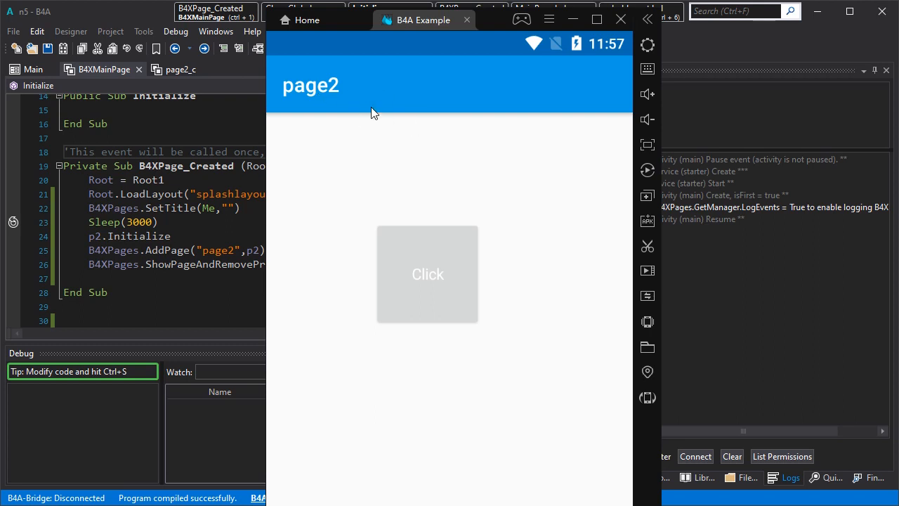
{"action": "mouse_move", "coordinate": [398, 170]}
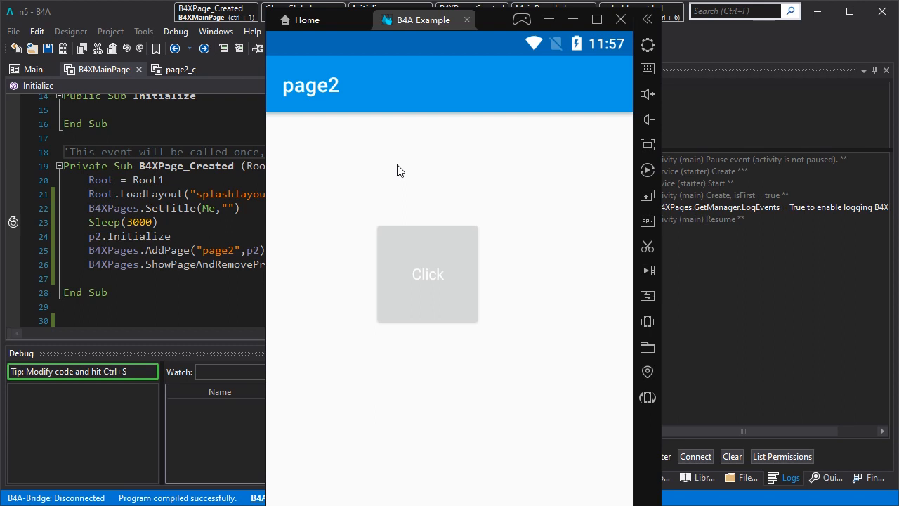
{"action": "mouse_move", "coordinate": [341, 173]}
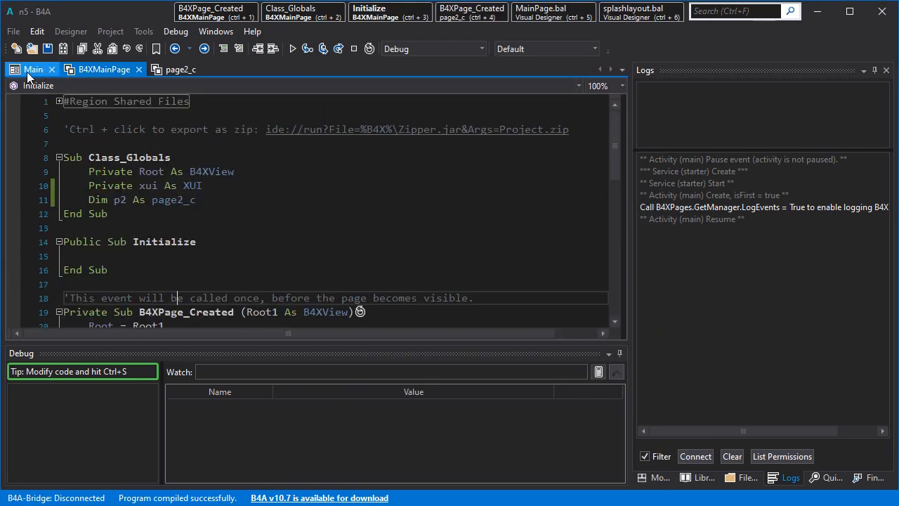
- Create a new activity module named 'second'
{"action": "left_click", "coordinate": [104, 69]}
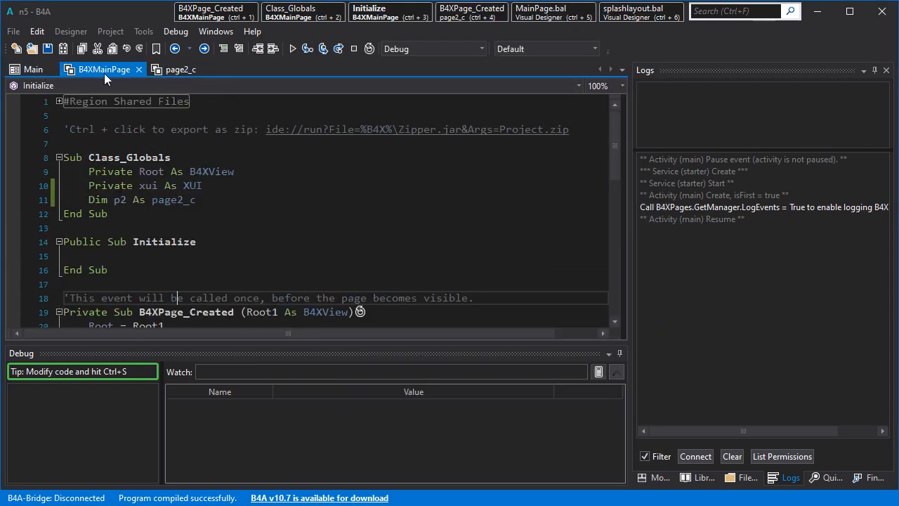
{"action": "left_click", "coordinate": [33, 69]}
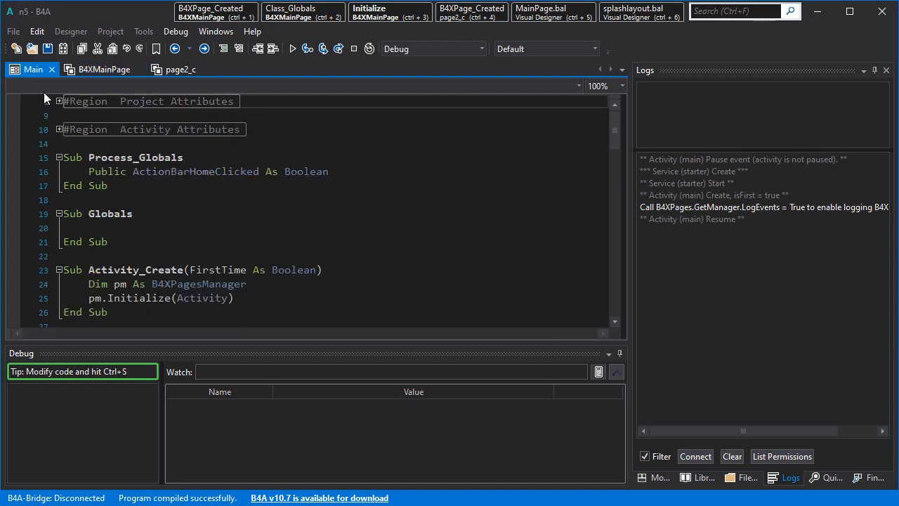
{"action": "left_click", "coordinate": [59, 129]}
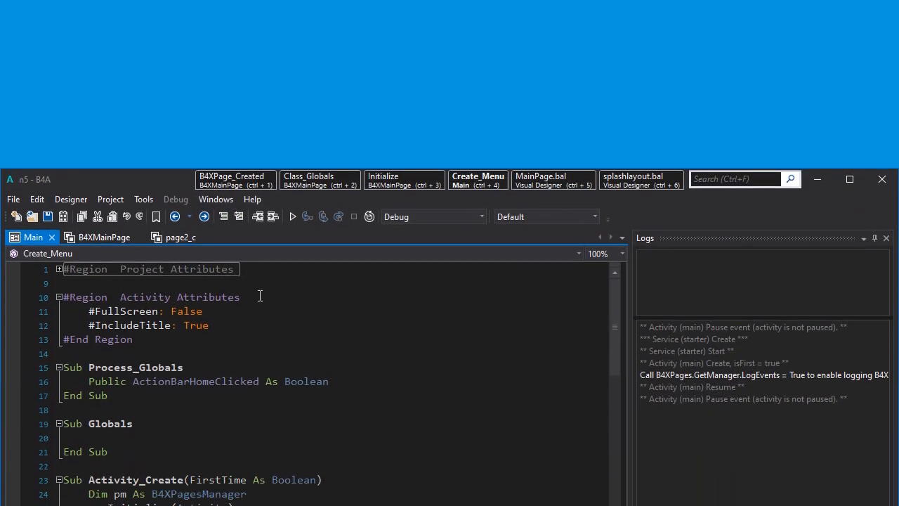
{"action": "left_click", "coordinate": [110, 31]}
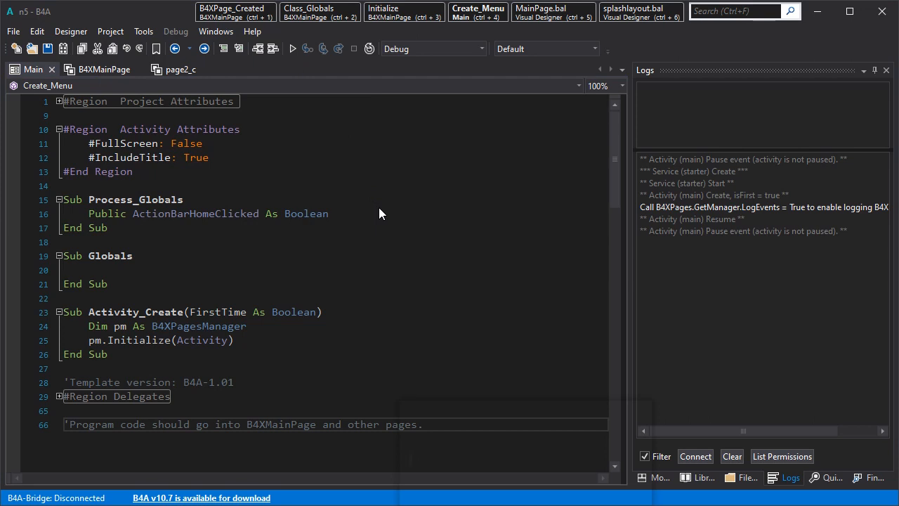
{"action": "type", "text": "second"}
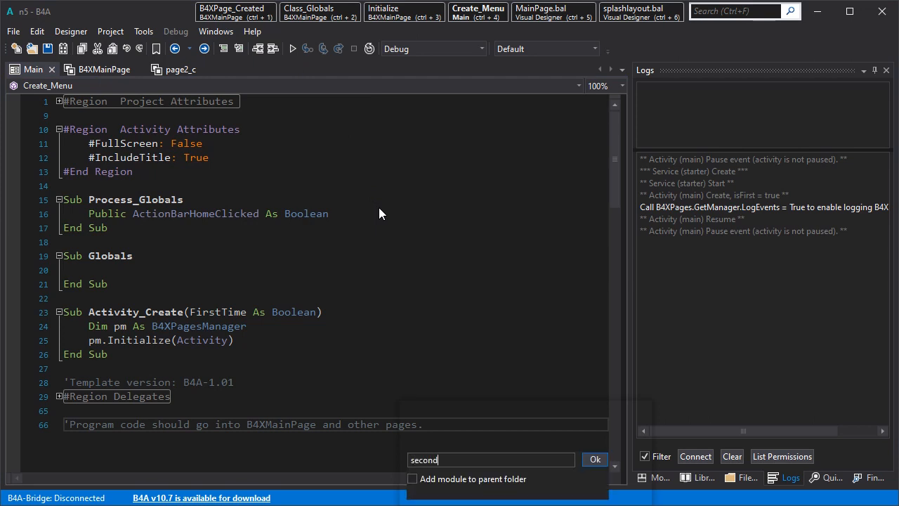
{"action": "left_click", "coordinate": [595, 458]}
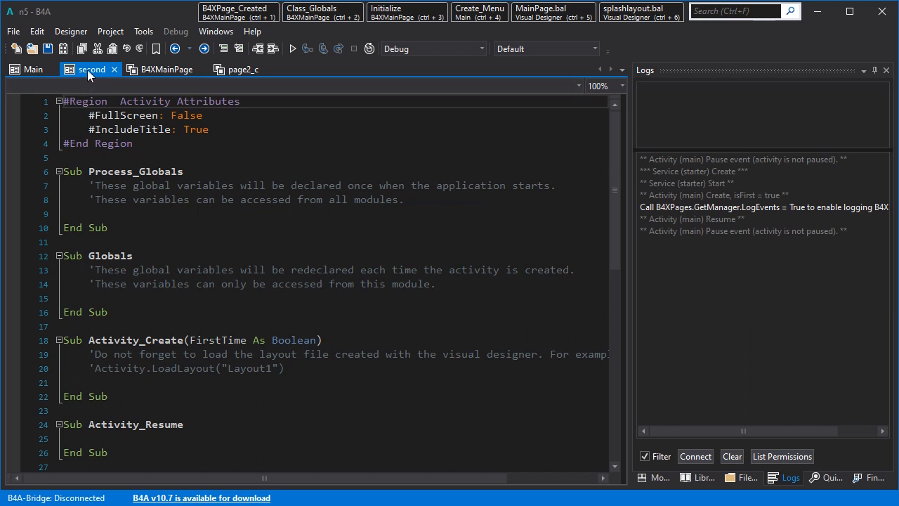
{"action": "mouse_move", "coordinate": [141, 97]}
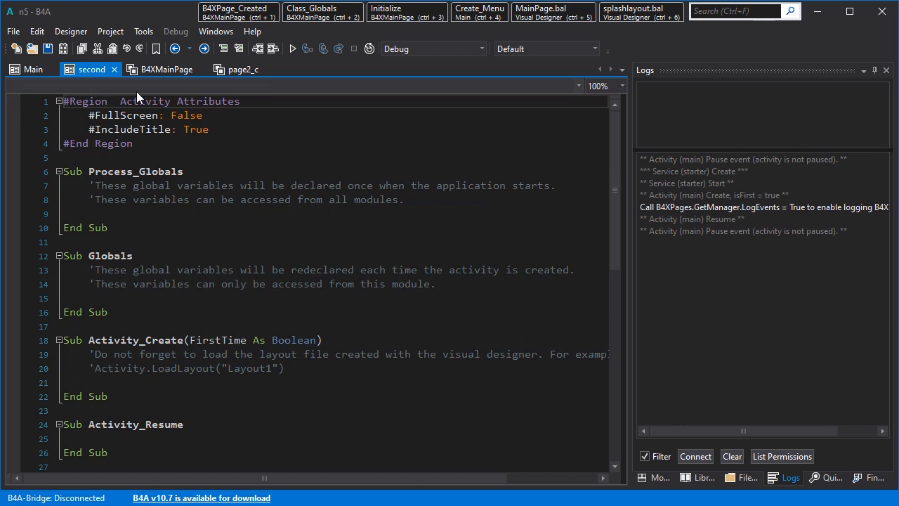
- Move the Dim pm and pm.Initialize lines from Main into second's Activity_Create
{"action": "left_click", "coordinate": [242, 69]}
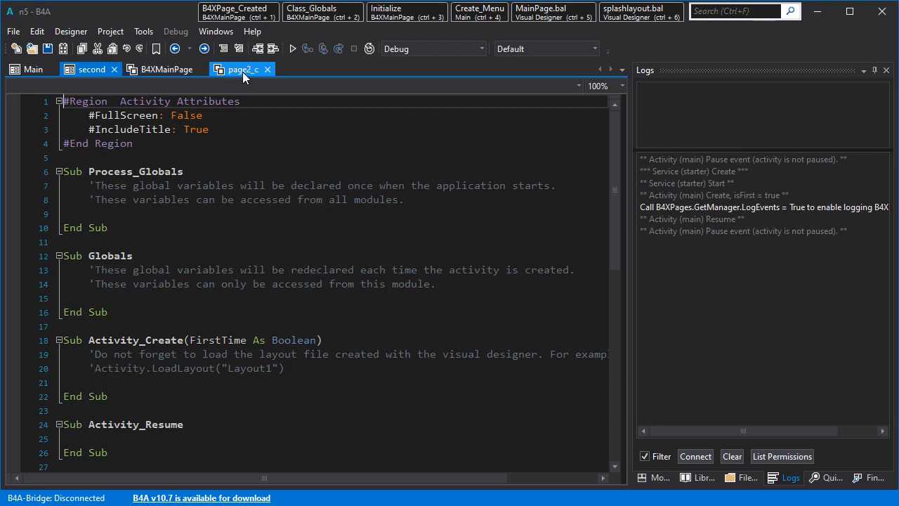
{"action": "left_click", "coordinate": [32, 69]}
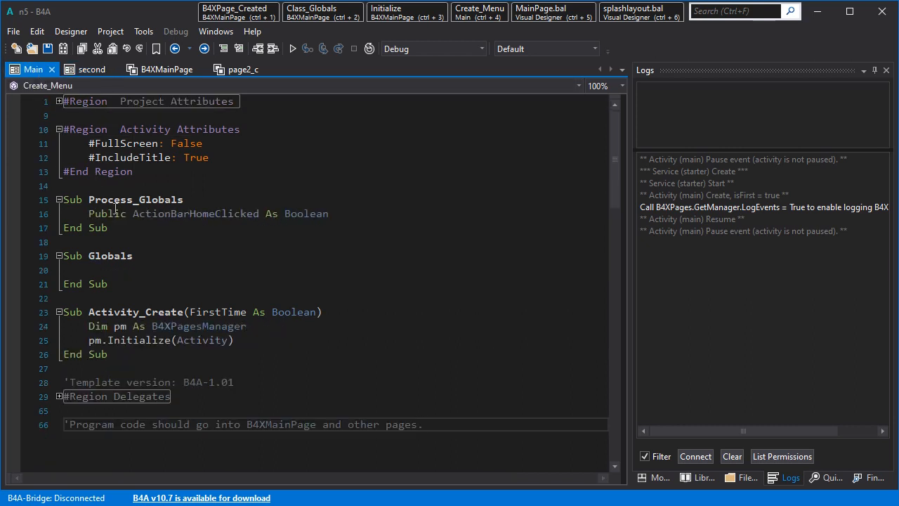
{"action": "mouse_move", "coordinate": [140, 340]}
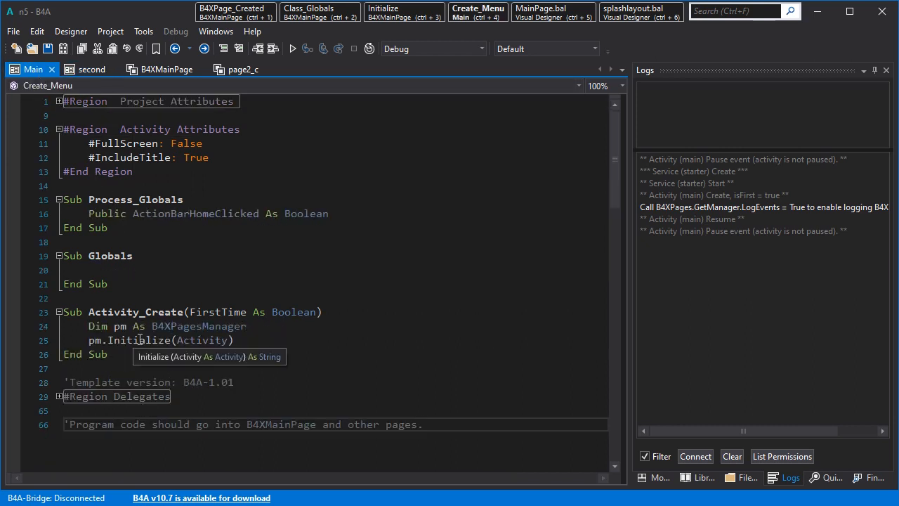
{"action": "mouse_move", "coordinate": [127, 259]}
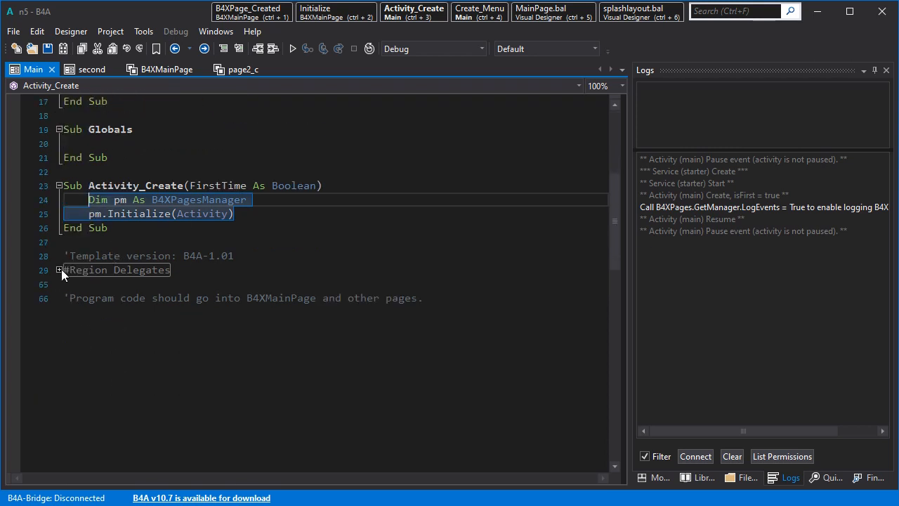
{"action": "left_click", "coordinate": [59, 269]}
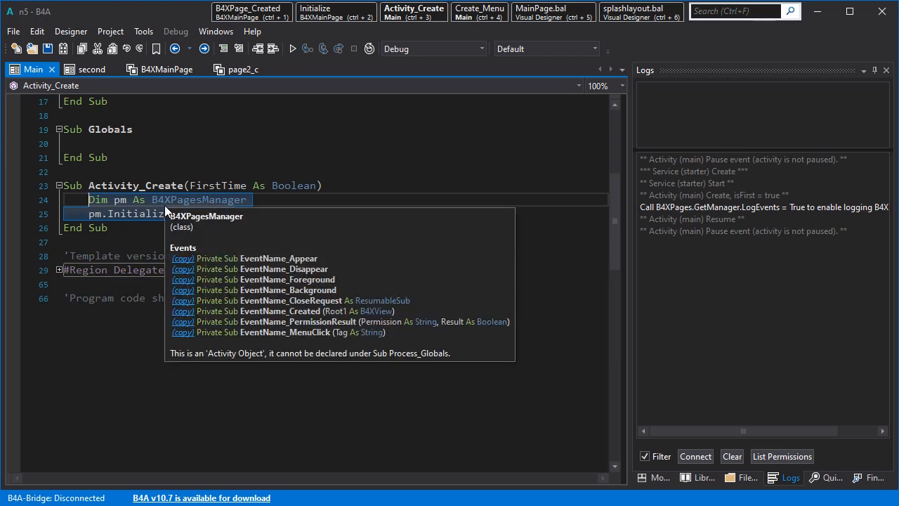
{"action": "left_click", "coordinate": [92, 69]}
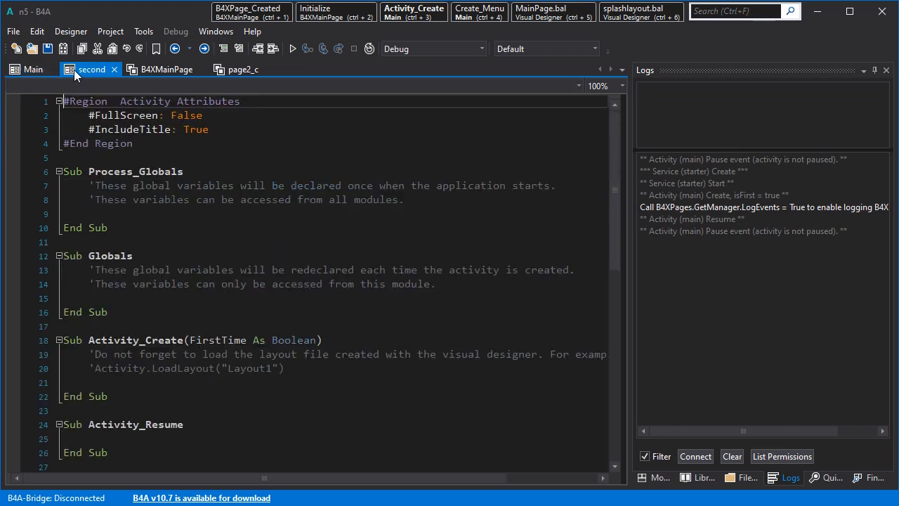
{"action": "left_click_drag", "start_coordinate": [95, 354], "coordinate": [284, 368]}
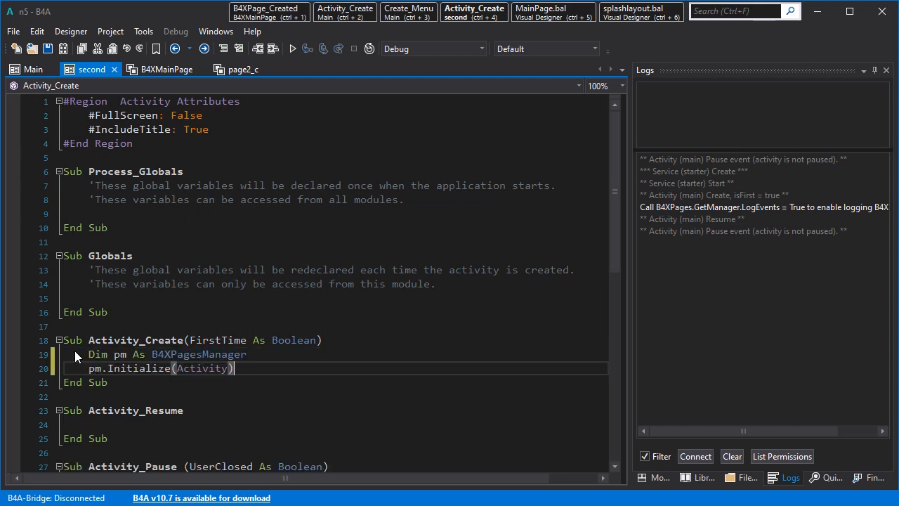
{"action": "left_click", "coordinate": [30, 69]}
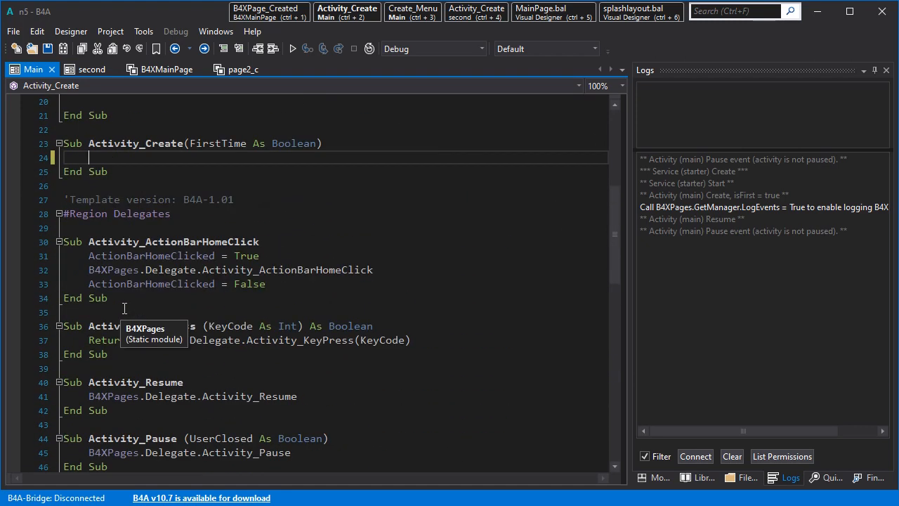
- Cut Main's #Region Delegates block and paste it below Activity_Create in second
{"action": "double_click", "coordinate": [164, 382]}
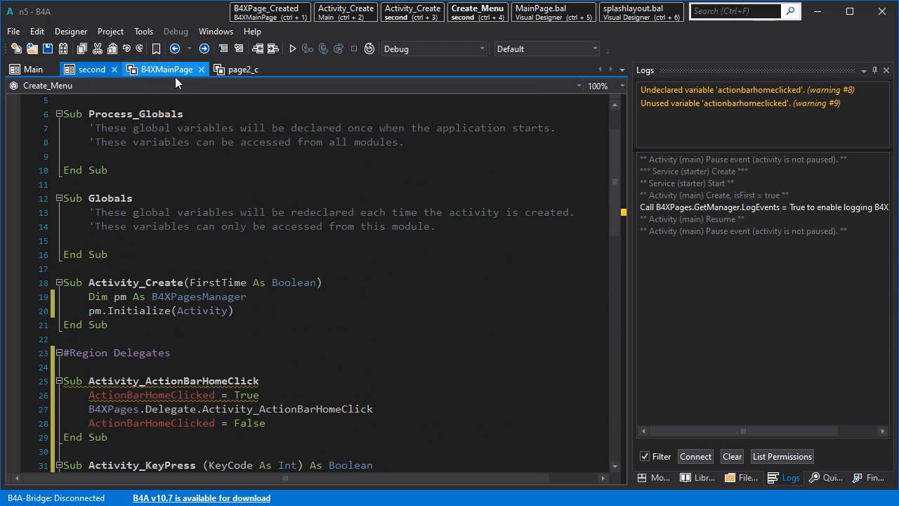
{"action": "left_click", "coordinate": [28, 69]}
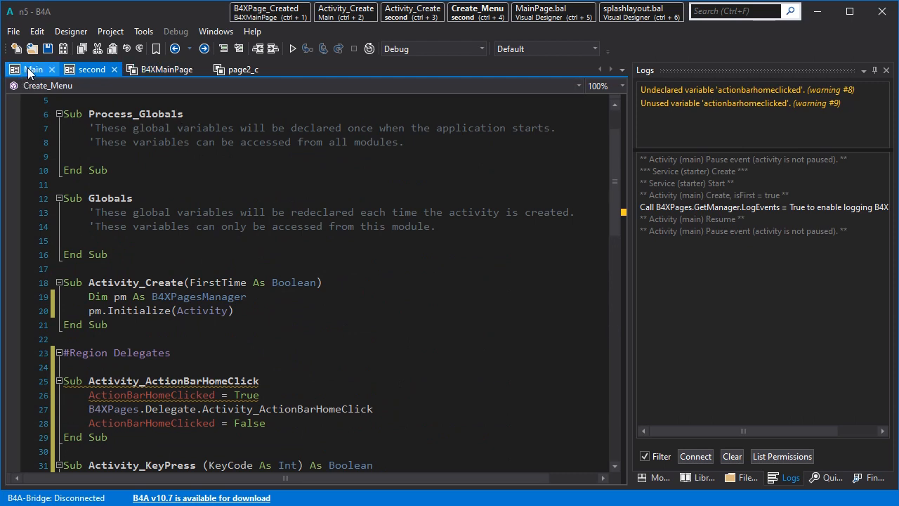
- Fill Main's Activity_Create with LoadLayout("splashlayout"), StartActivity(second) and Activity.Finish
{"action": "left_click", "coordinate": [345, 11]}
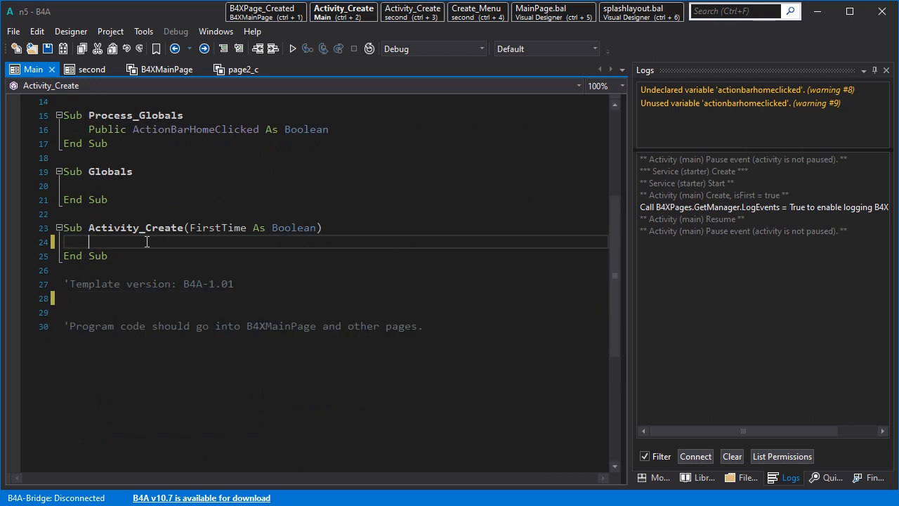
{"action": "type", "text": "ac"}
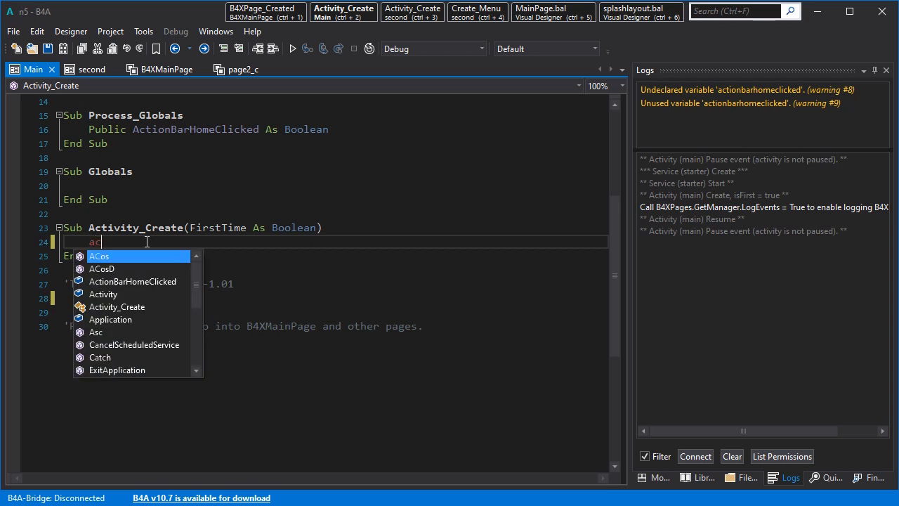
{"action": "type", "text": "t"}
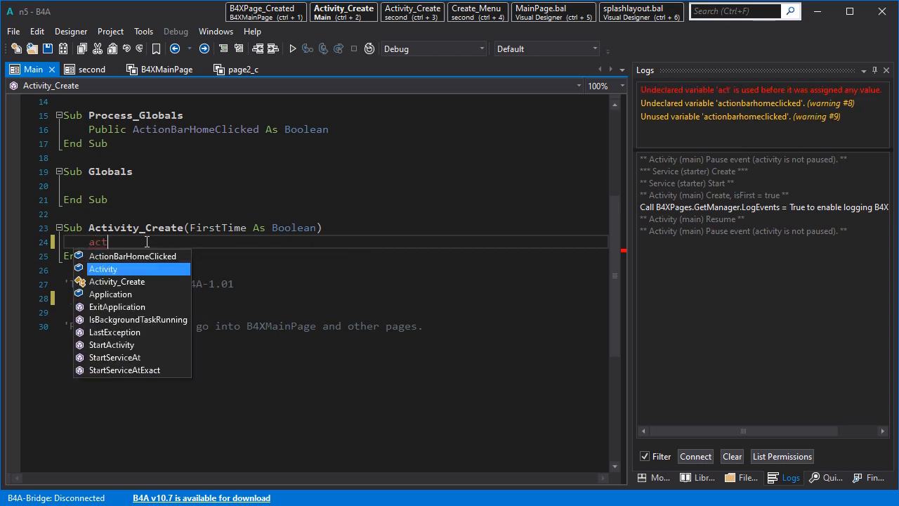
{"action": "type", "text": "Activity.lo"}
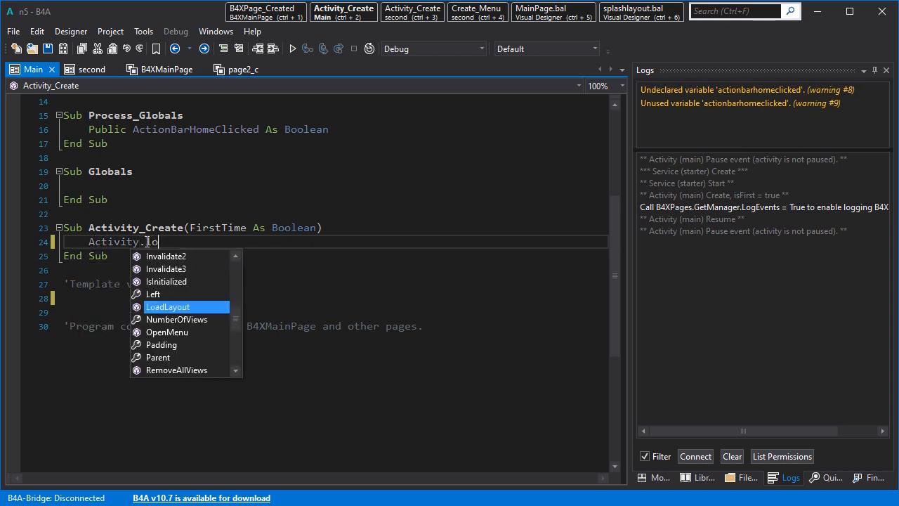
{"action": "type", "text": "LoadLayout(\"splashlayout"}
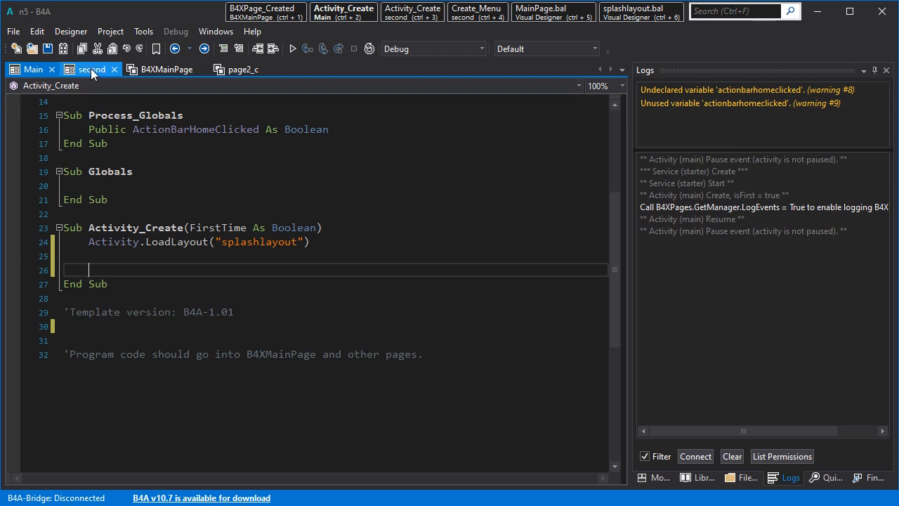
{"action": "type", "text": "sat"}
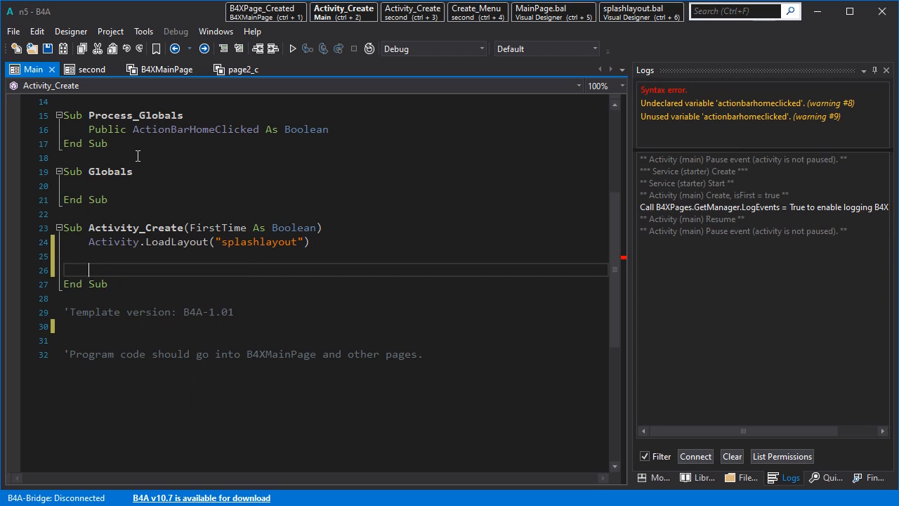
{"action": "type", "text": "StartActivity"}
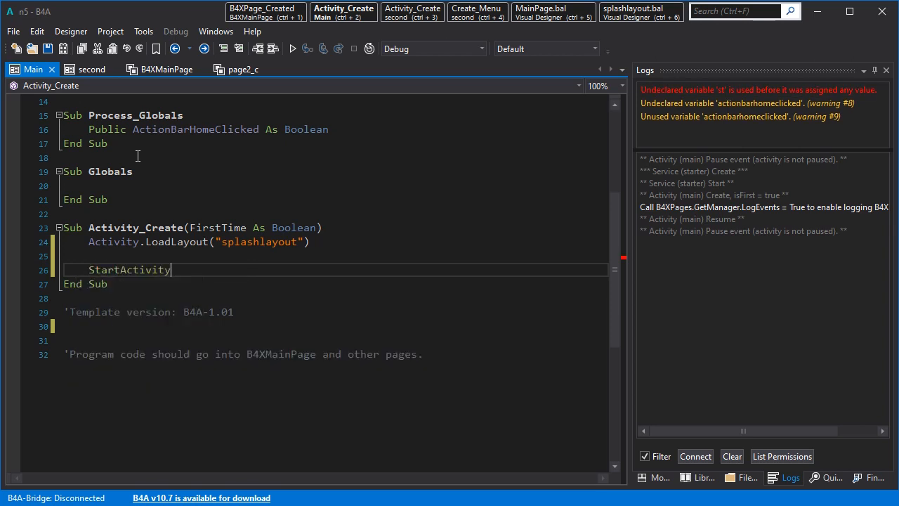
{"action": "type", "text": "(second"}
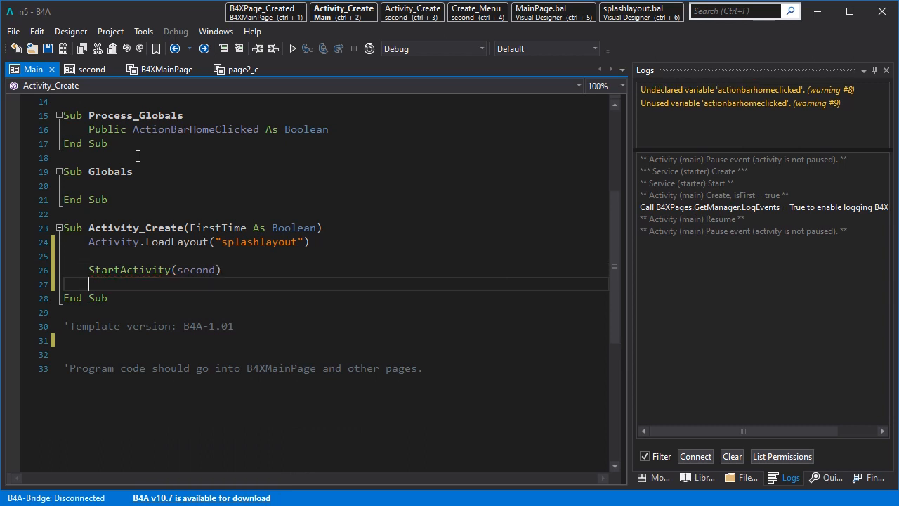
{"action": "mouse_move", "coordinate": [196, 270]}
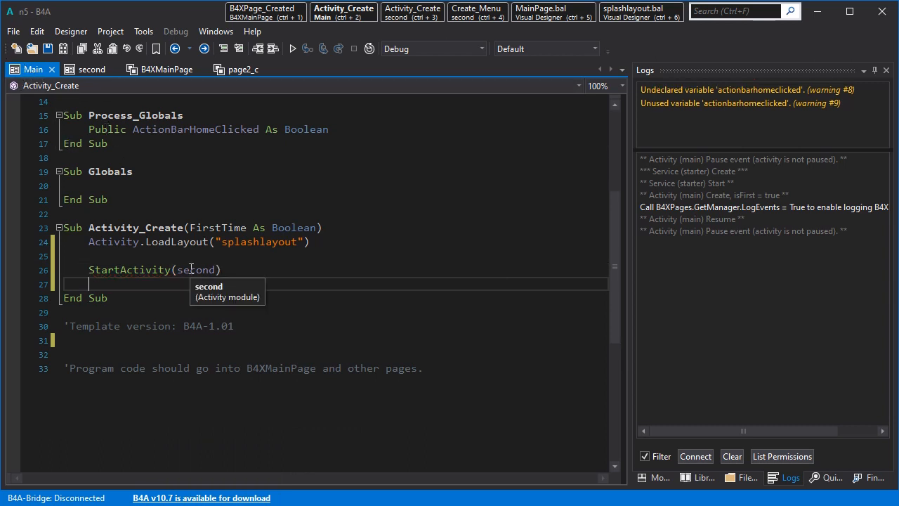
{"action": "type", "text": "Activity.f"}
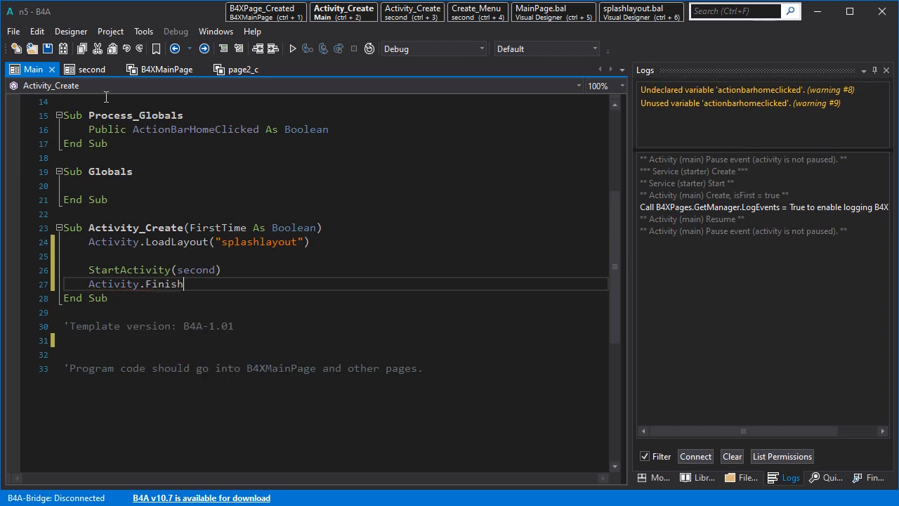
{"action": "left_click", "coordinate": [93, 70]}
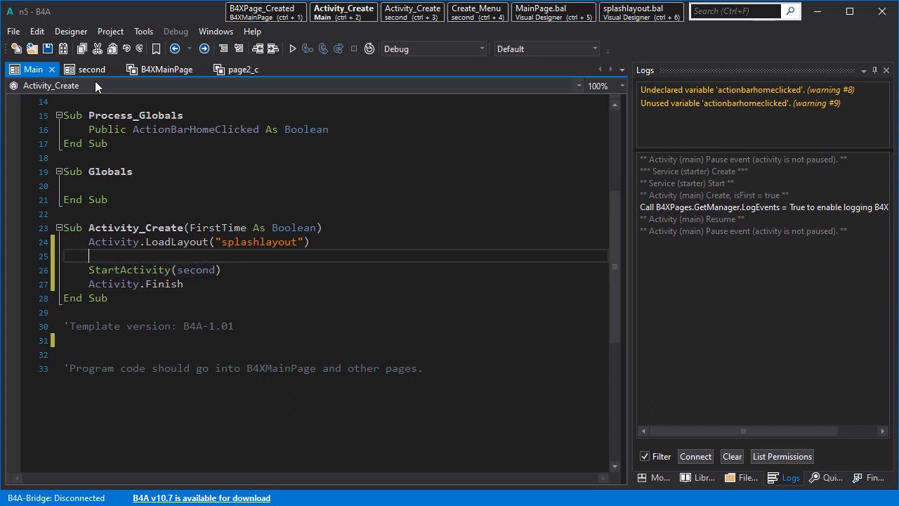
{"action": "left_click", "coordinate": [91, 69]}
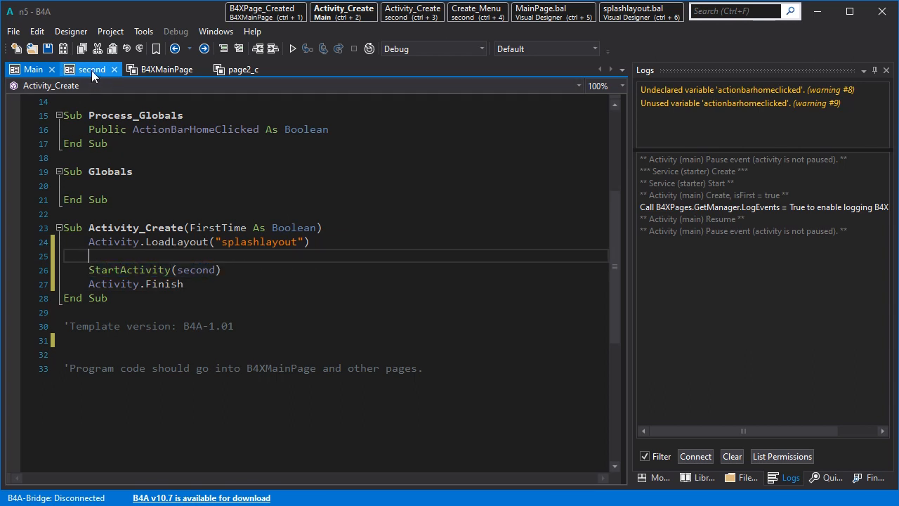
- Comment out Root.LoadLayout and B4XPages.SetTitle in B4XMainPage, then return to Main
{"action": "left_click", "coordinate": [167, 69]}
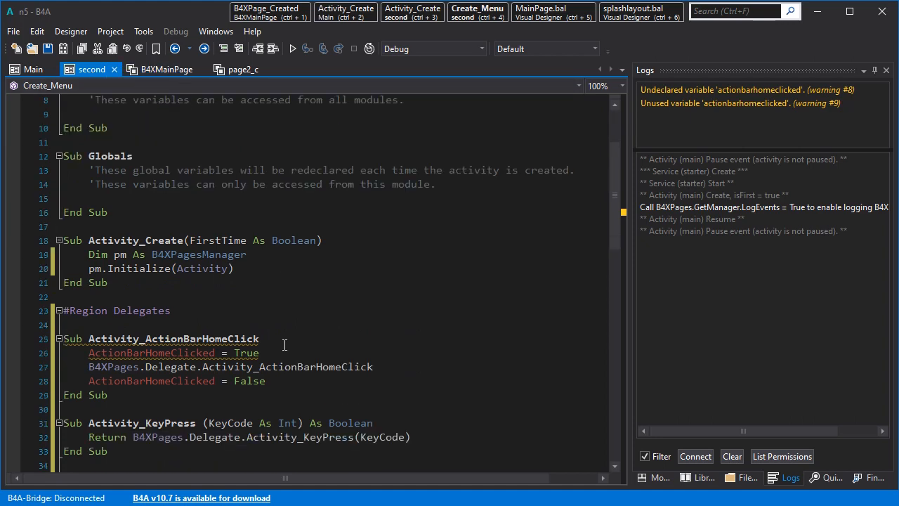
{"action": "scroll", "scroll_direction": "up", "scroll_amount": 3}
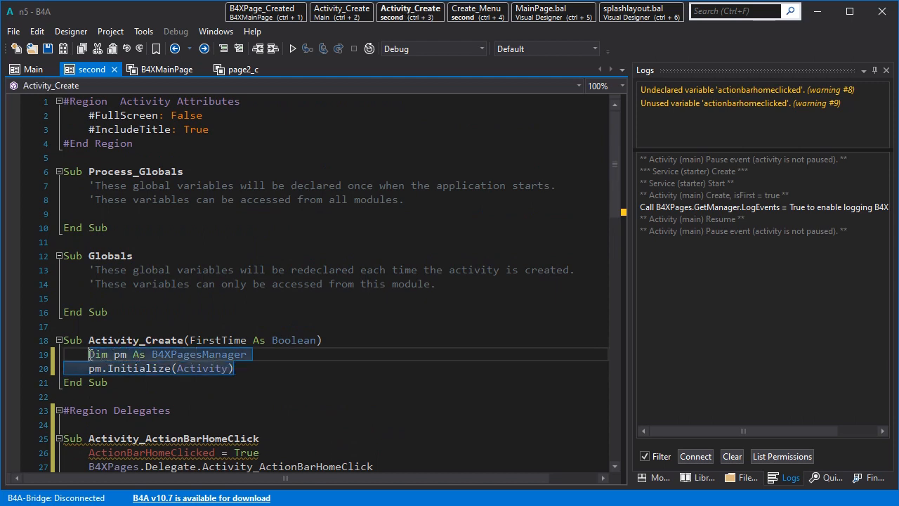
{"action": "left_click", "coordinate": [166, 69]}
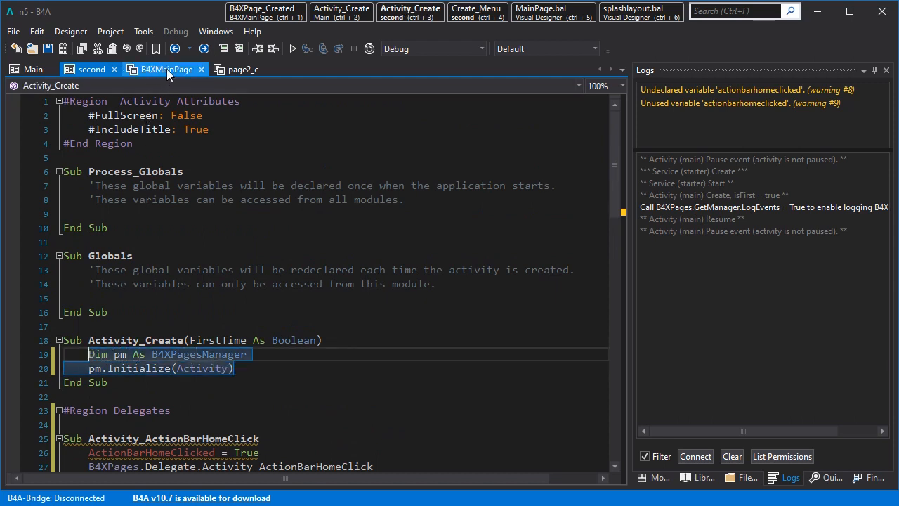
{"action": "left_click", "coordinate": [166, 69]}
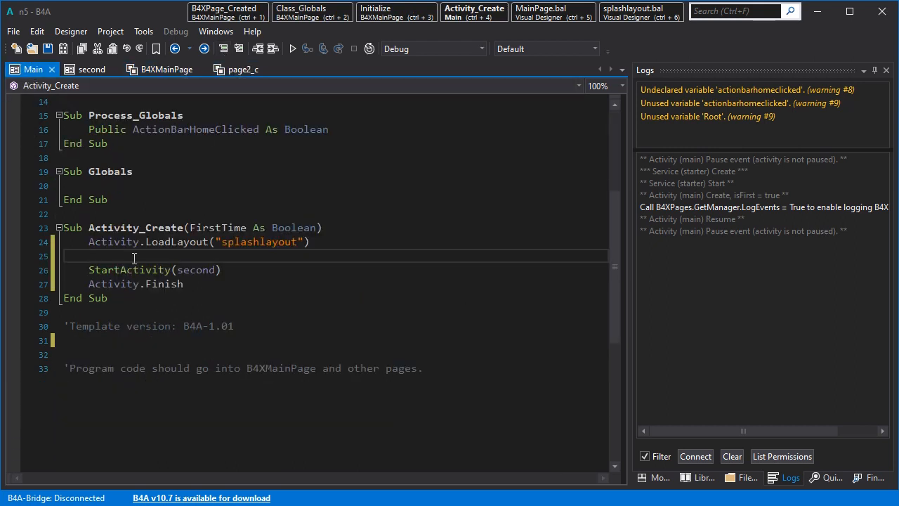
- Add Sleep(3000) to Main; in B4XMainPage comment out page2 lines and load "MainPage"
{"action": "type", "text": "Sleep(3000)"}
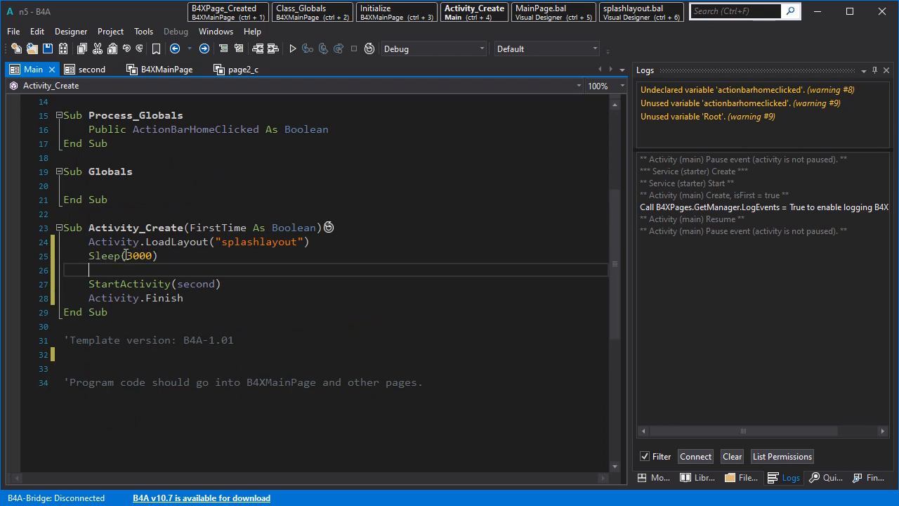
{"action": "left_click", "coordinate": [167, 69]}
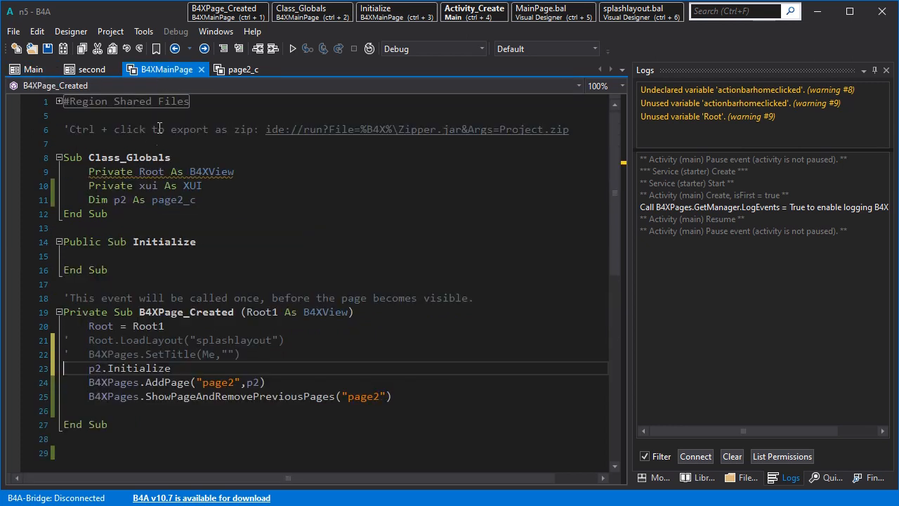
{"action": "scroll", "scroll_direction": "down", "scroll_amount": 3}
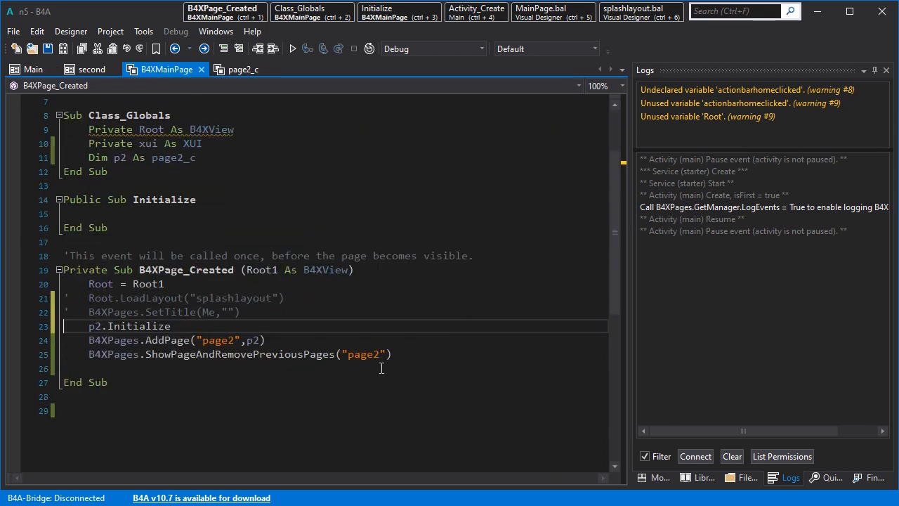
{"action": "left_click_drag", "start_coordinate": [89, 325], "coordinate": [391, 354]}
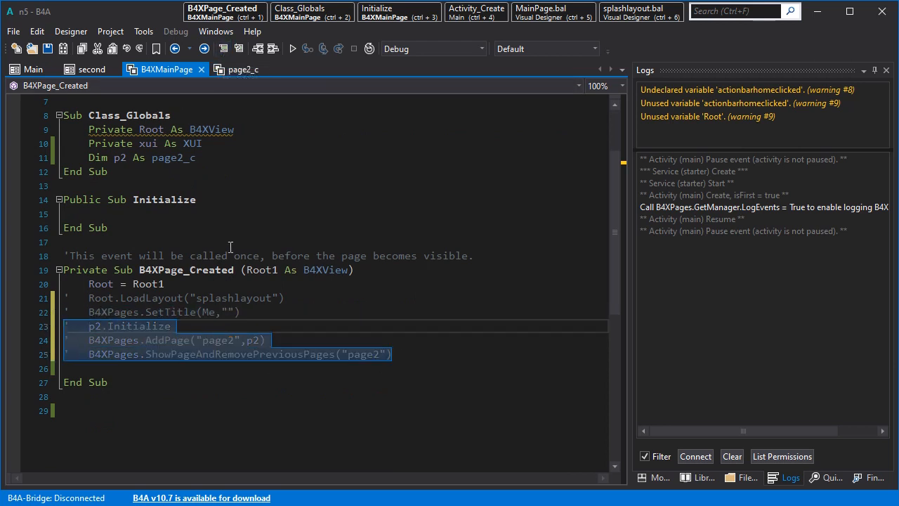
{"action": "left_click", "coordinate": [242, 69]}
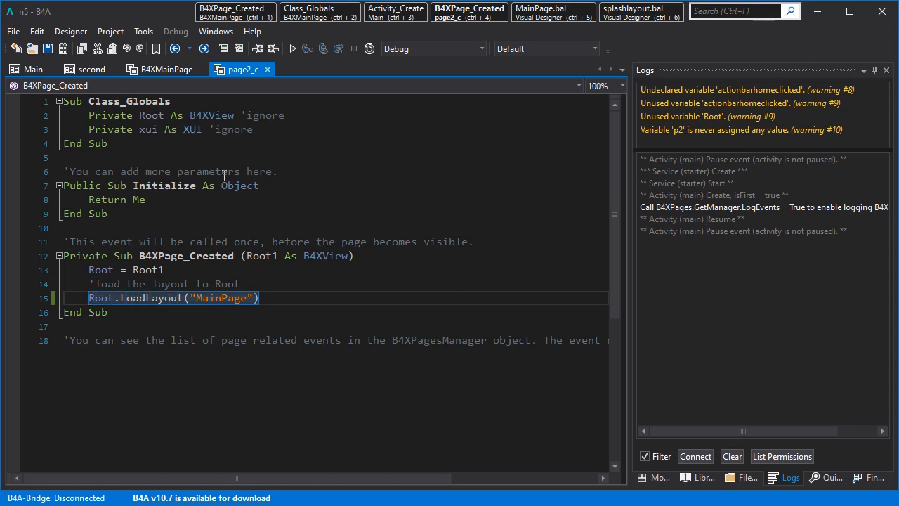
{"action": "left_click", "coordinate": [166, 68]}
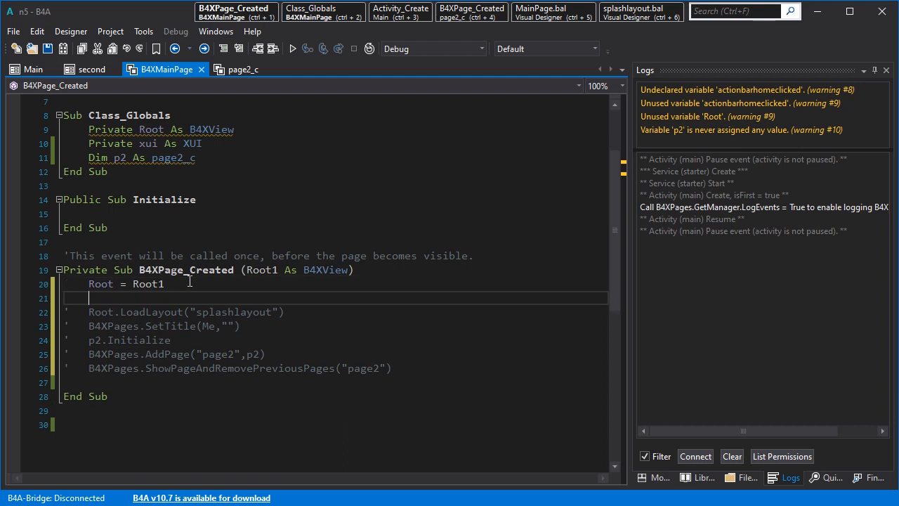
{"action": "type", "text": "Root.LoadLayout(\"MainPage\")"}
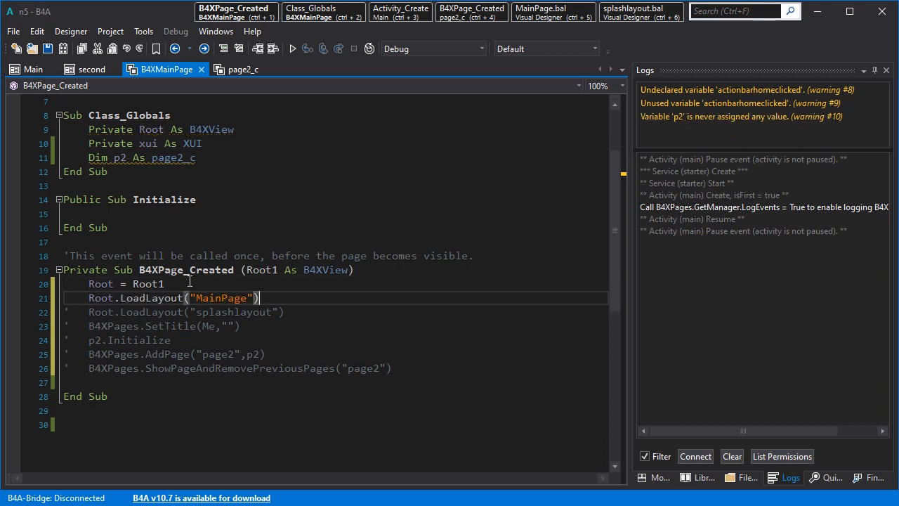
{"action": "mouse_move", "coordinate": [166, 177]}
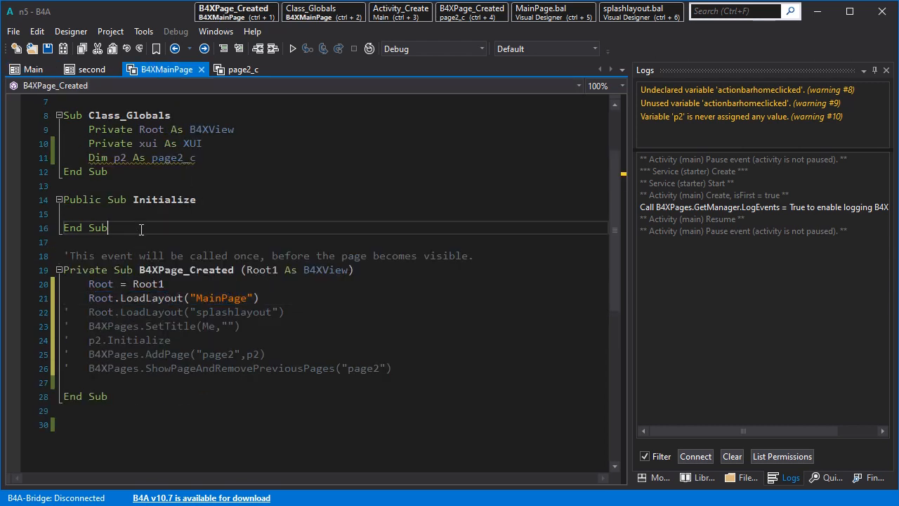
- Rerun the app from Main, landing on the MainPage screen after the splash
{"action": "left_click", "coordinate": [88, 69]}
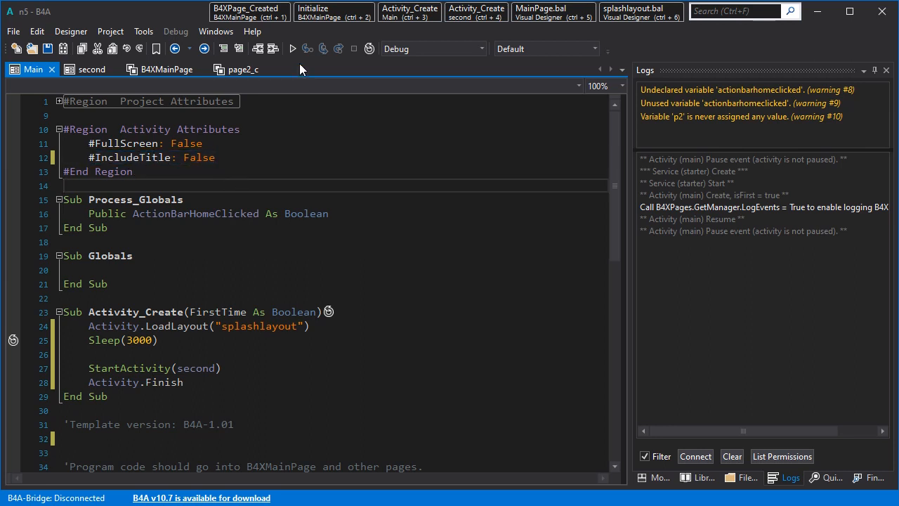
{"action": "left_click", "coordinate": [289, 48]}
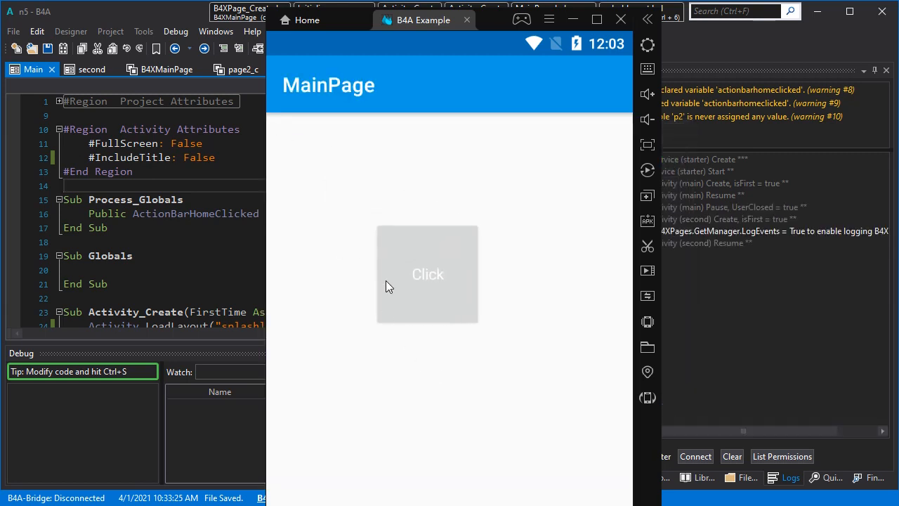
{"action": "mouse_move", "coordinate": [413, 229]}
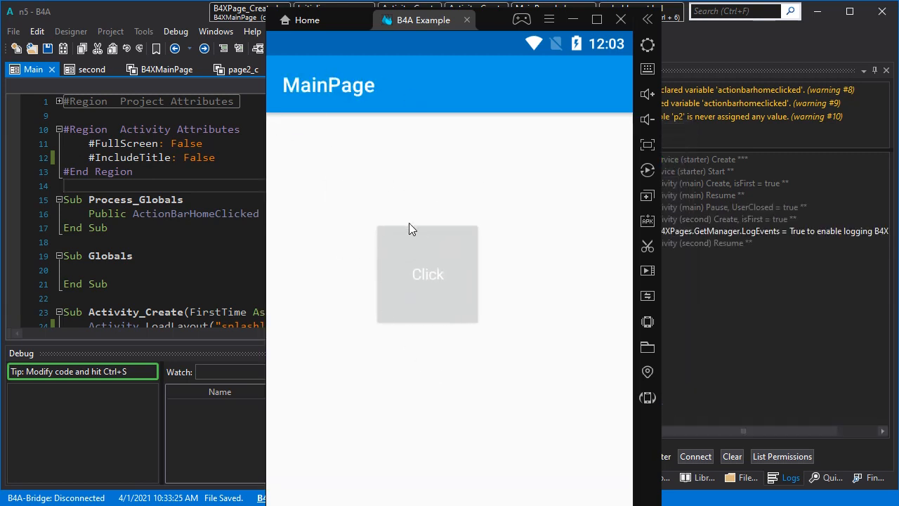
{"action": "mouse_move", "coordinate": [367, 214]}
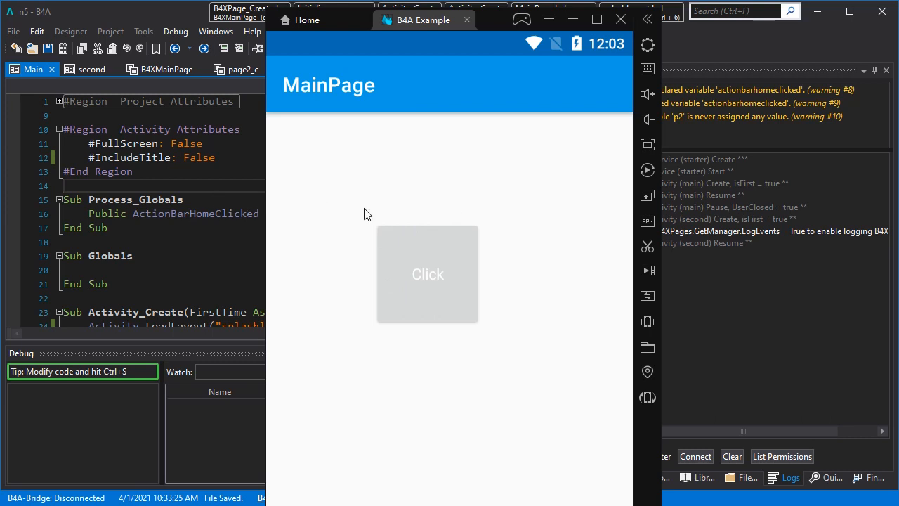
{"action": "mouse_move", "coordinate": [337, 194]}
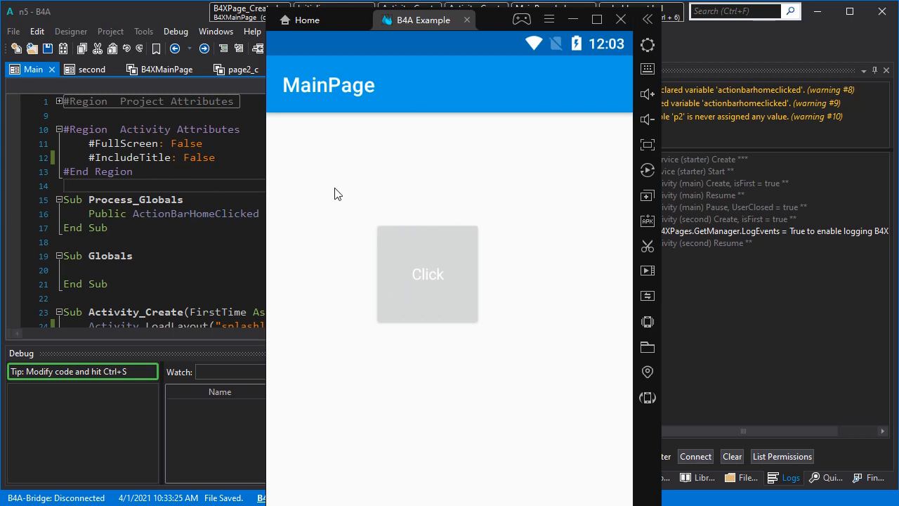
{"action": "mouse_move", "coordinate": [423, 299]}
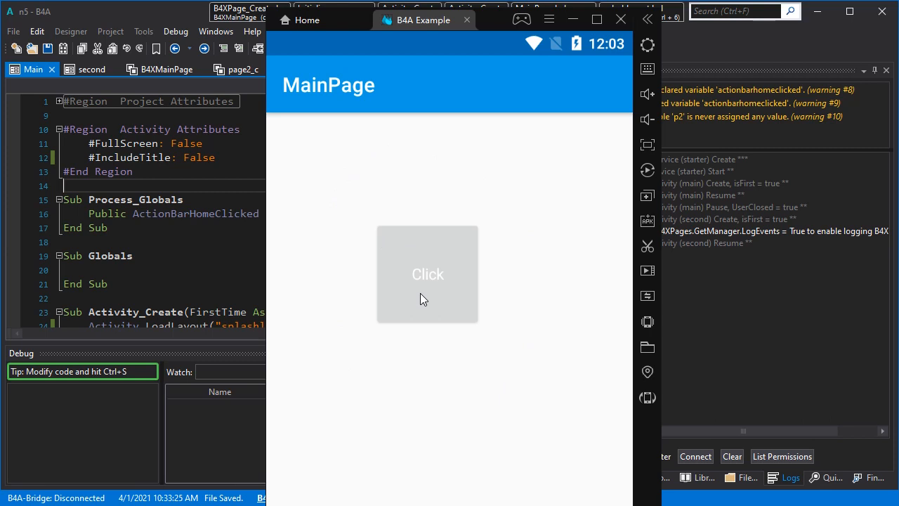
{"action": "mouse_move", "coordinate": [406, 289]}
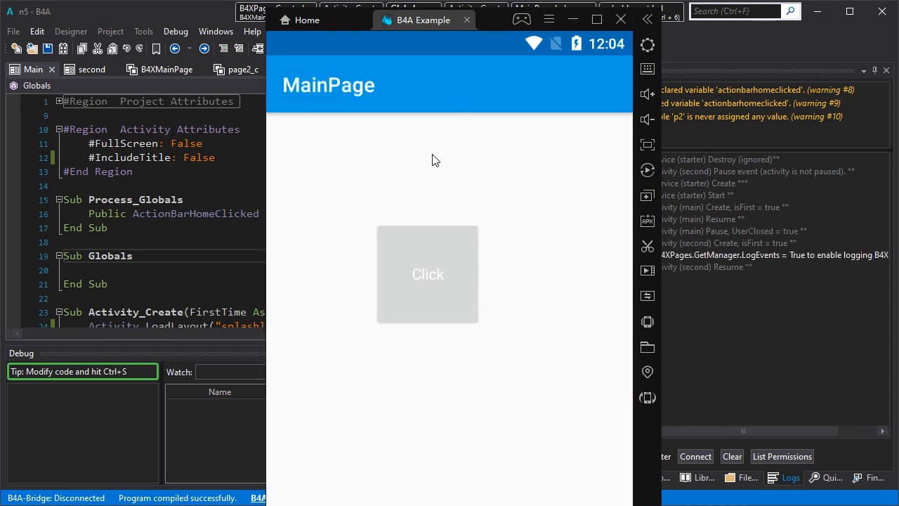
{"action": "mouse_move", "coordinate": [432, 183]}
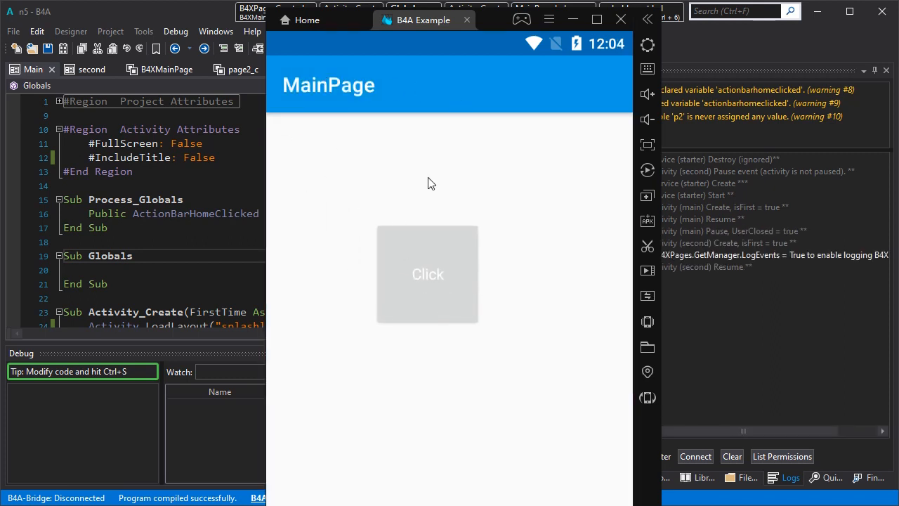
{"action": "mouse_move", "coordinate": [387, 203]}
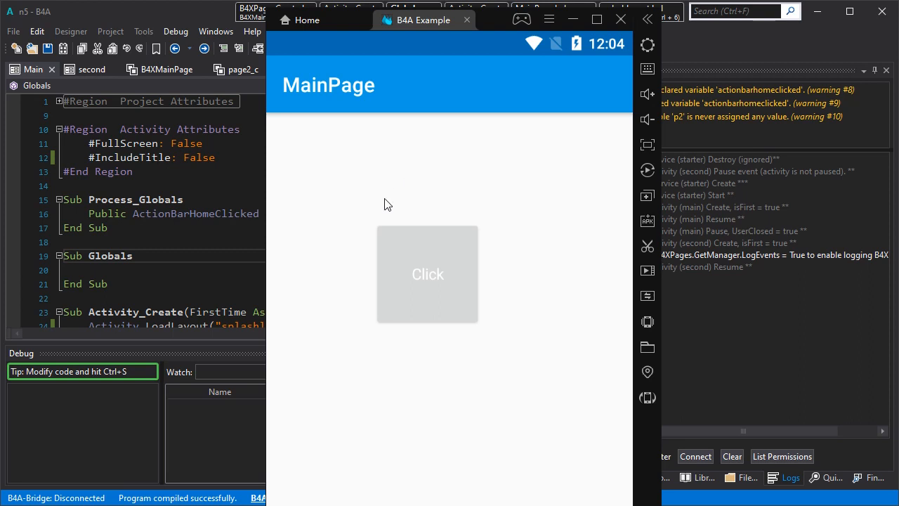
{"action": "mouse_move", "coordinate": [371, 203]}
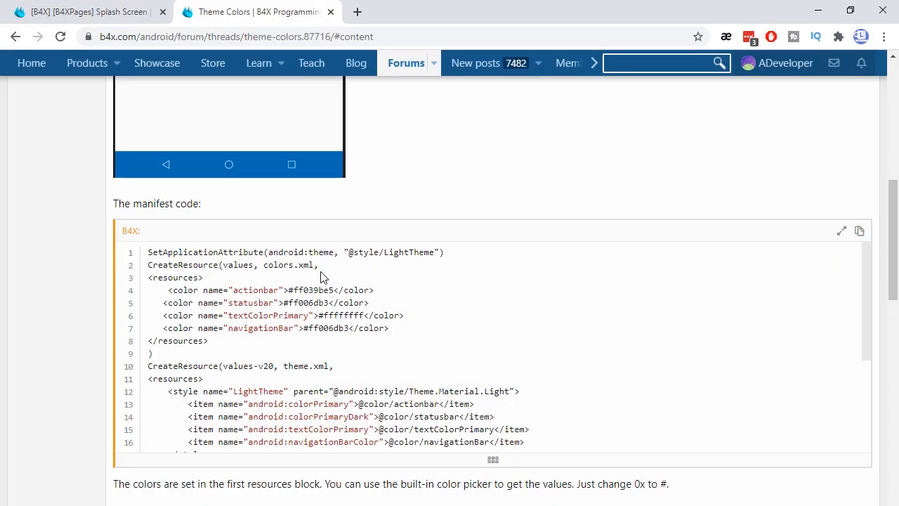
- Copy the fullscreen DarkTheme manifest code from the B4XPages Splash Screen forum thread
{"action": "left_click", "coordinate": [85, 12]}
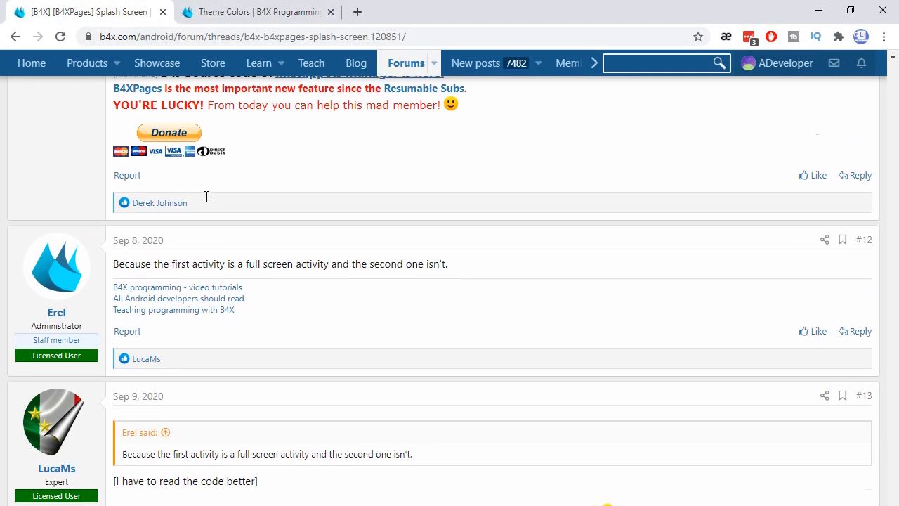
{"action": "scroll", "scroll_direction": "up", "scroll_amount": 3}
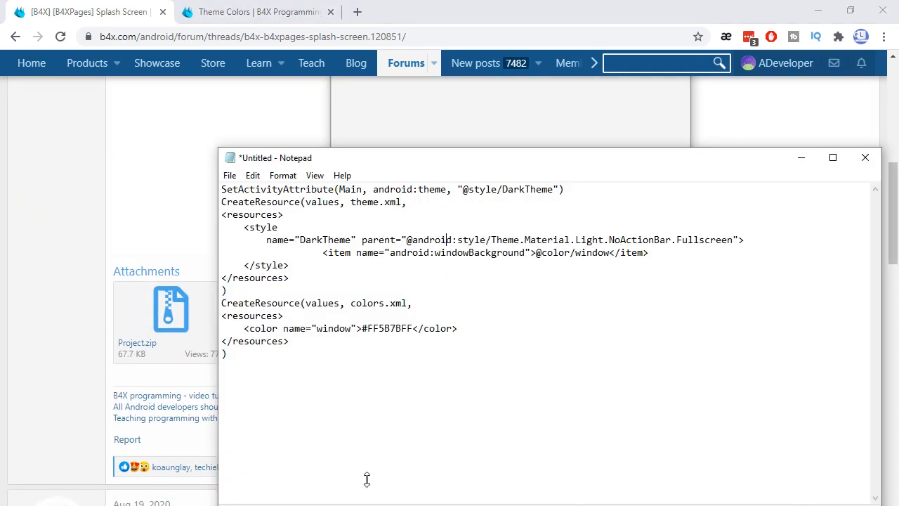
{"action": "key", "text": "Ctrl+a"}
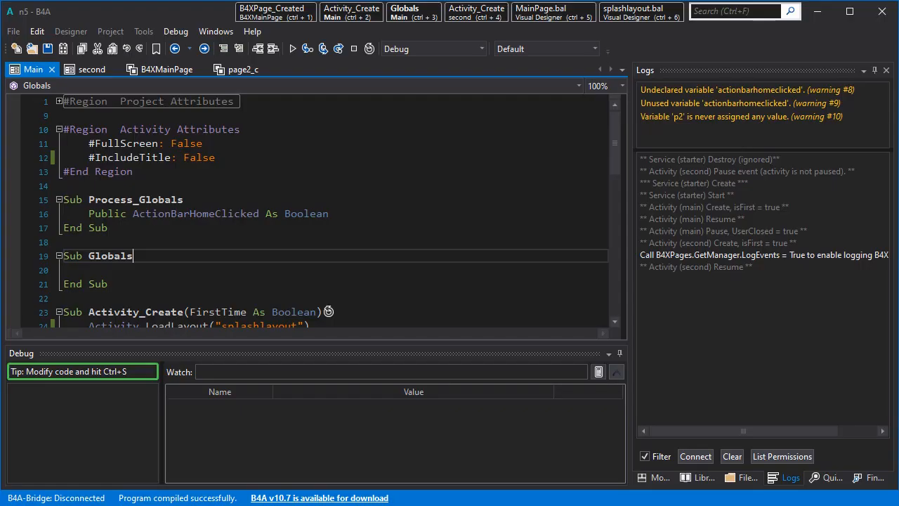
{"action": "left_click", "coordinate": [110, 31]}
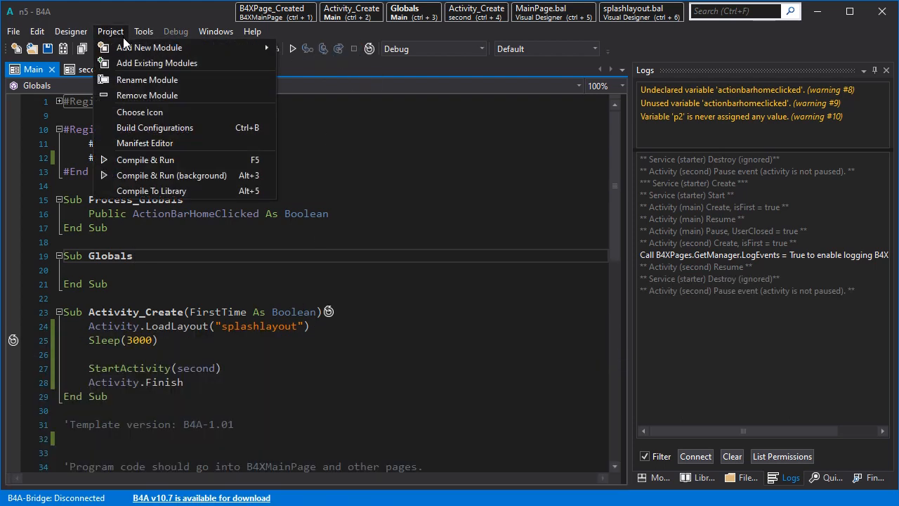
{"action": "left_click", "coordinate": [145, 144]}
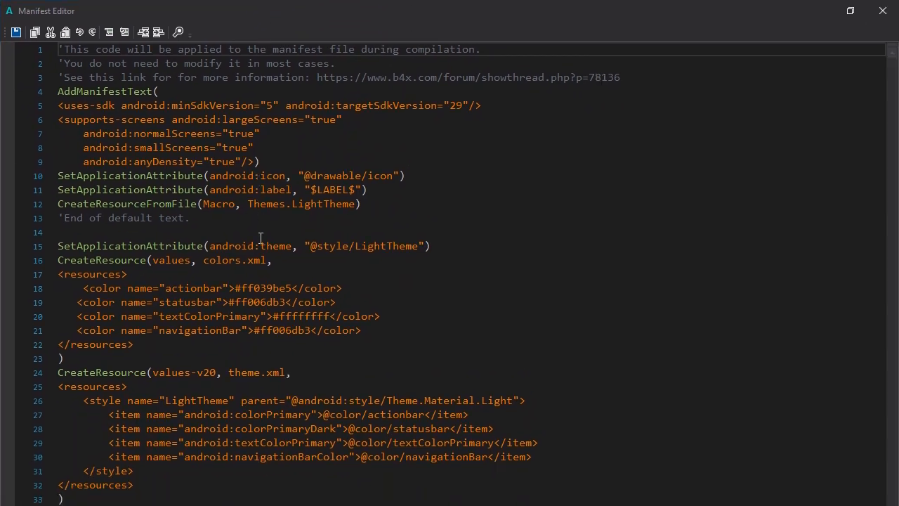
{"action": "scroll", "scroll_direction": "down", "scroll_amount": 3}
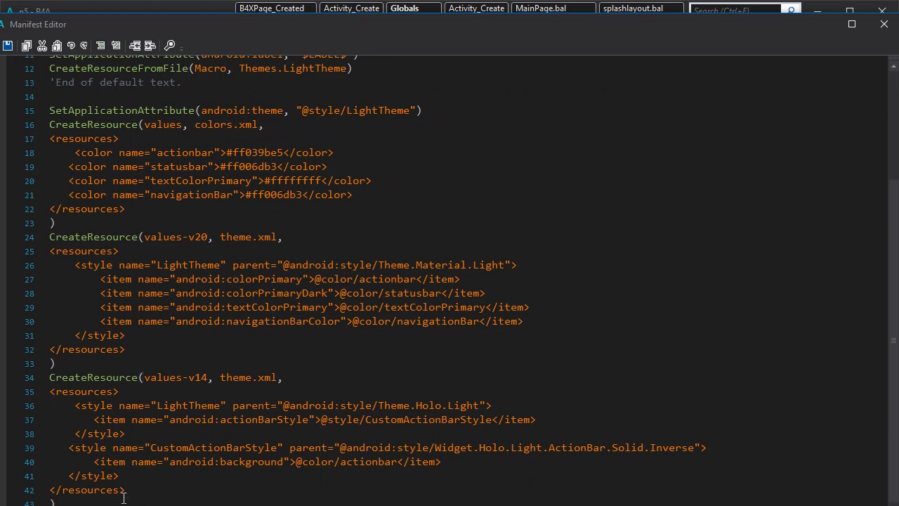
{"action": "scroll", "scroll_direction": "down", "scroll_amount": 3}
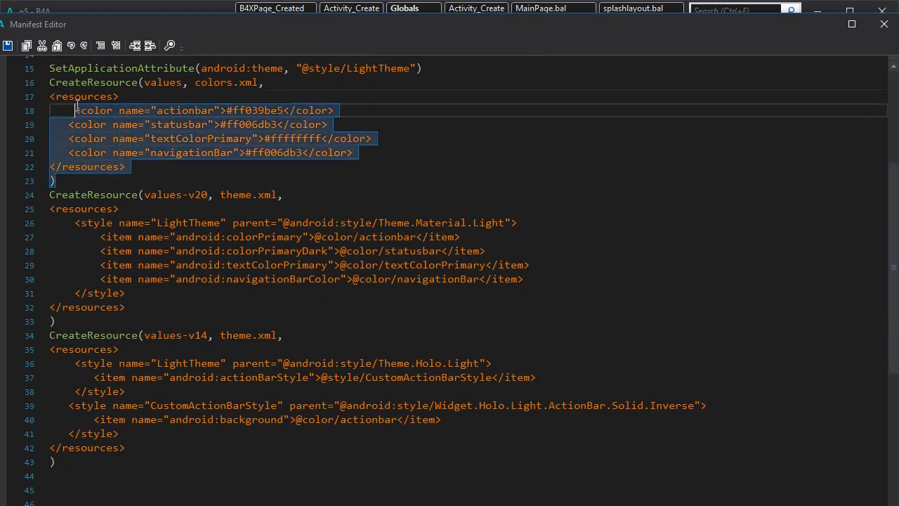
{"action": "scroll", "scroll_direction": "down", "scroll_amount": 3}
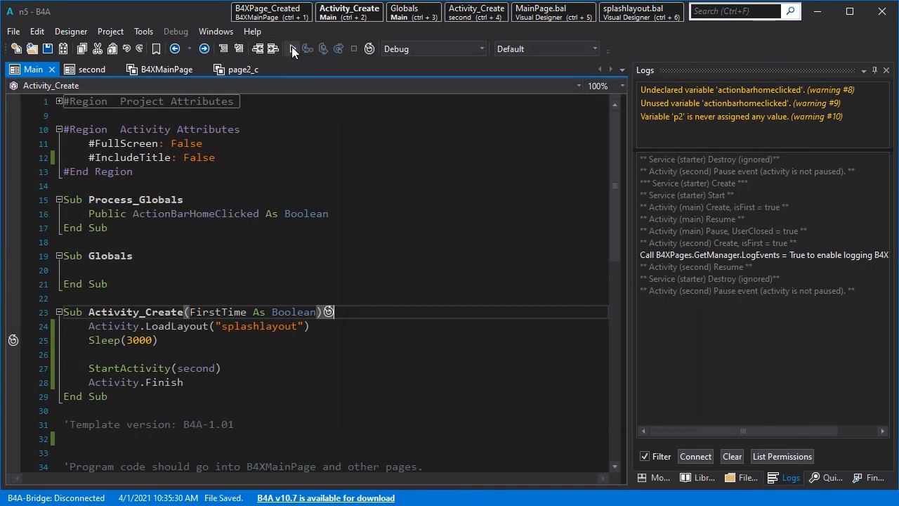
- Rebuild the app, which fails on a missing textColorPrimary colour
{"action": "left_click", "coordinate": [290, 48]}
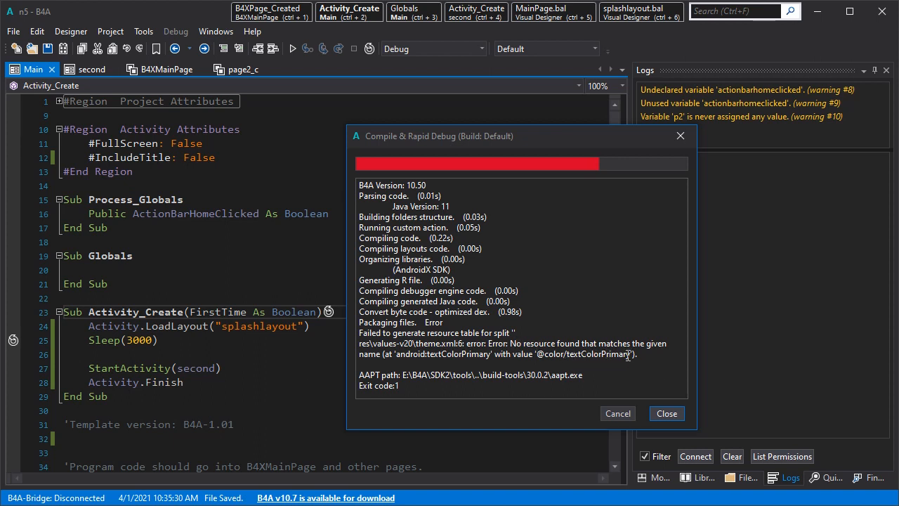
{"action": "double_click", "coordinate": [599, 354]}
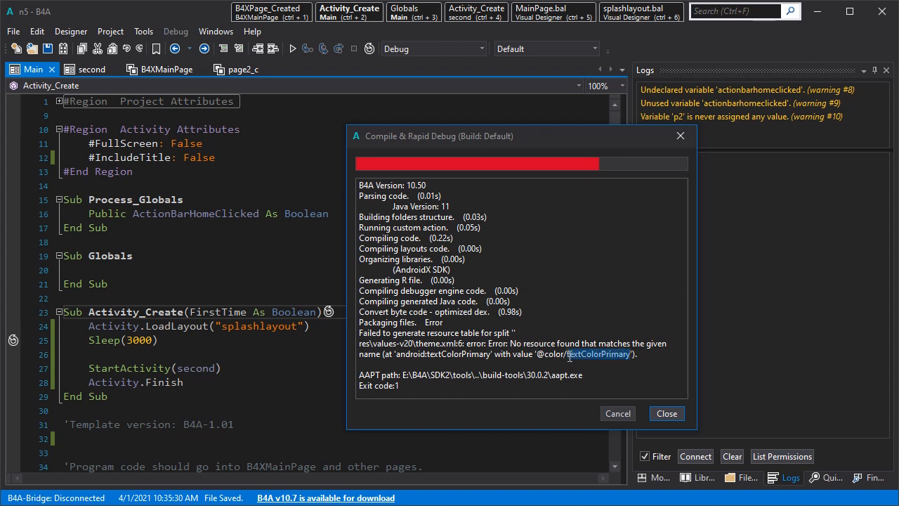
{"action": "left_click", "coordinate": [666, 413]}
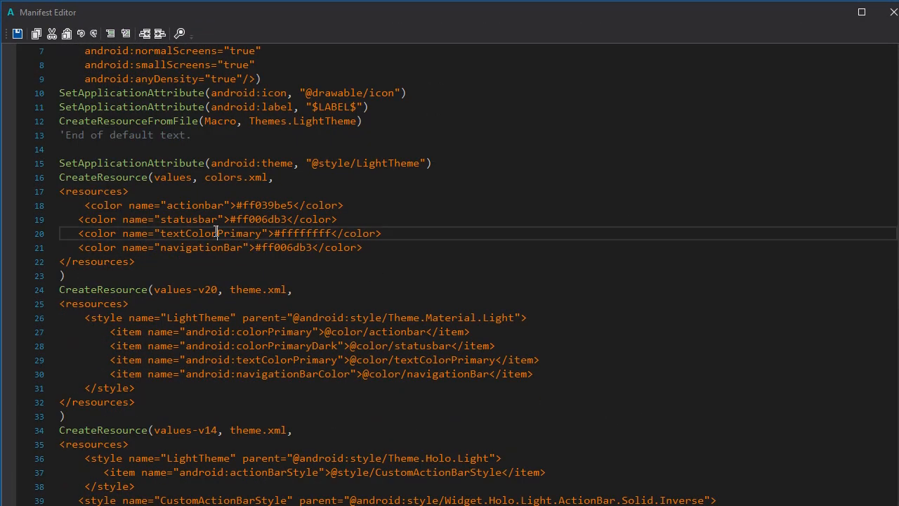
- Cut the window colour line and remove the separate colors.xml resource block
{"action": "left_click_drag", "start_coordinate": [59, 190], "coordinate": [134, 262]}
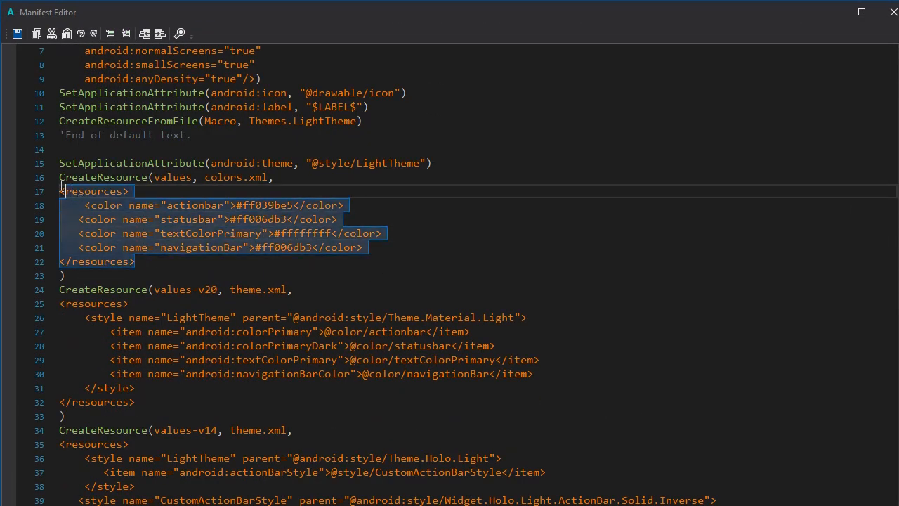
{"action": "mouse_move", "coordinate": [242, 207]}
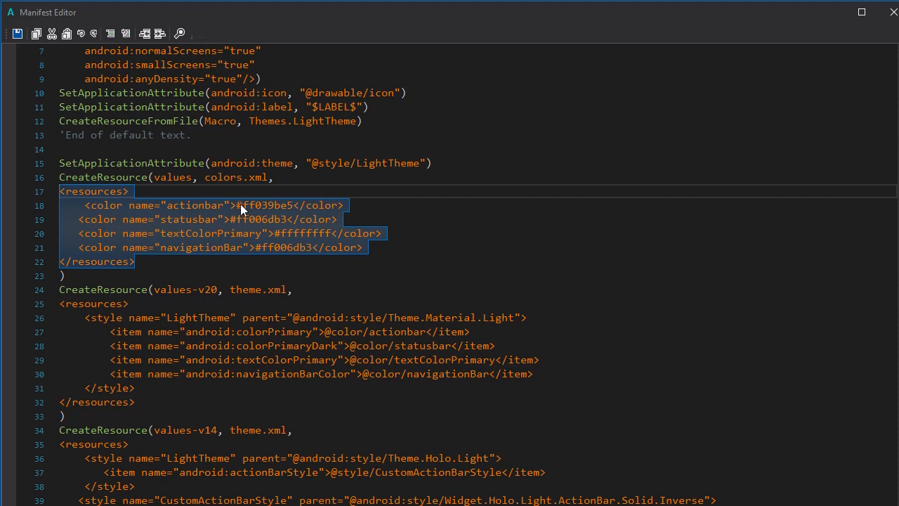
{"action": "left_click", "coordinate": [154, 247]}
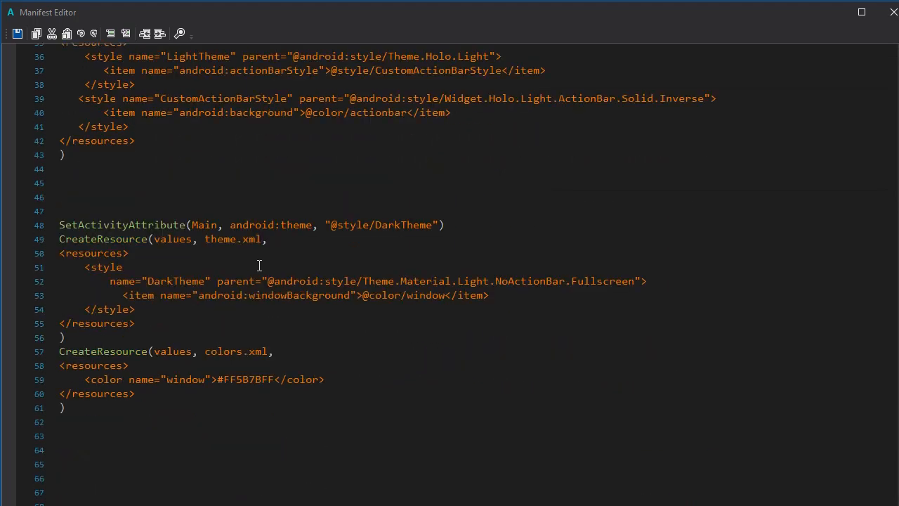
{"action": "double_click", "coordinate": [235, 351]}
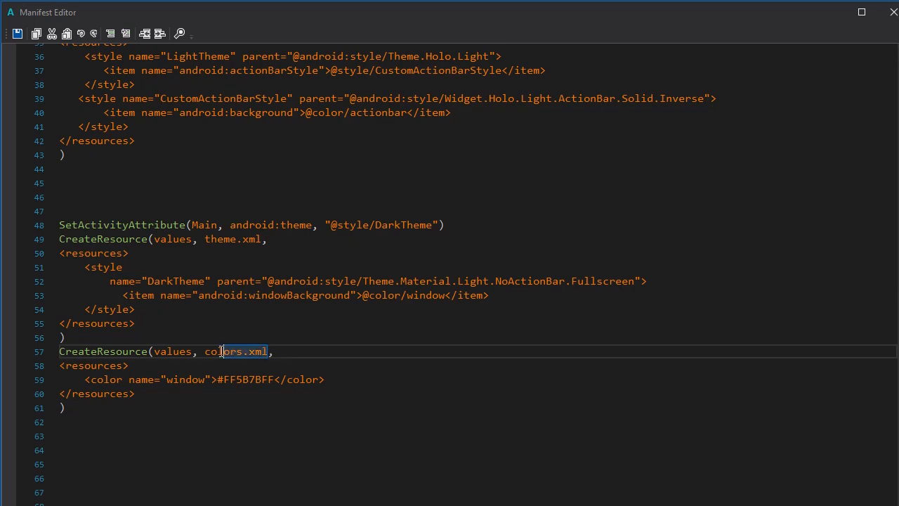
{"action": "double_click", "coordinate": [235, 351]}
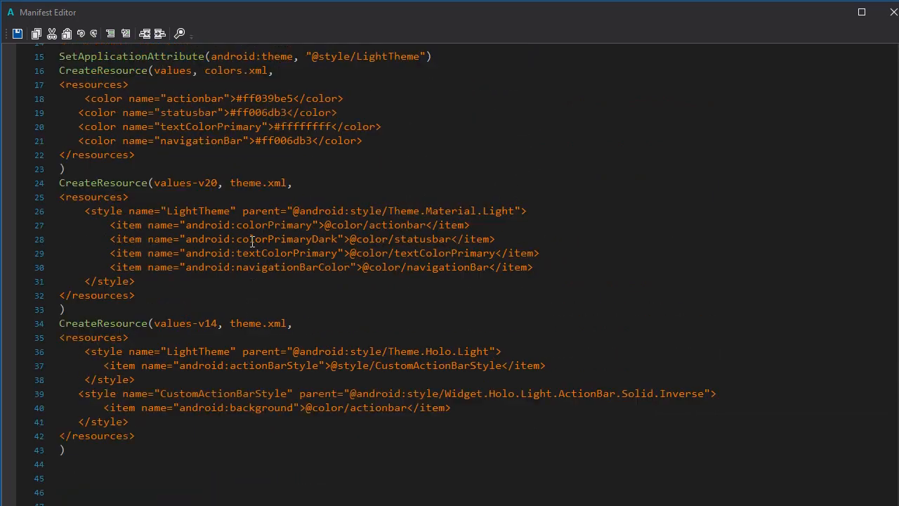
{"action": "scroll", "scroll_direction": "down", "scroll_amount": 3}
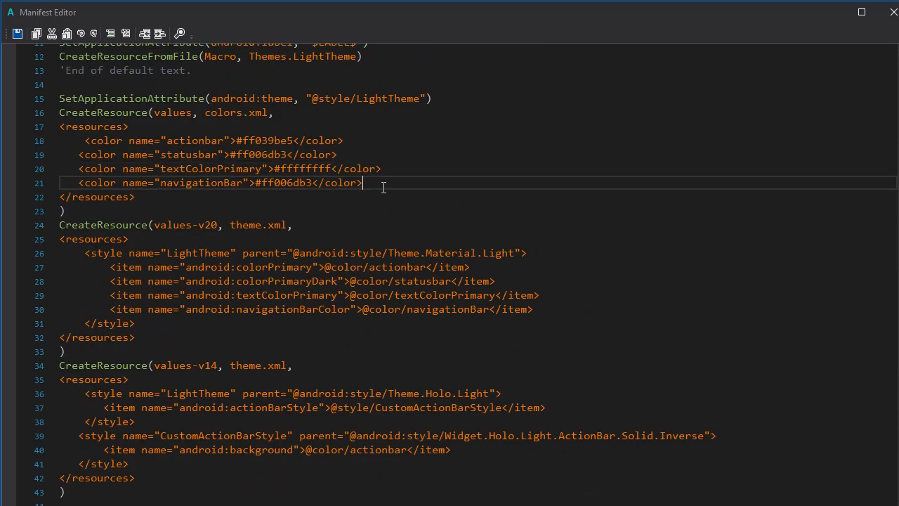
- Add <color name="window">#FF5B7BFF</color> to the main colours, review the theme, save the manifest
{"action": "key", "text": "Enter"}
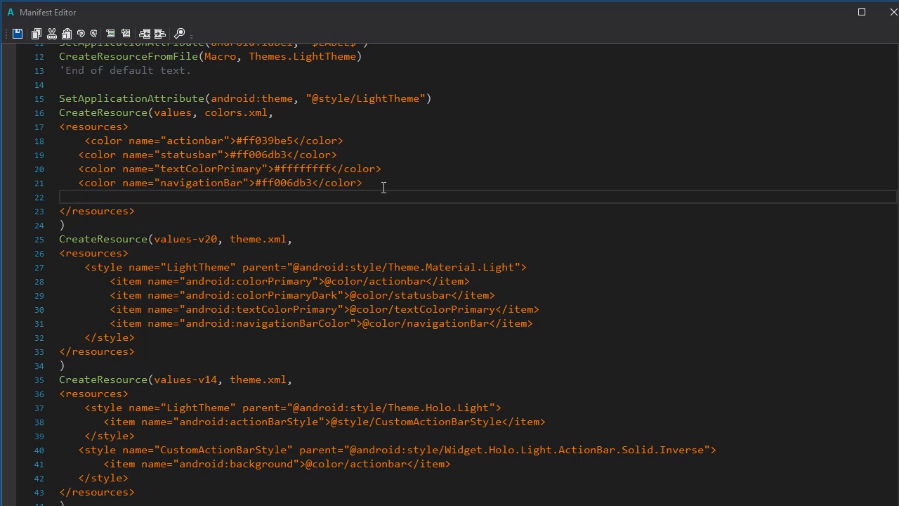
{"action": "type", "text": "<color name=\"window\">#FF5B7BFF</color>"}
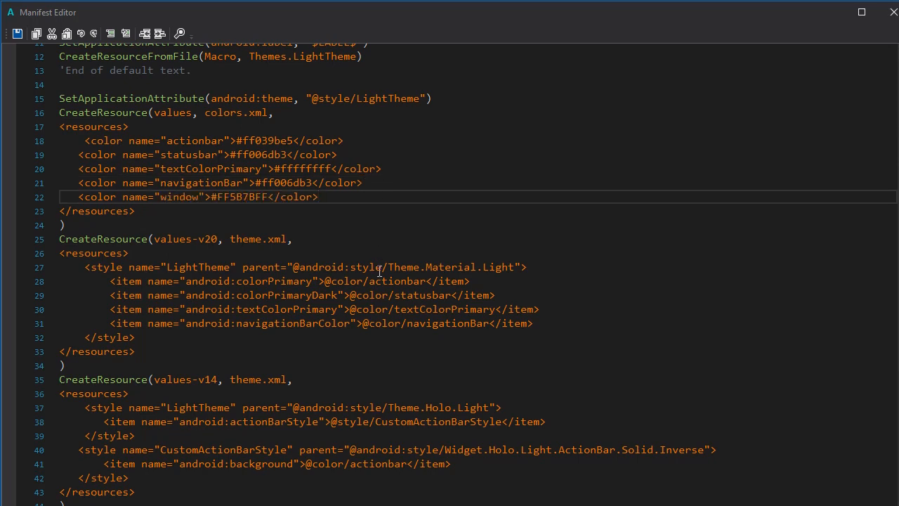
{"action": "scroll", "scroll_direction": "down", "scroll_amount": 3}
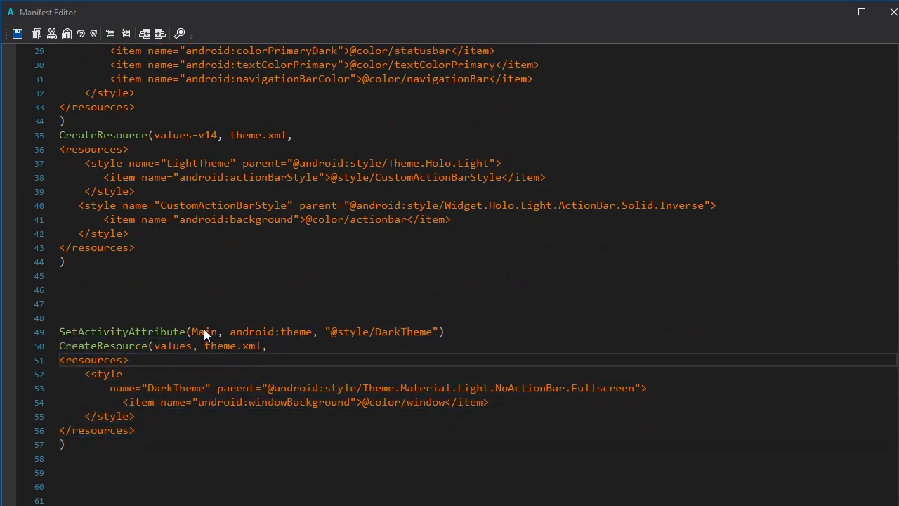
{"action": "double_click", "coordinate": [204, 331]}
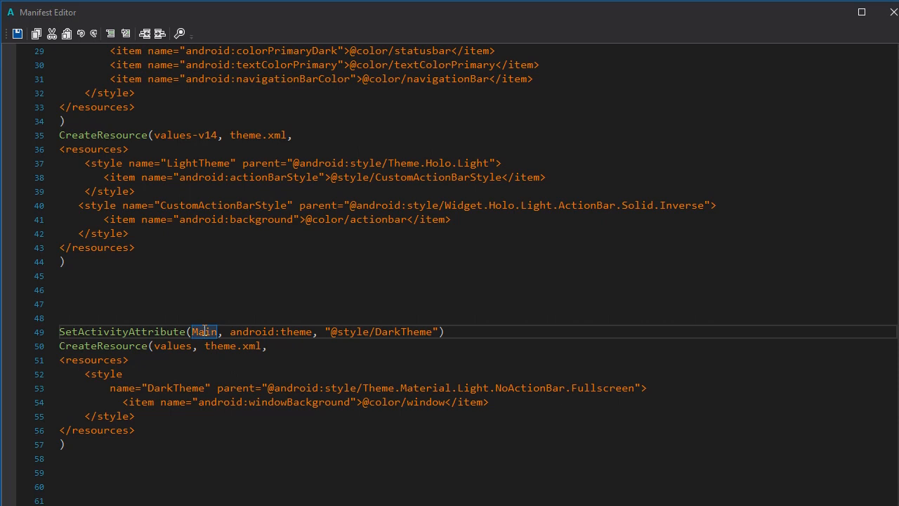
{"action": "mouse_move", "coordinate": [253, 347]}
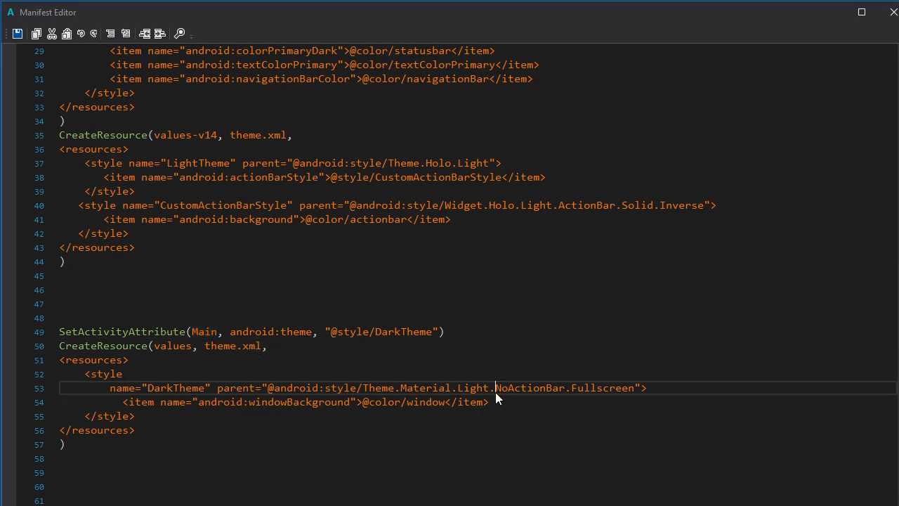
{"action": "double_click", "coordinate": [533, 388]}
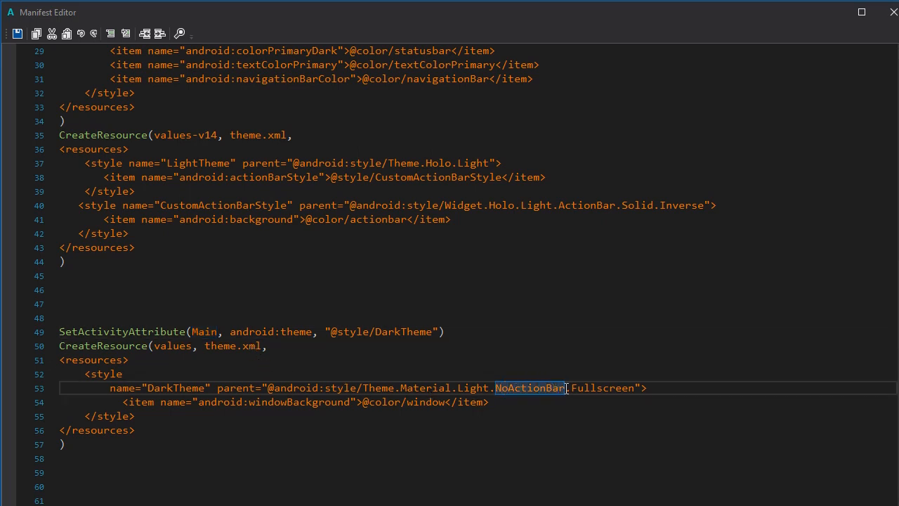
{"action": "double_click", "coordinate": [602, 387]}
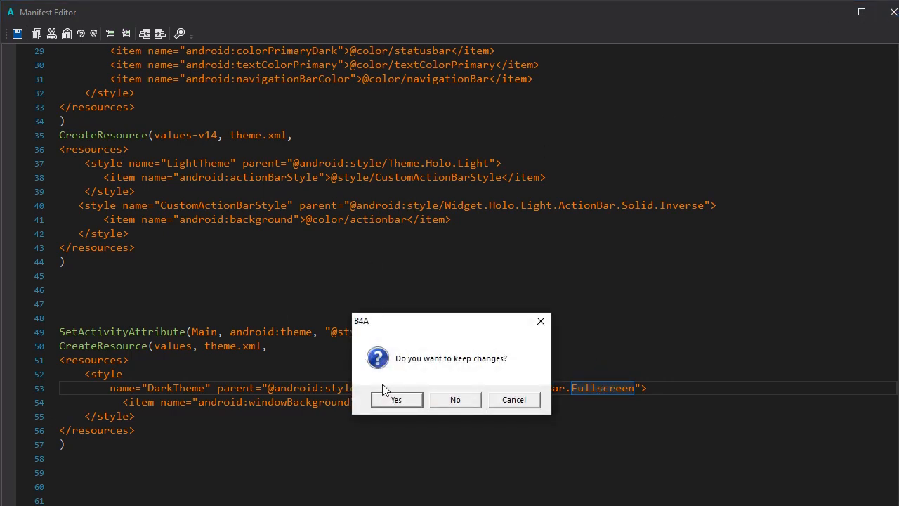
{"action": "left_click", "coordinate": [396, 400]}
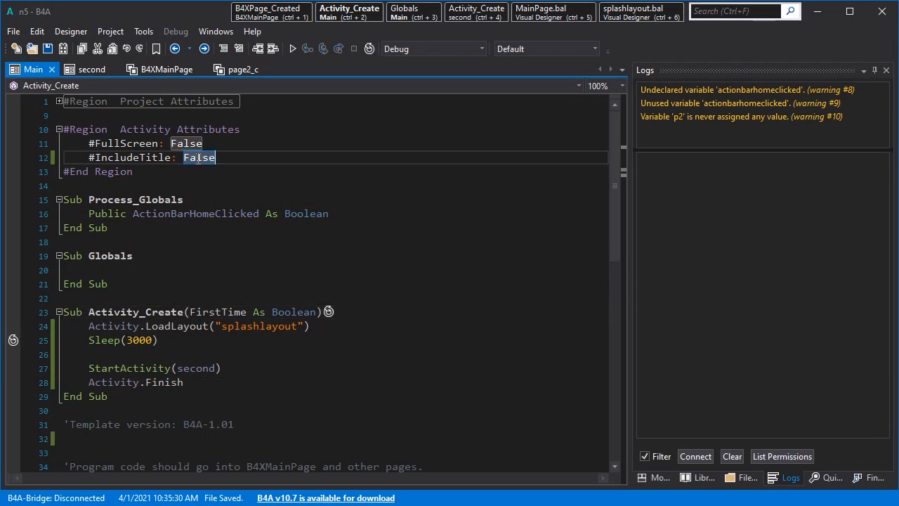
- Set #IncludeTitle to true and inspect the NoActionBar theme name in the Manifest Editor
{"action": "type", "text": "true"}
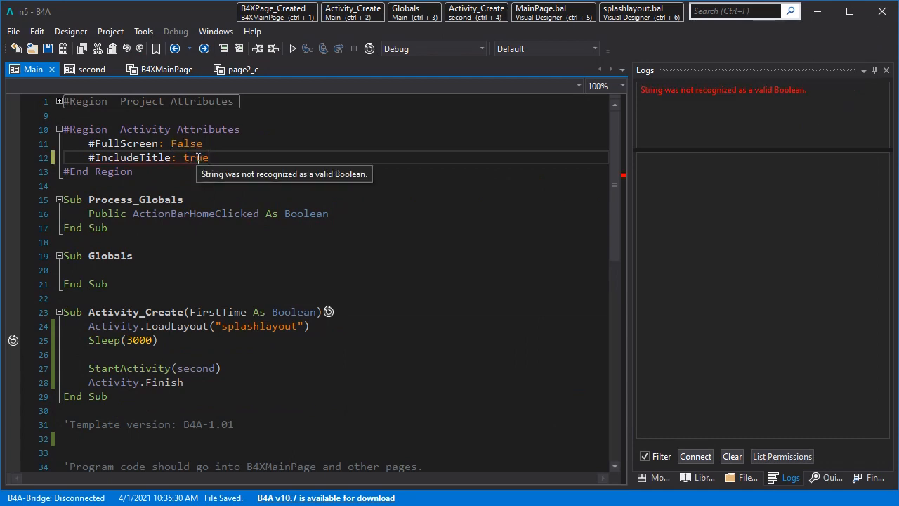
{"action": "left_click", "coordinate": [110, 31]}
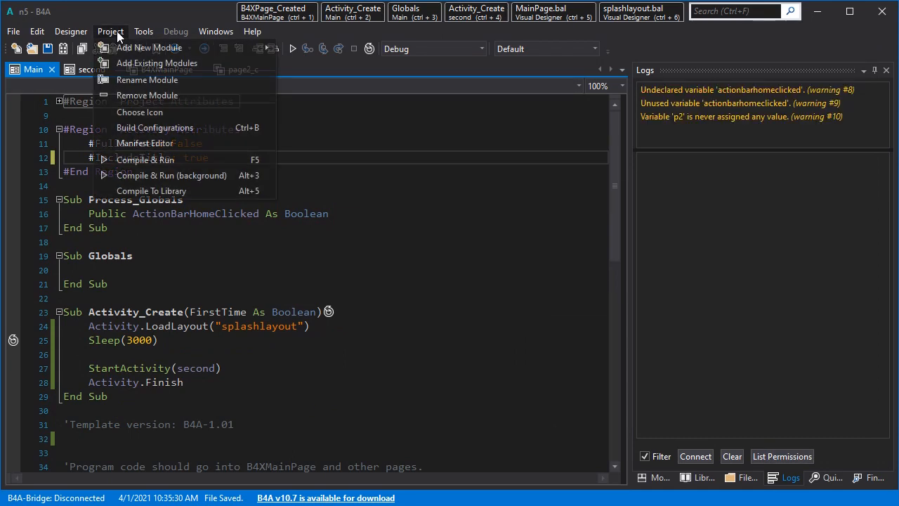
{"action": "left_click", "coordinate": [145, 143]}
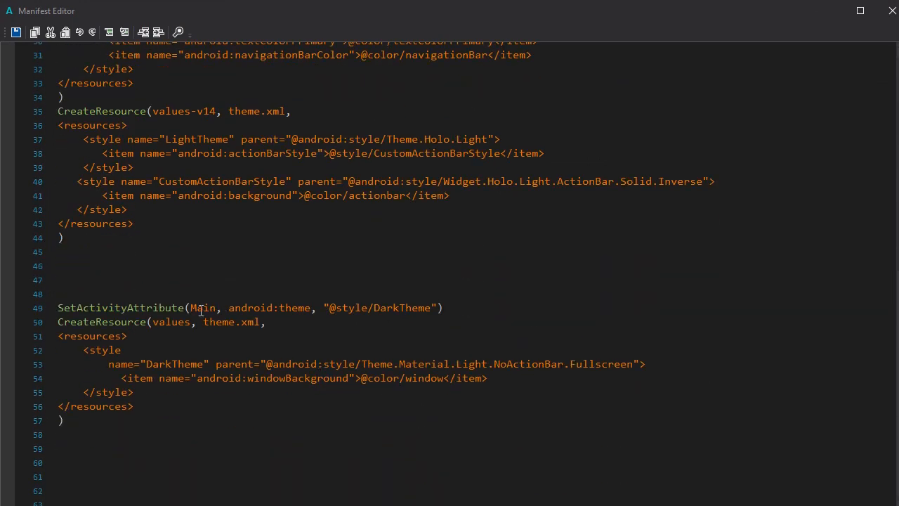
{"action": "double_click", "coordinate": [530, 364]}
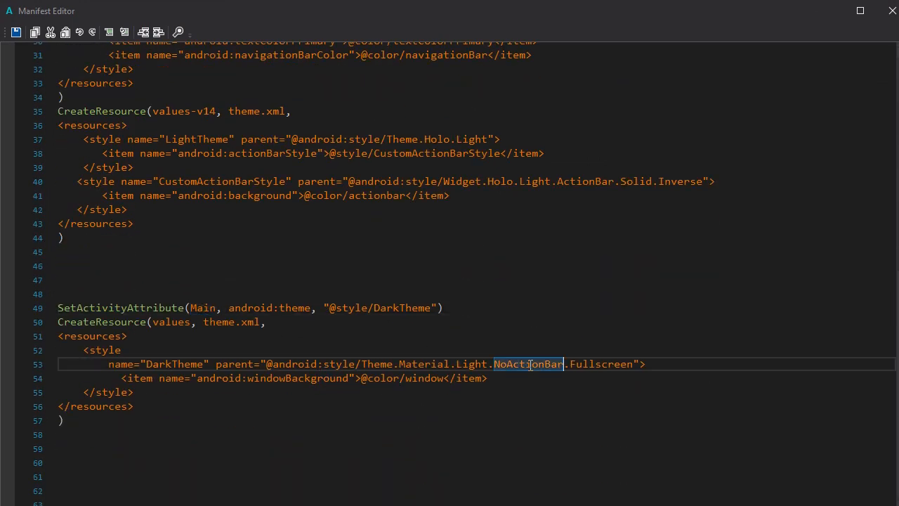
{"action": "double_click", "coordinate": [601, 363]}
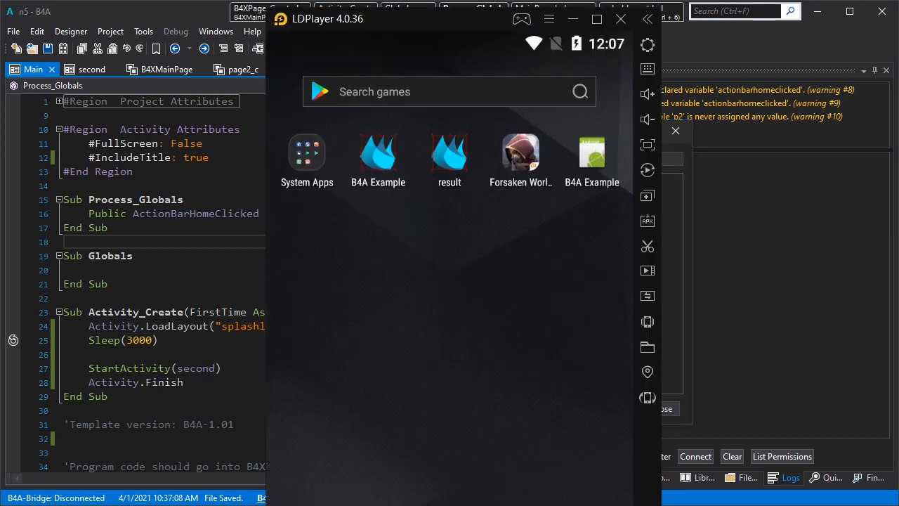
{"action": "mouse_move", "coordinate": [375, 332]}
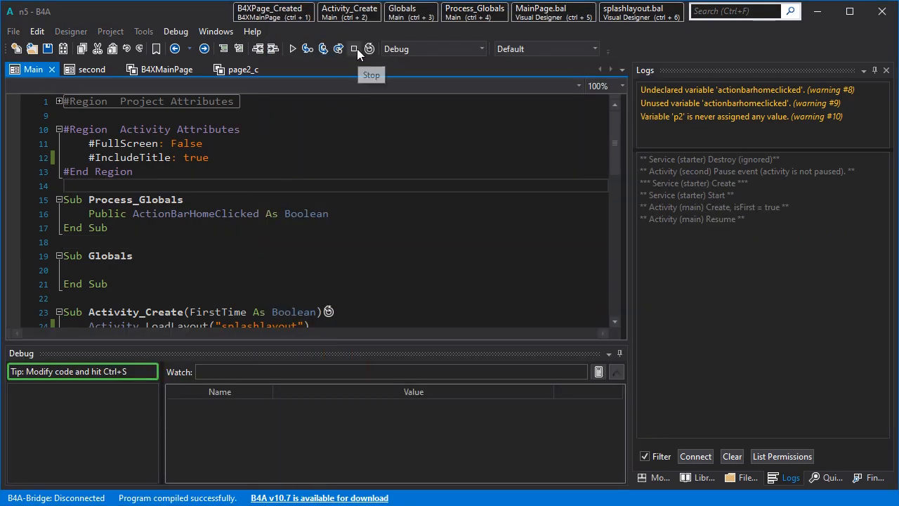
- Stop the running app and select the actionbar colour name in the Manifest Editor
{"action": "left_click", "coordinate": [143, 31]}
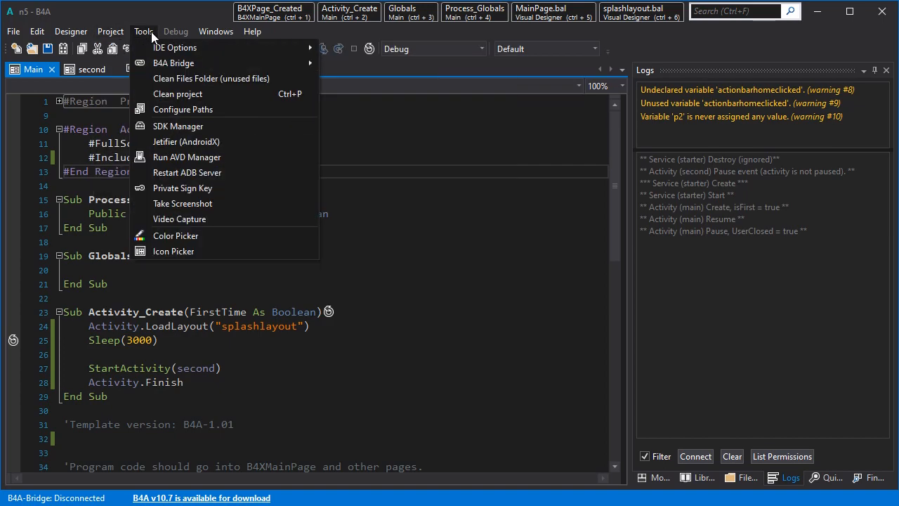
{"action": "left_click", "coordinate": [110, 31]}
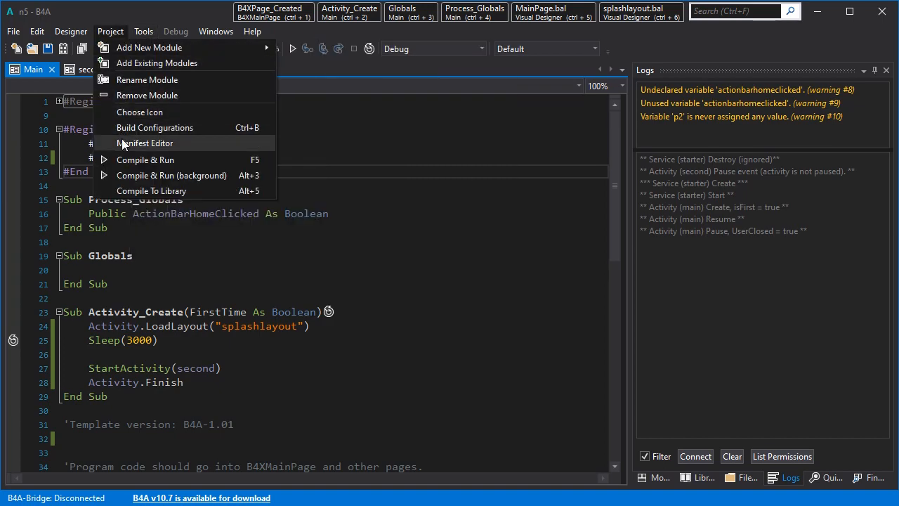
{"action": "left_click", "coordinate": [146, 143]}
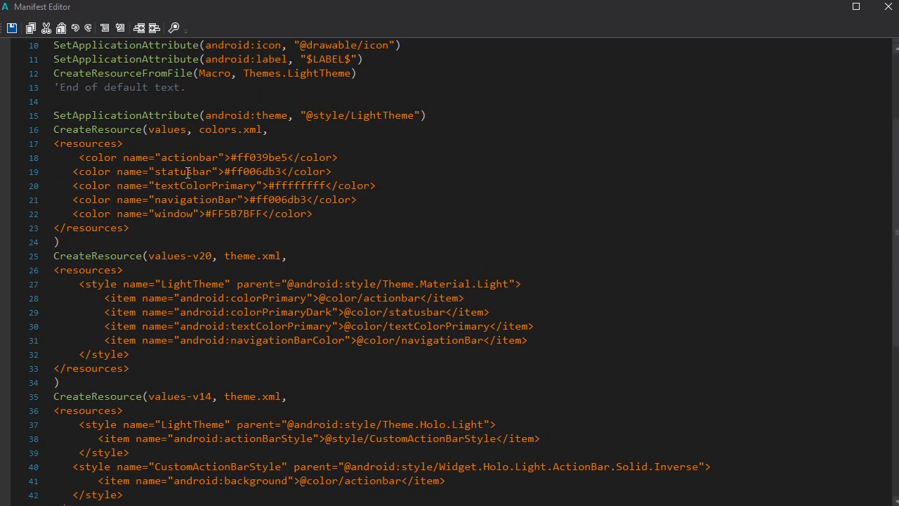
{"action": "double_click", "coordinate": [188, 157]}
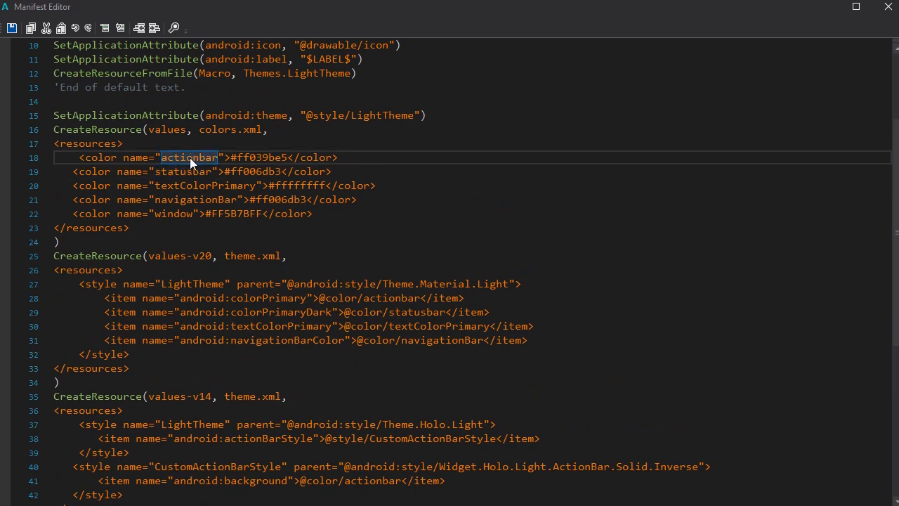
{"action": "mouse_move", "coordinate": [199, 164]}
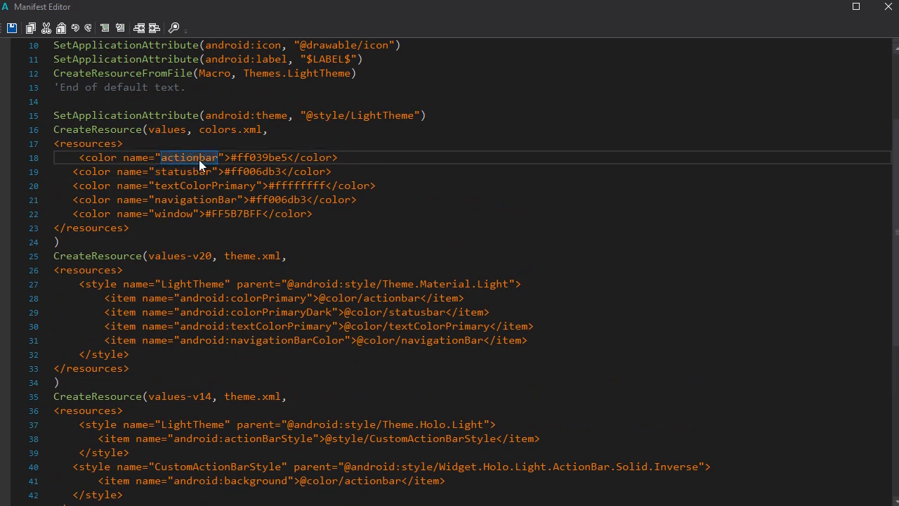
{"action": "scroll", "scroll_direction": "down", "scroll_amount": 3}
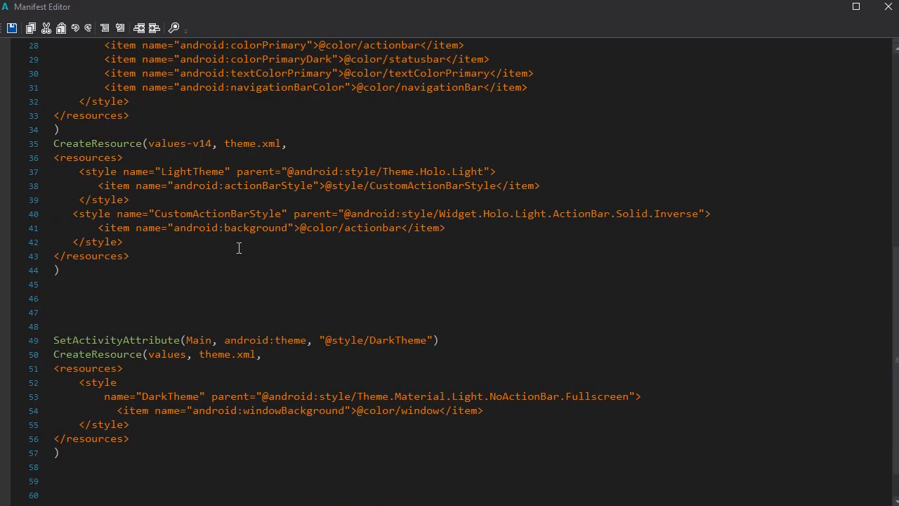
{"action": "double_click", "coordinate": [419, 410]}
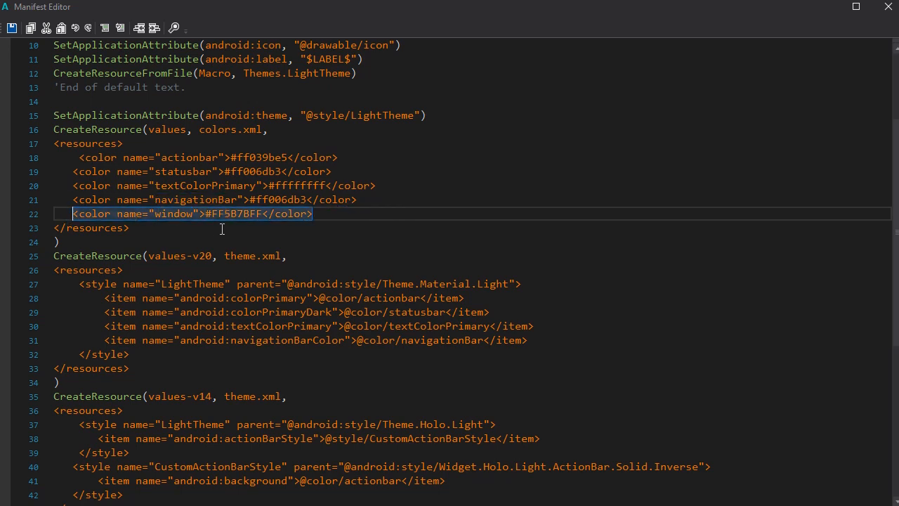
{"action": "mouse_move", "coordinate": [194, 157]}
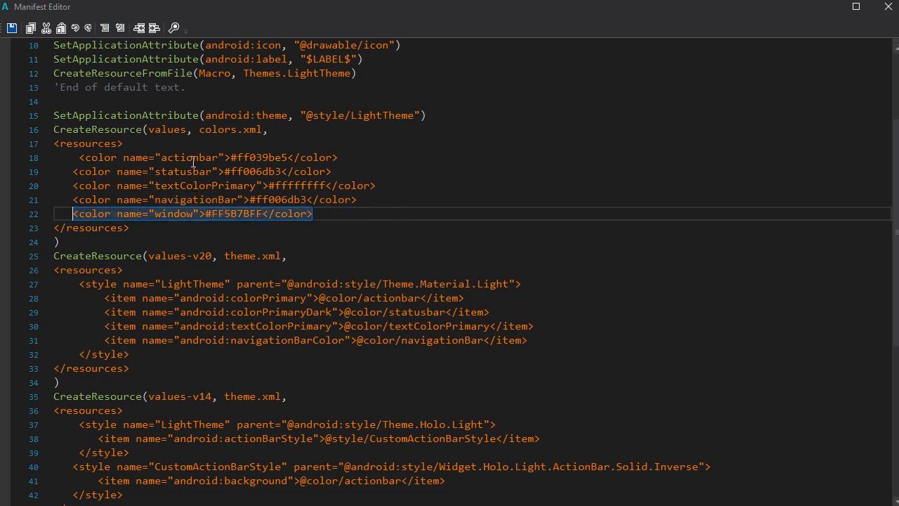
{"action": "right_click", "coordinate": [190, 158]}
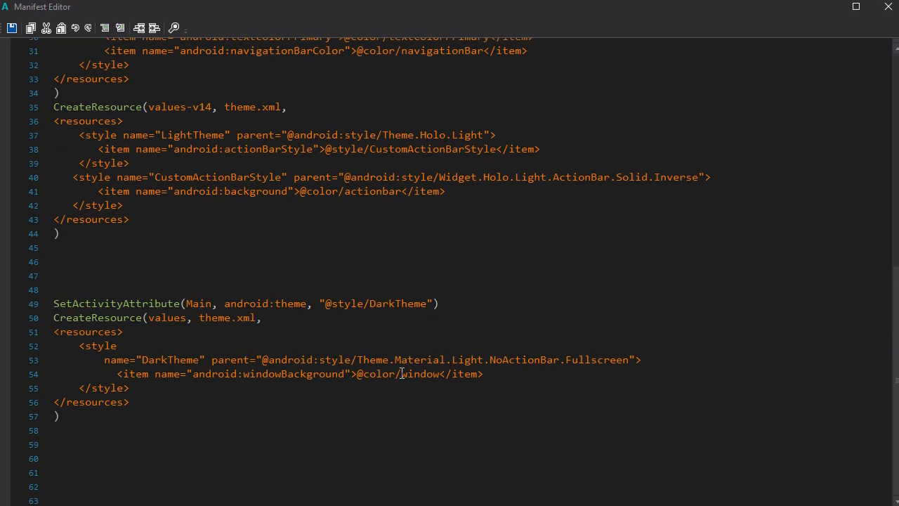
{"action": "right_click", "coordinate": [425, 374]}
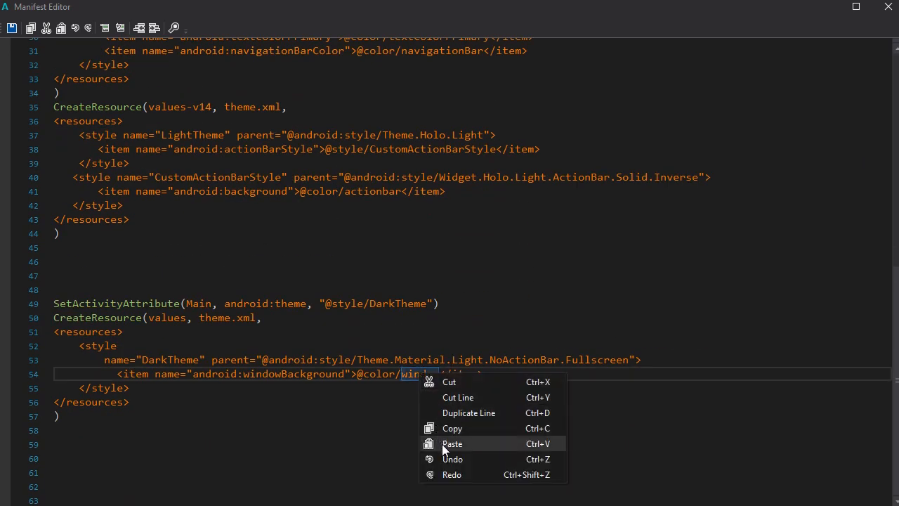
{"action": "left_click", "coordinate": [452, 443]}
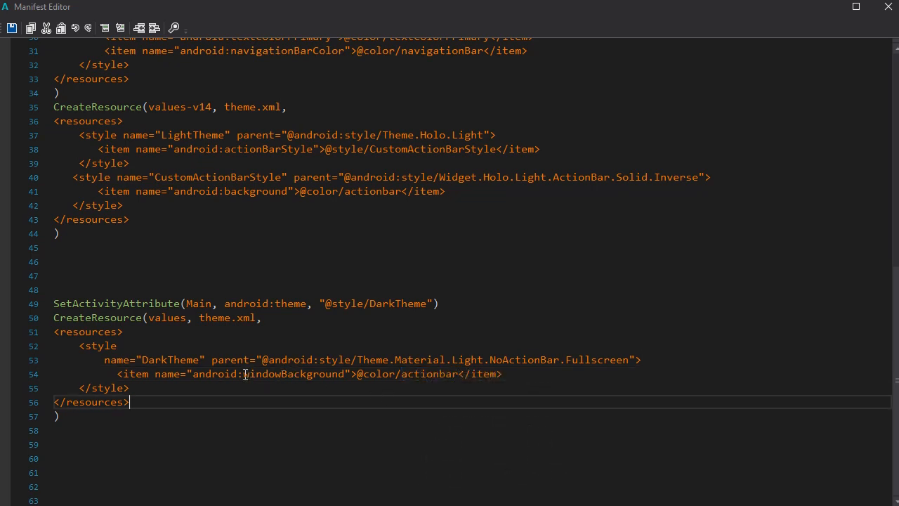
{"action": "double_click", "coordinate": [295, 374]}
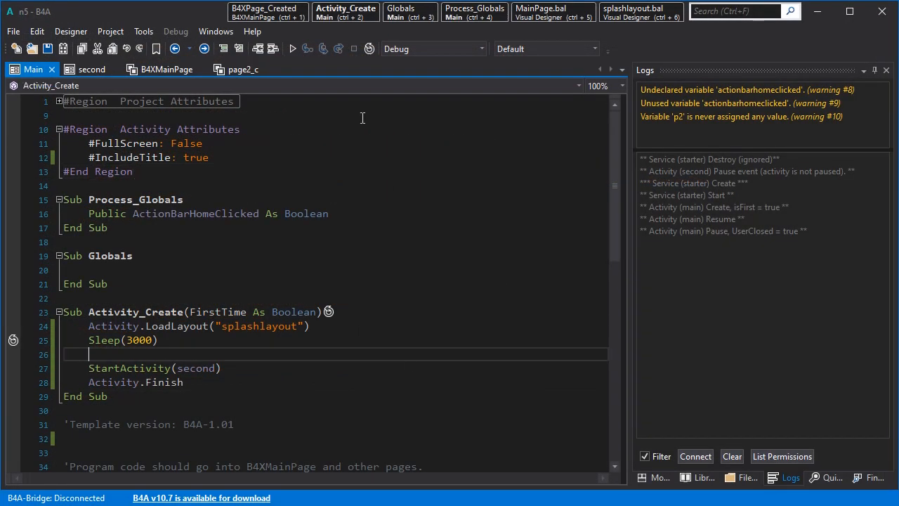
{"action": "left_click", "coordinate": [307, 49]}
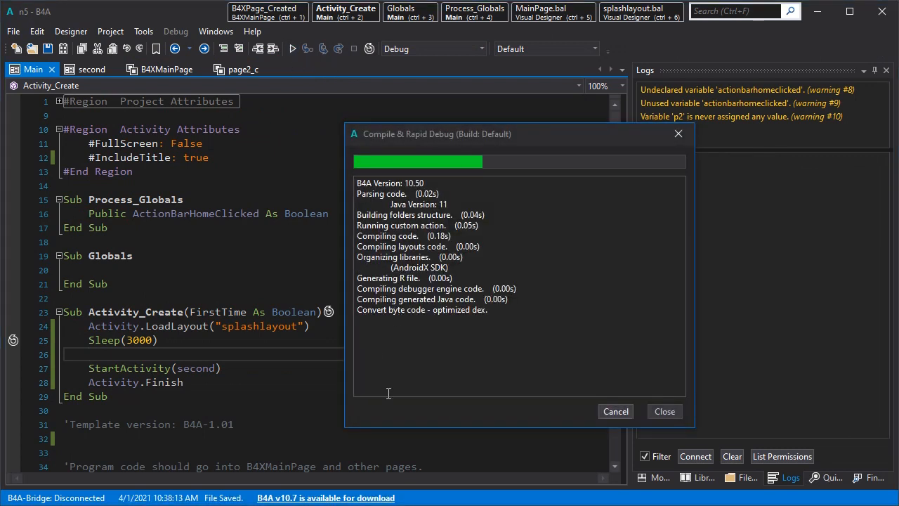